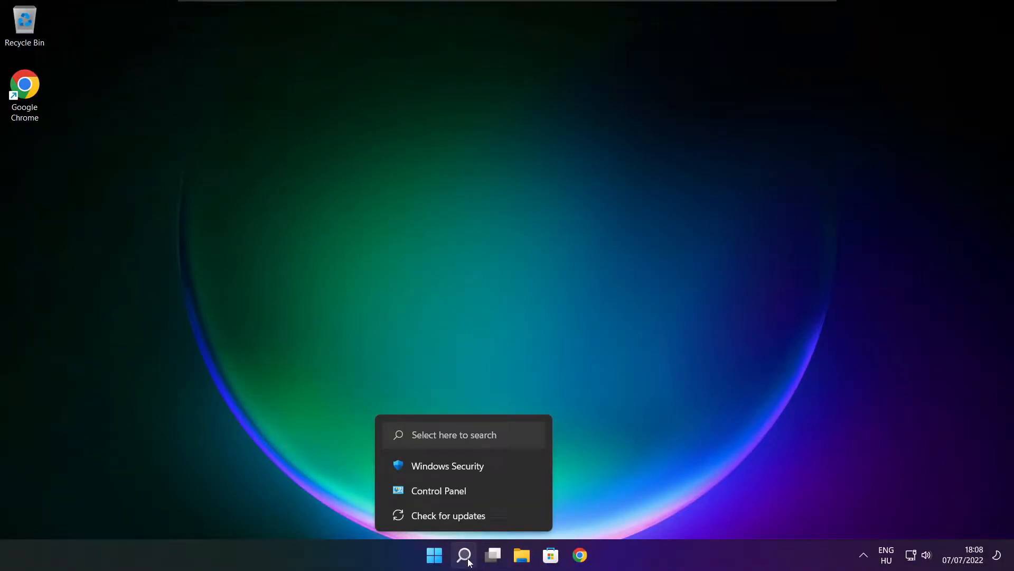
- Search Windows for 'device manager' so it shows as the best match
left_click(463, 554)
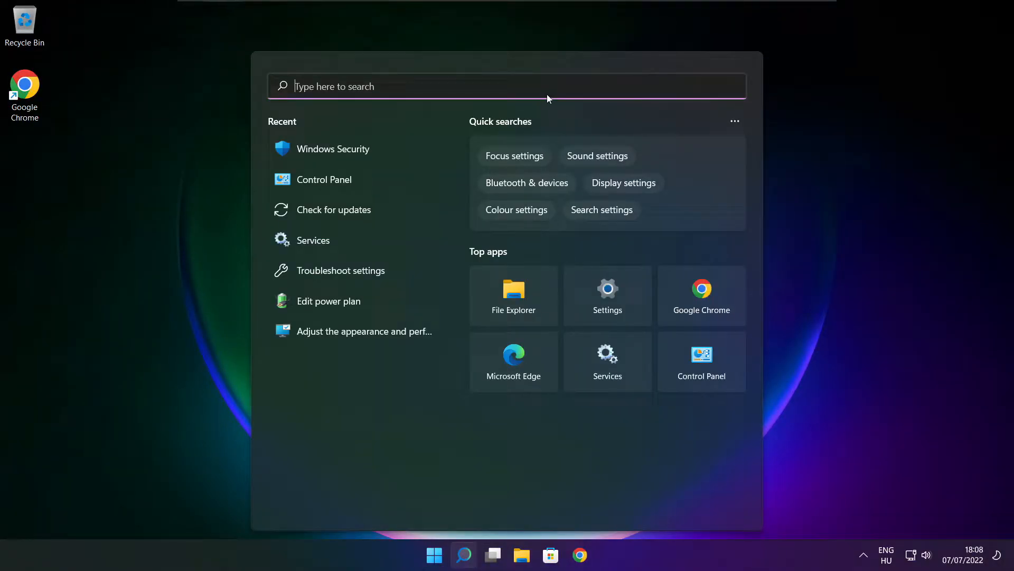
type("d")
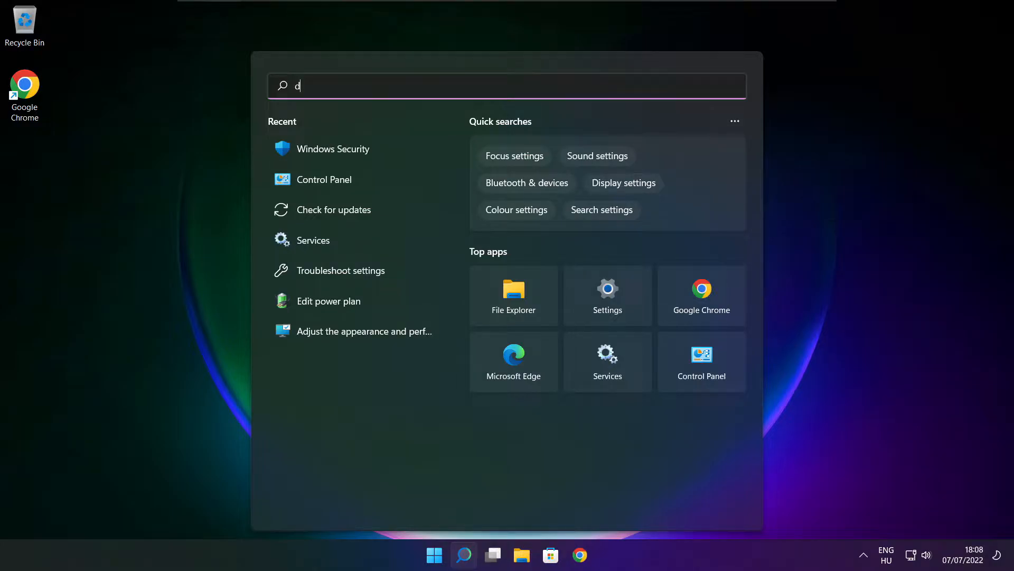
type("evice manager")
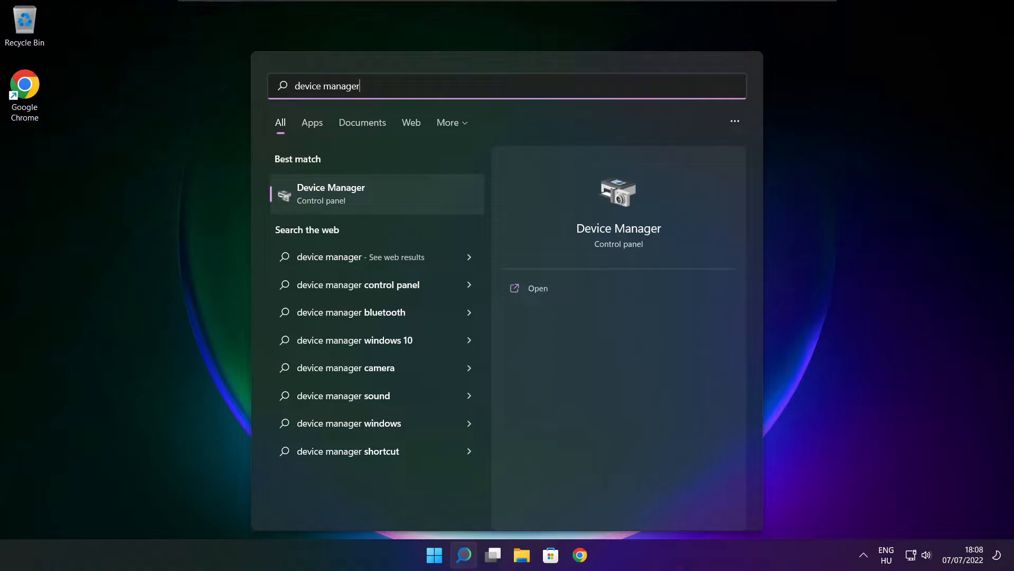
mouse_move(394, 195)
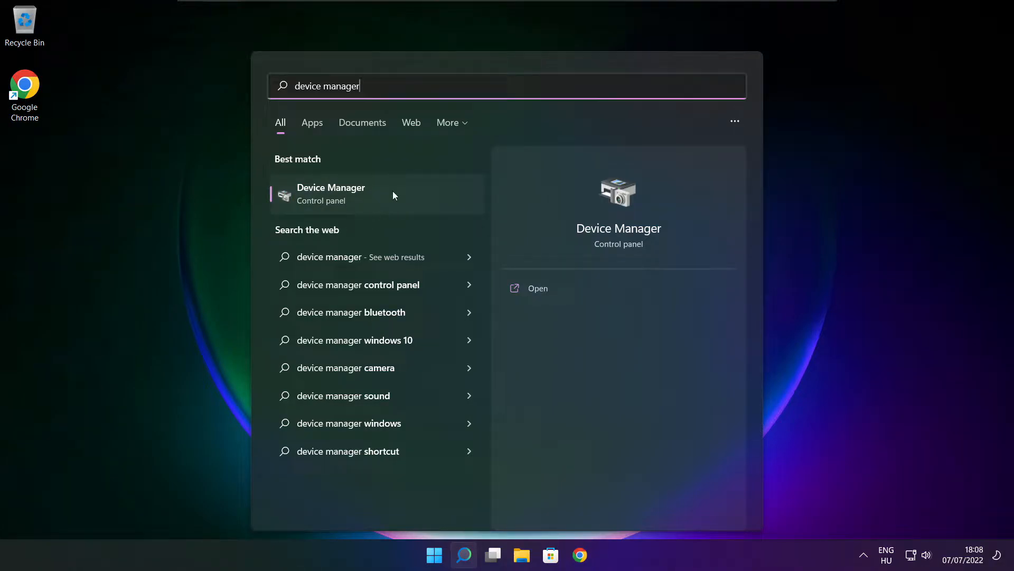
mouse_move(415, 202)
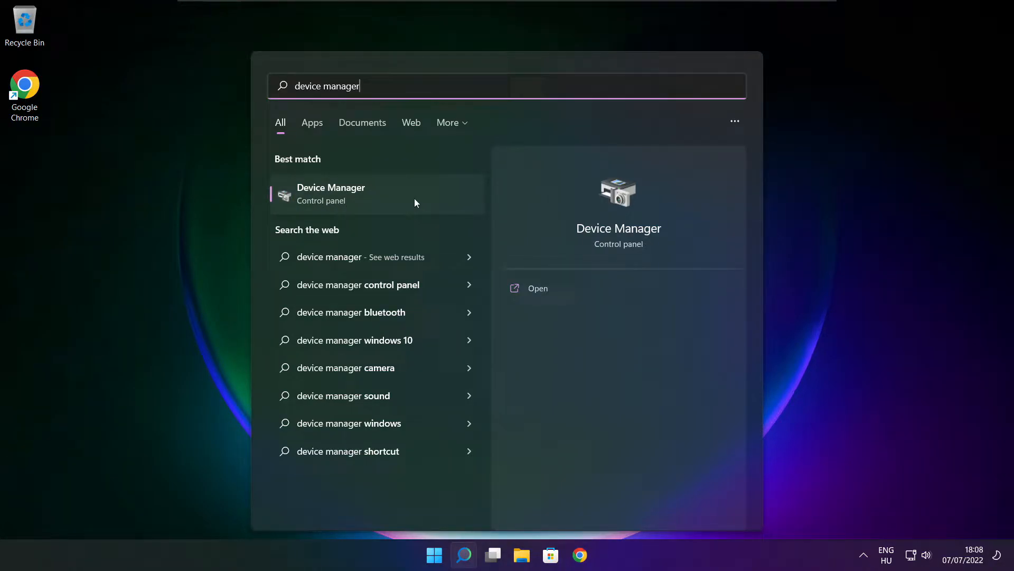
- Launch Device Manager maximised and locate the VMware SVGA 3D adapter under Display adaptors
left_click(350, 194)
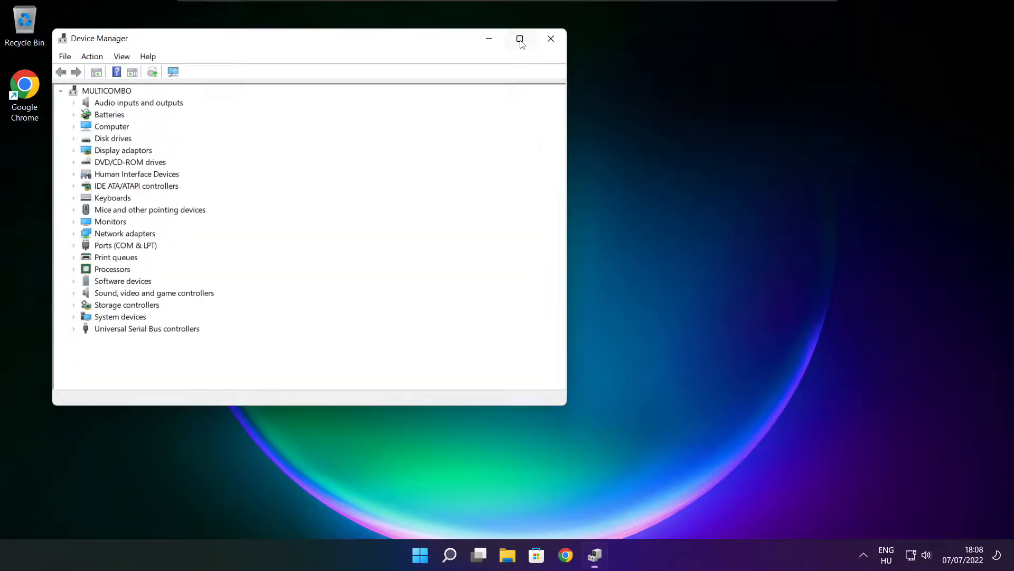
left_click(520, 38)
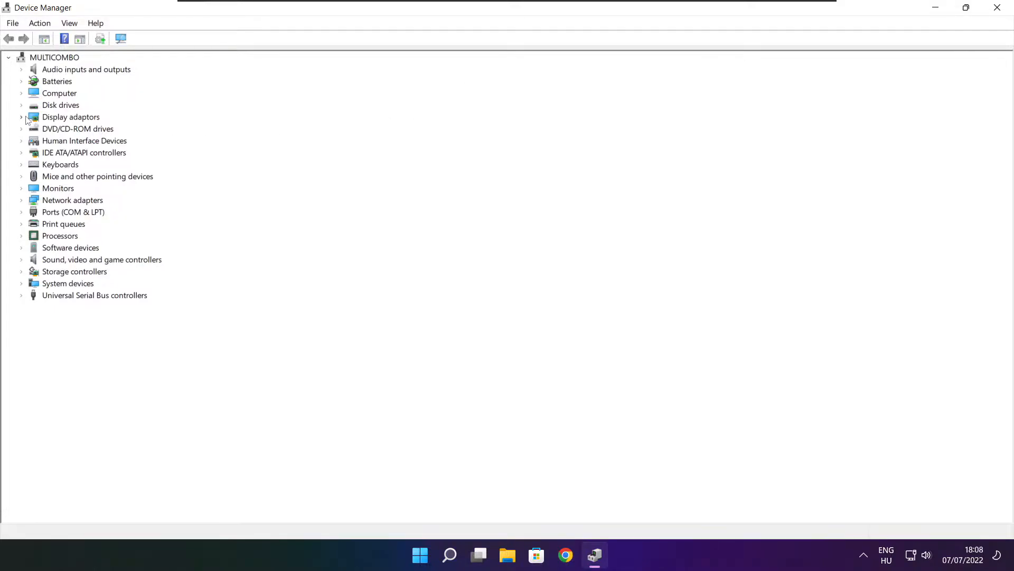
left_click(70, 116)
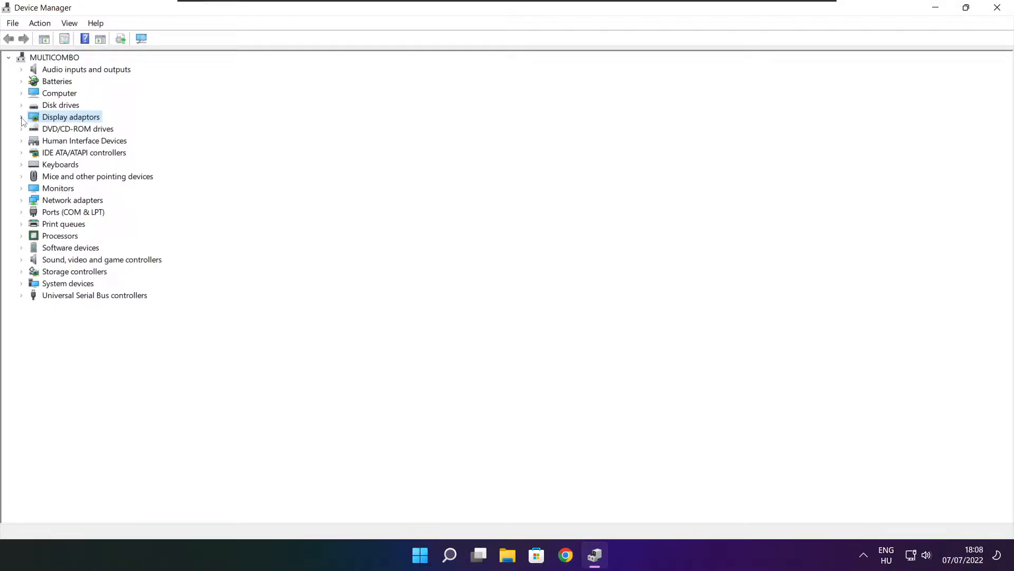
left_click(22, 116)
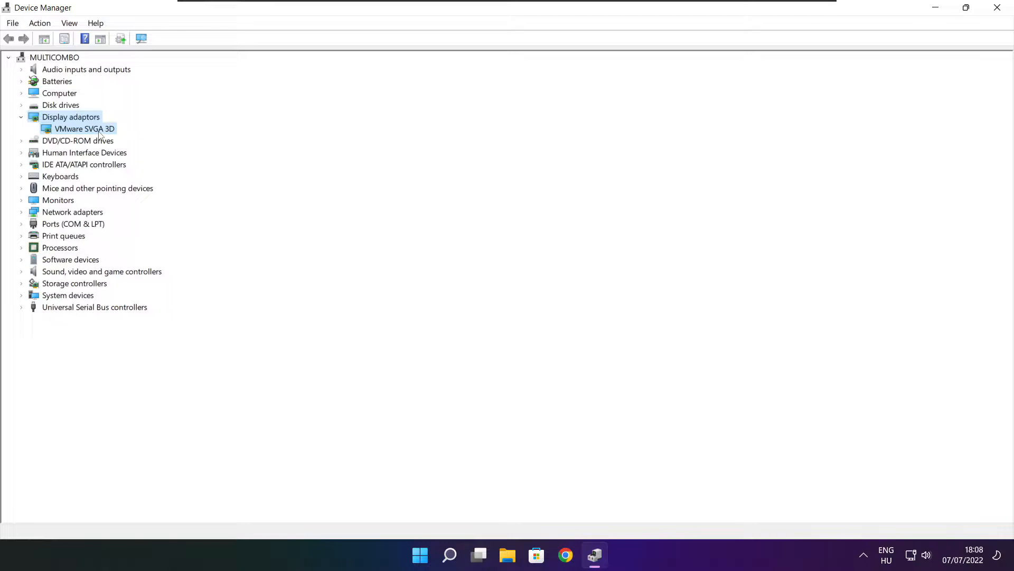
left_click(84, 127)
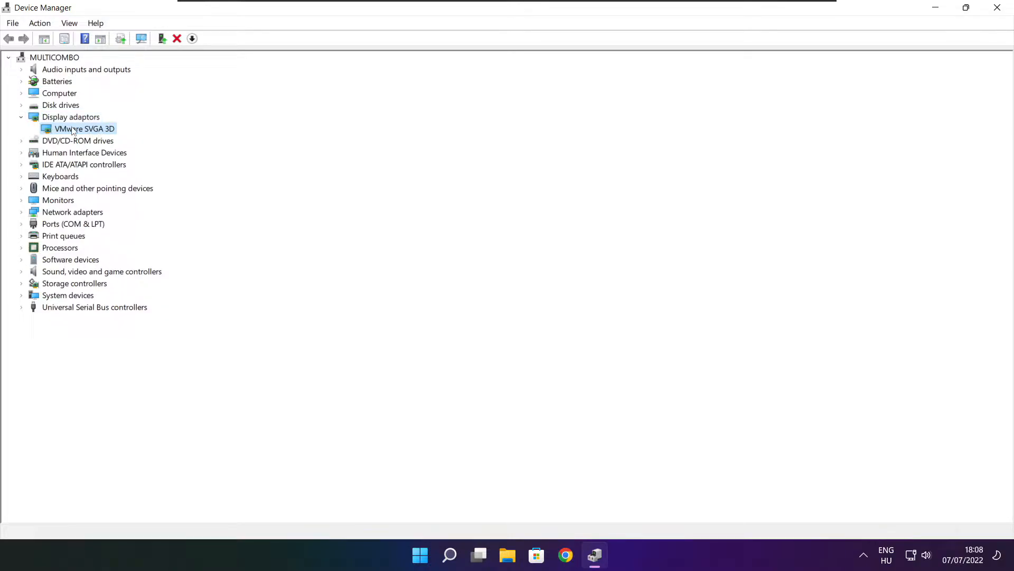
- Run an automatic driver update search for VMware SVGA 3D, confirming the best driver is installed
right_click(80, 128)
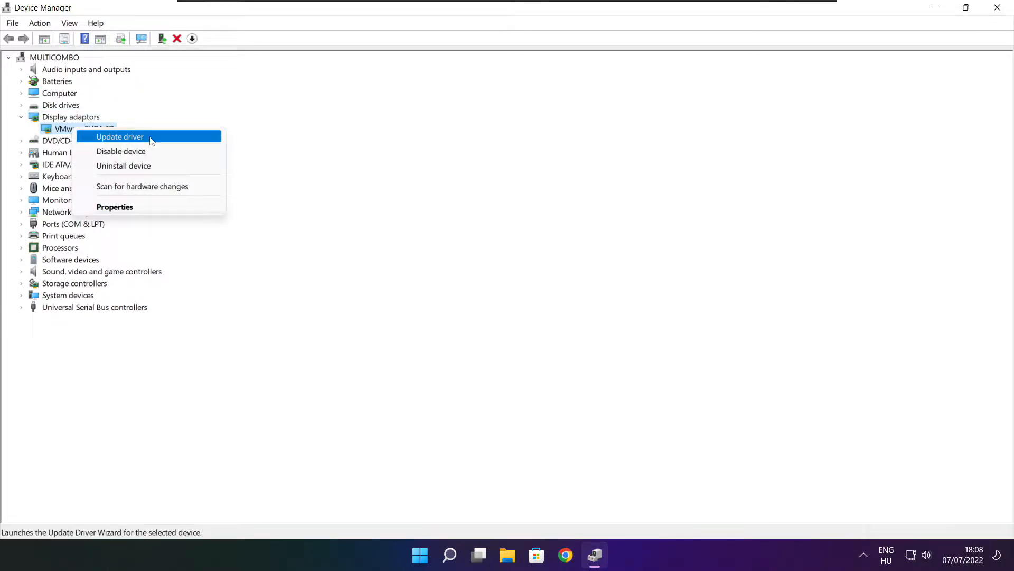
left_click(120, 136)
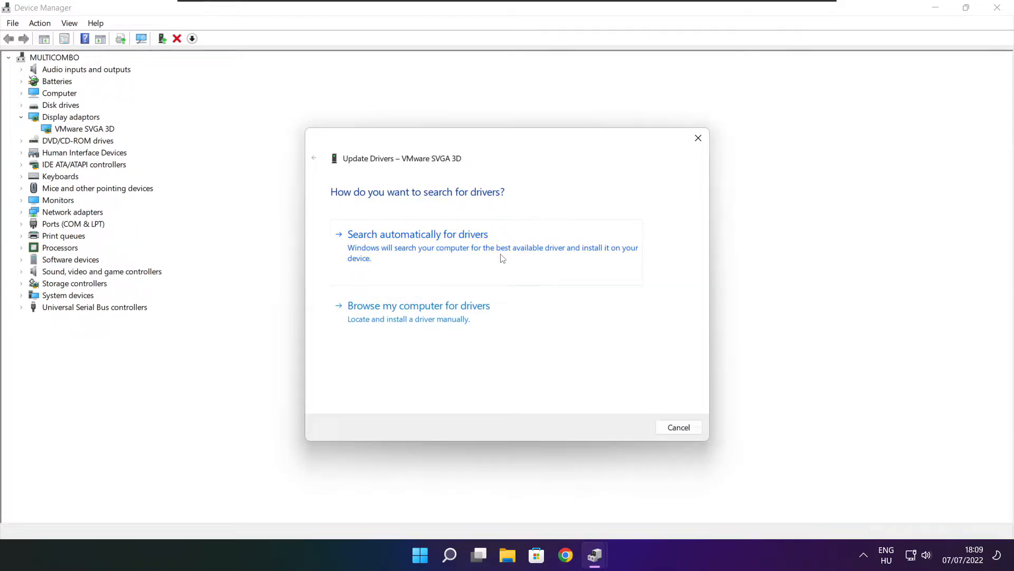
mouse_move(429, 257)
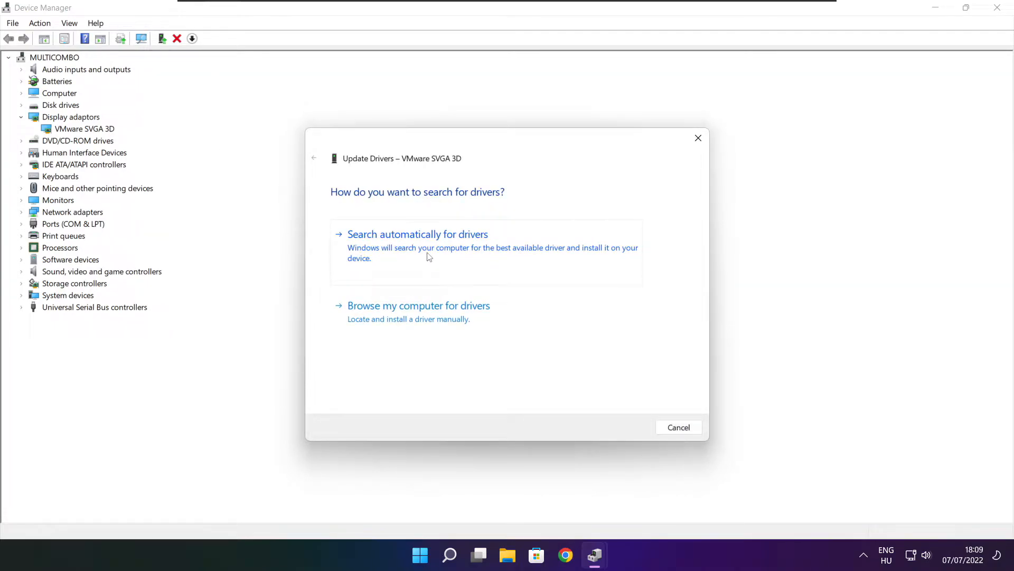
left_click(417, 234)
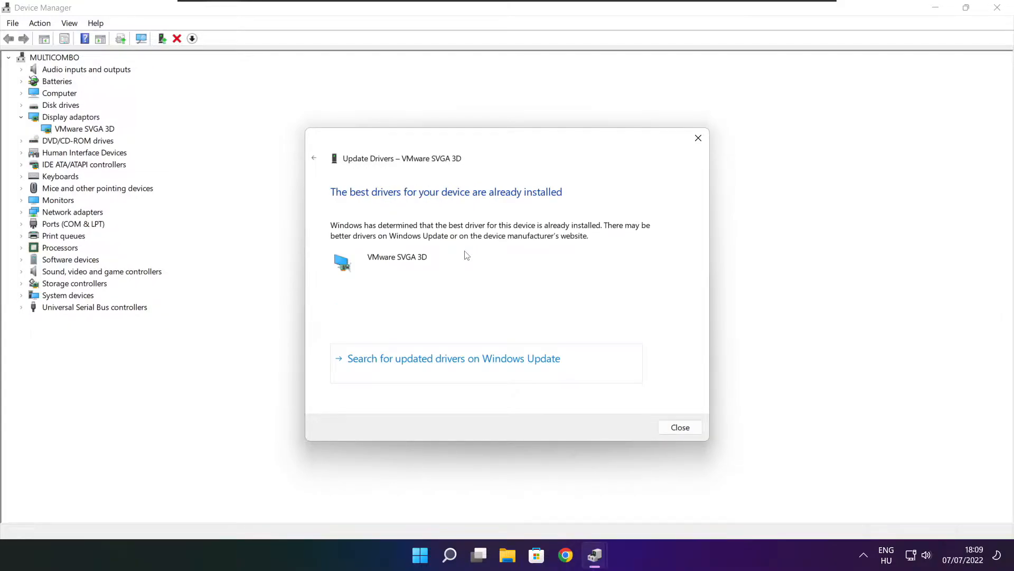
mouse_move(391, 167)
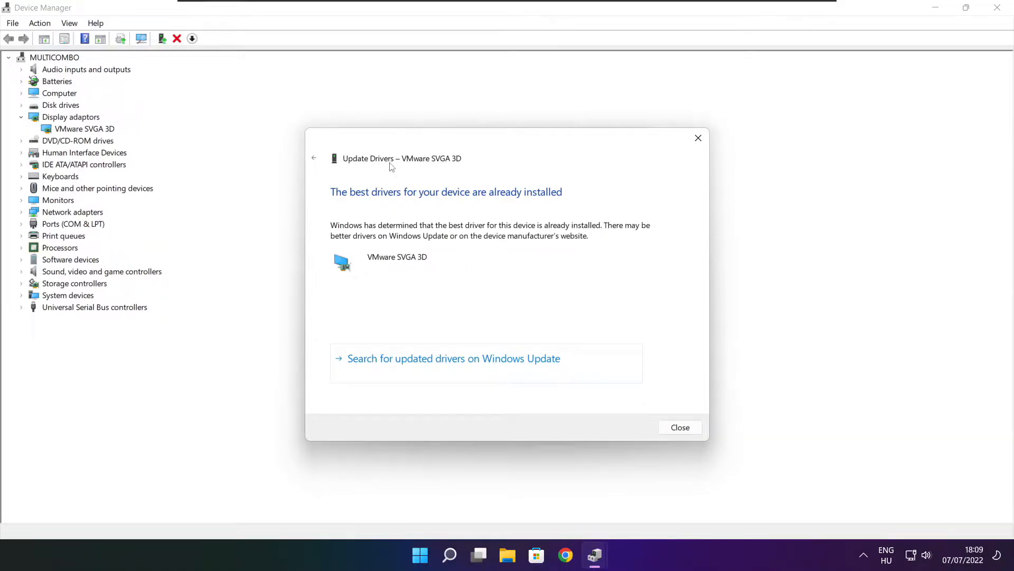
mouse_move(672, 429)
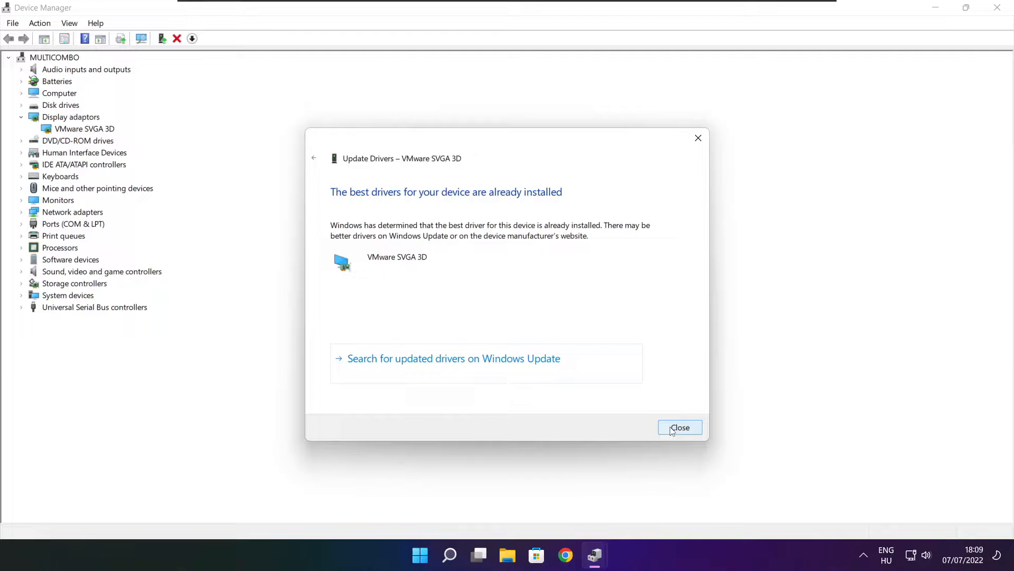
left_click(681, 426)
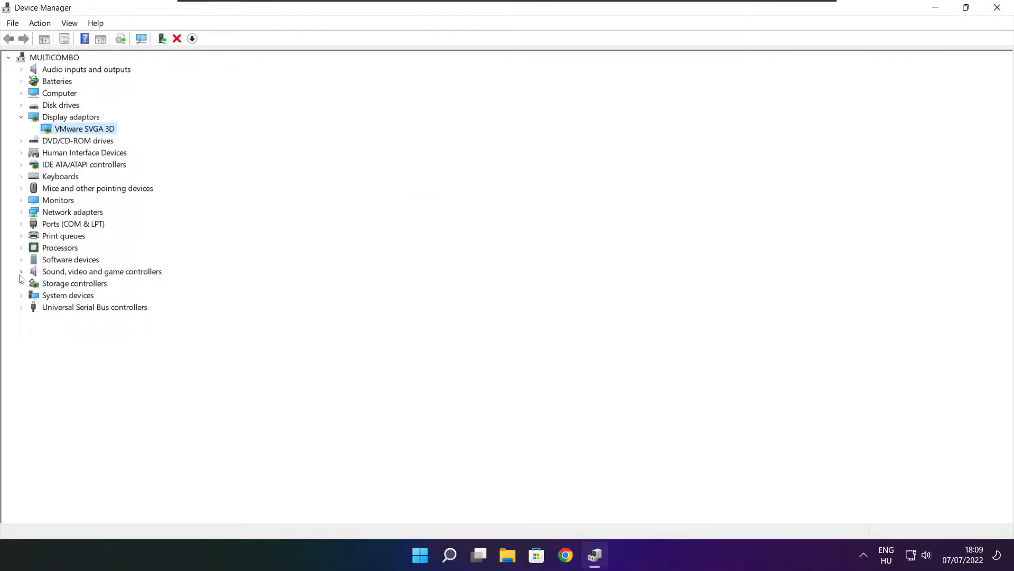
- Locate the High Definition Audio Device under Sound, video and game controllers
left_click(102, 270)
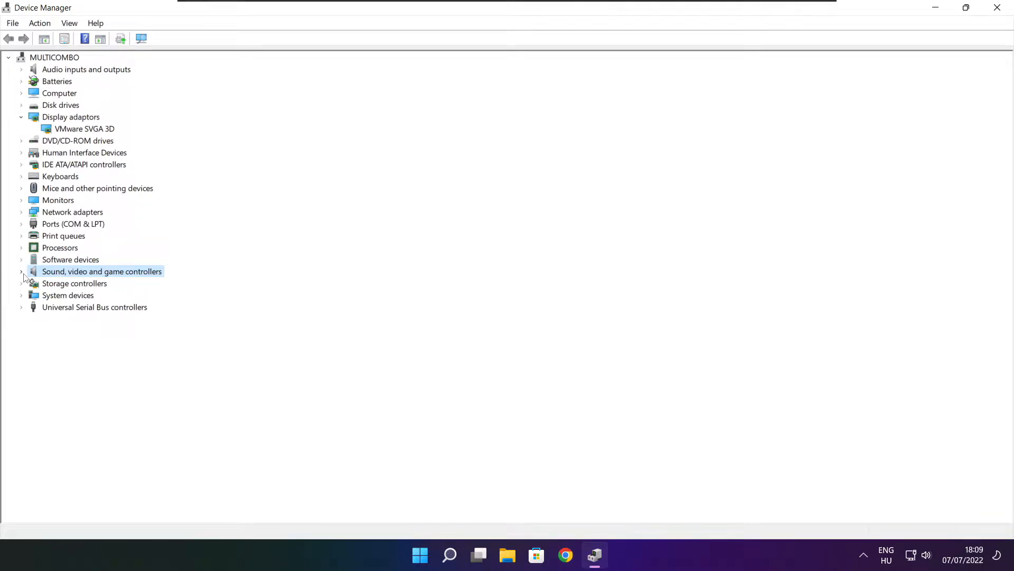
left_click(21, 271)
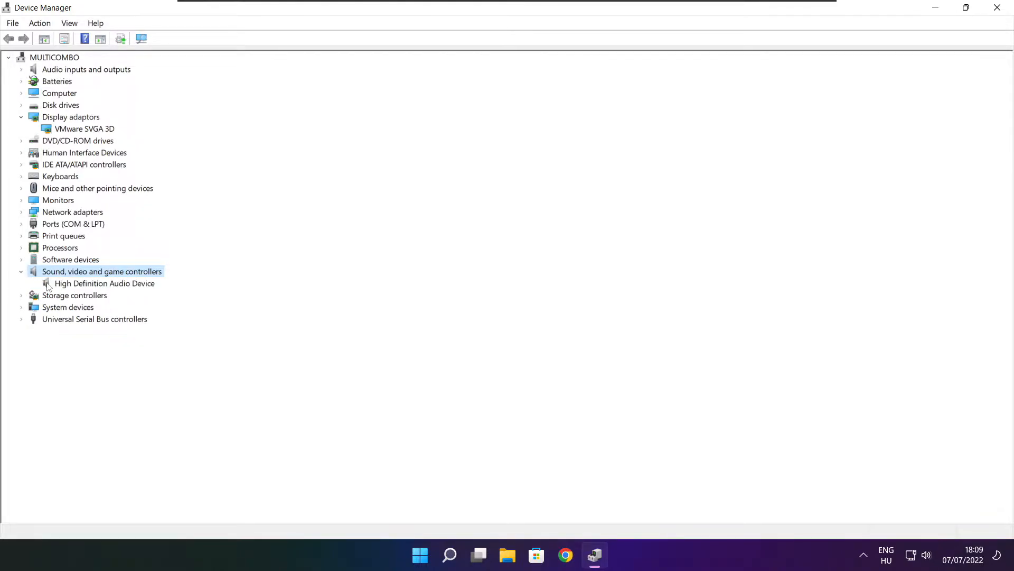
left_click(103, 284)
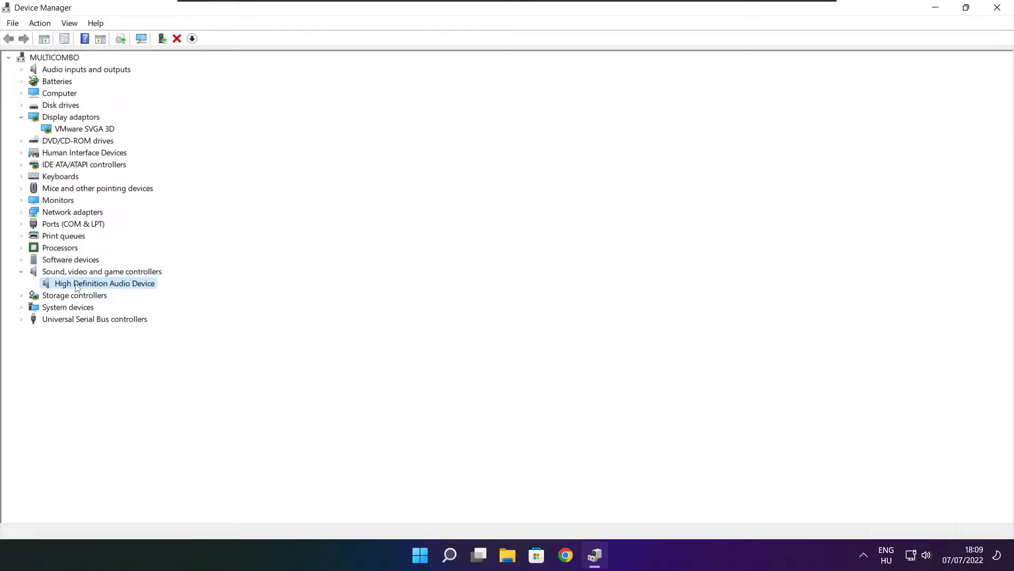
- Run an automatic driver update for the audio device, confirming the best driver is installed
right_click(95, 283)
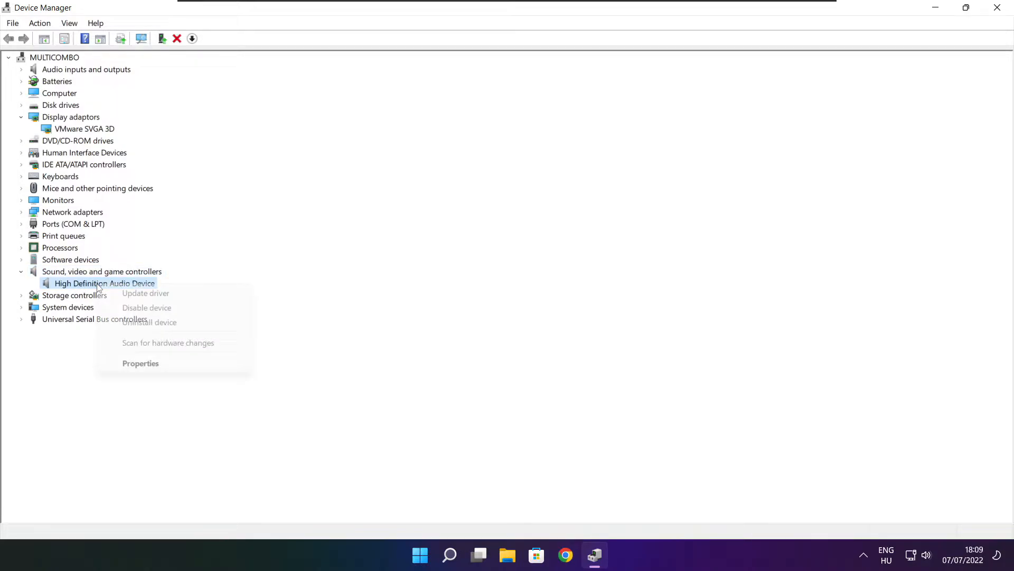
mouse_move(153, 294)
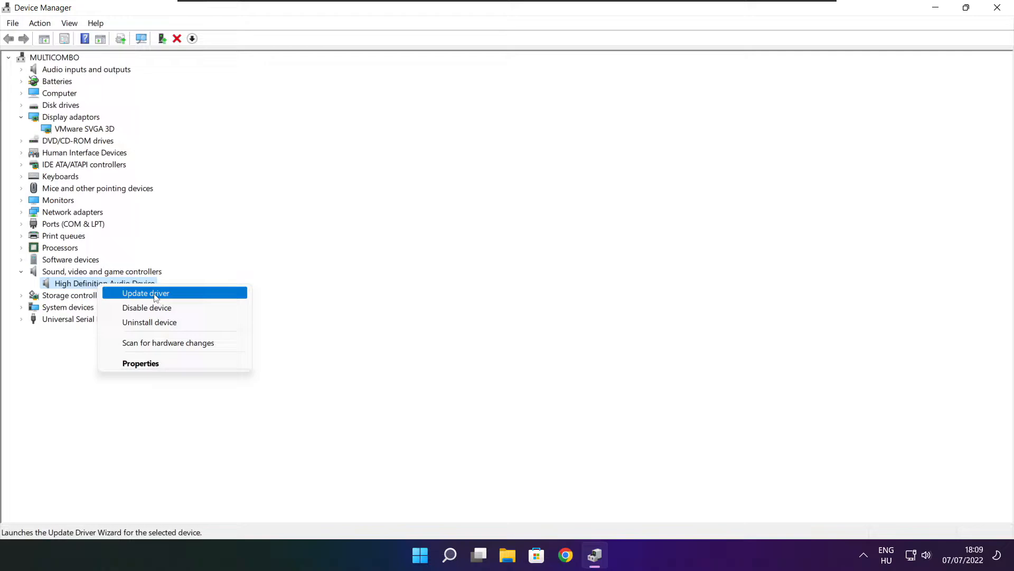
left_click(146, 294)
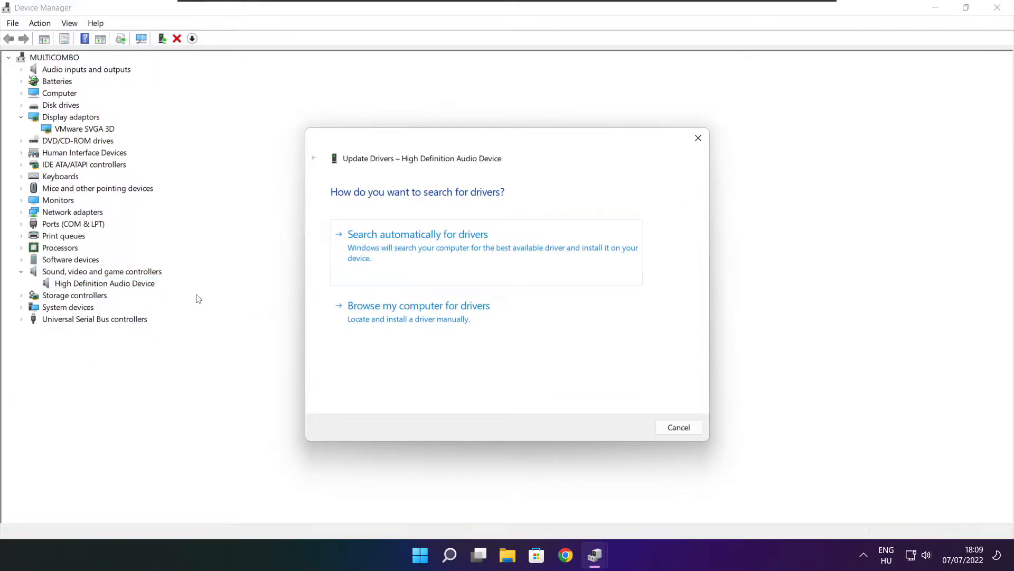
mouse_move(422, 165)
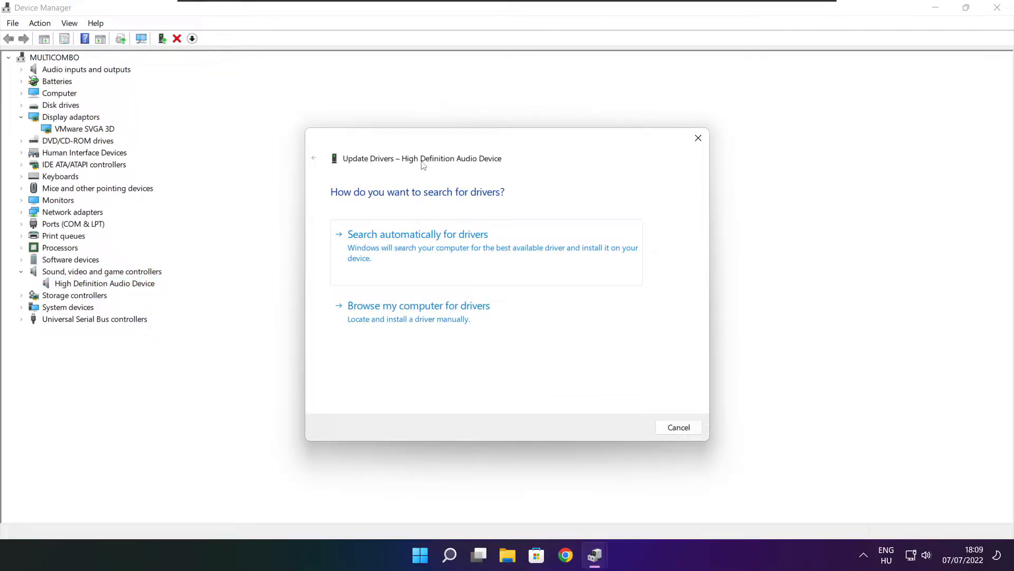
mouse_move(460, 253)
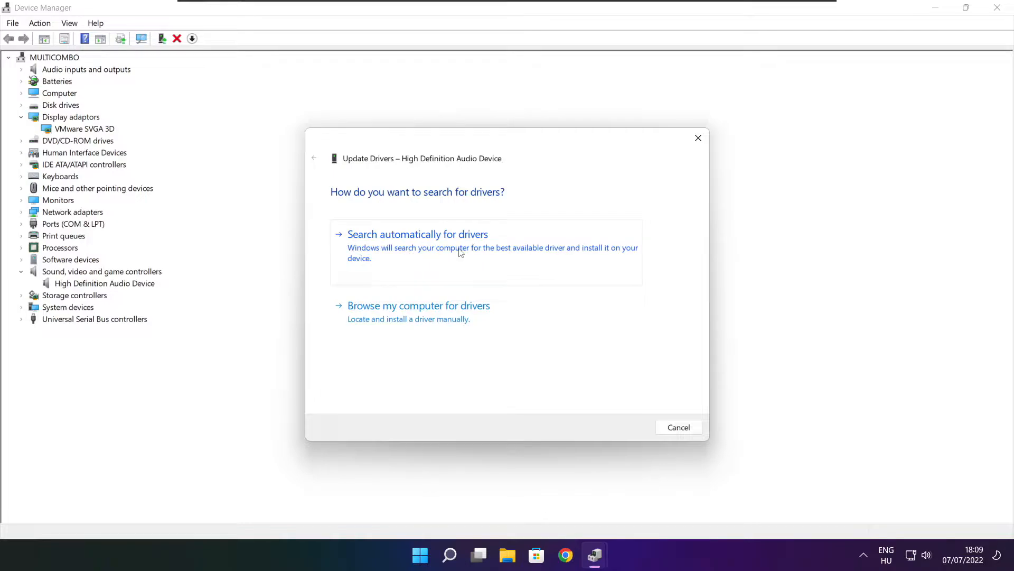
left_click(417, 233)
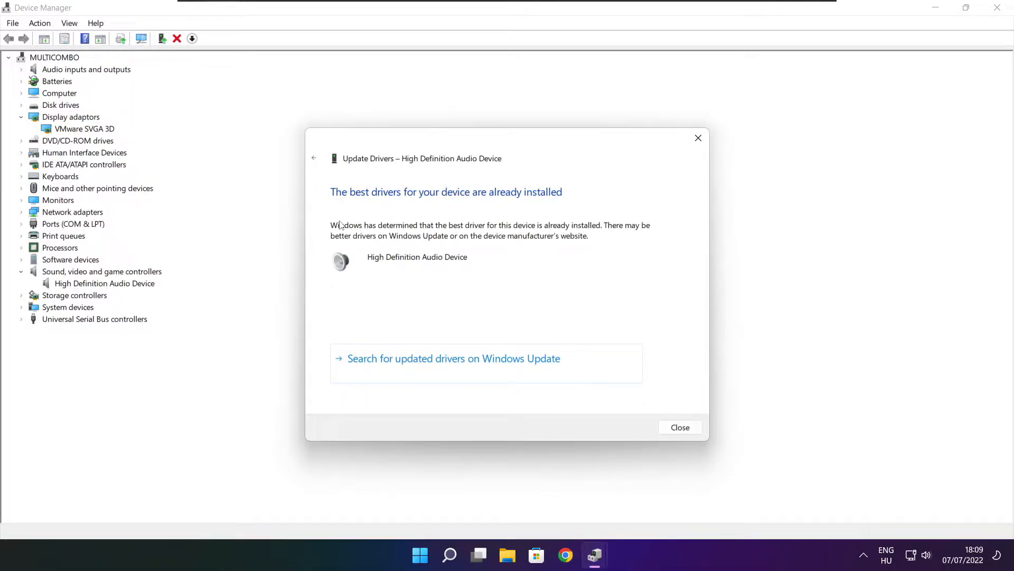
mouse_move(456, 204)
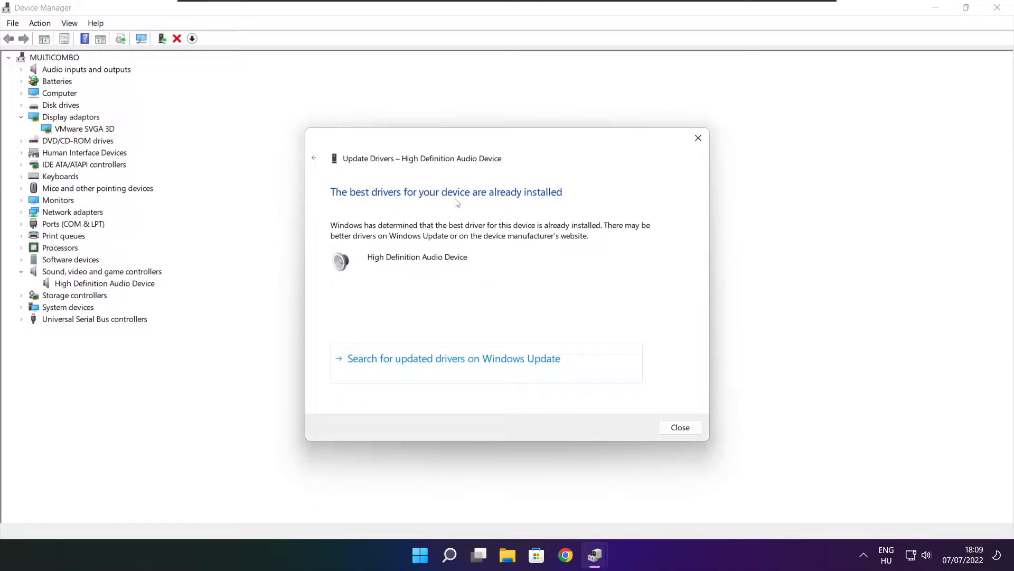
mouse_move(687, 428)
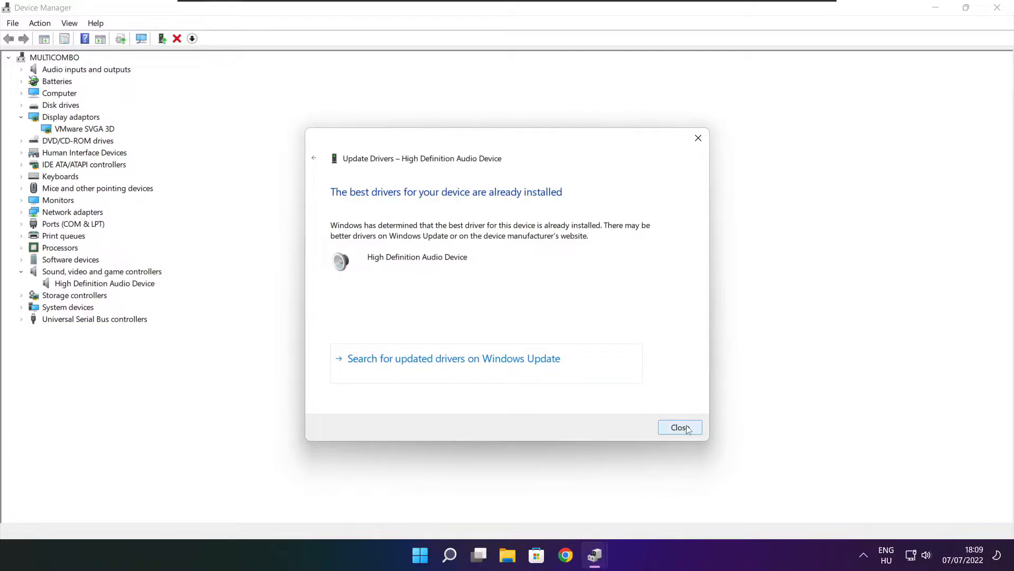
left_click(680, 427)
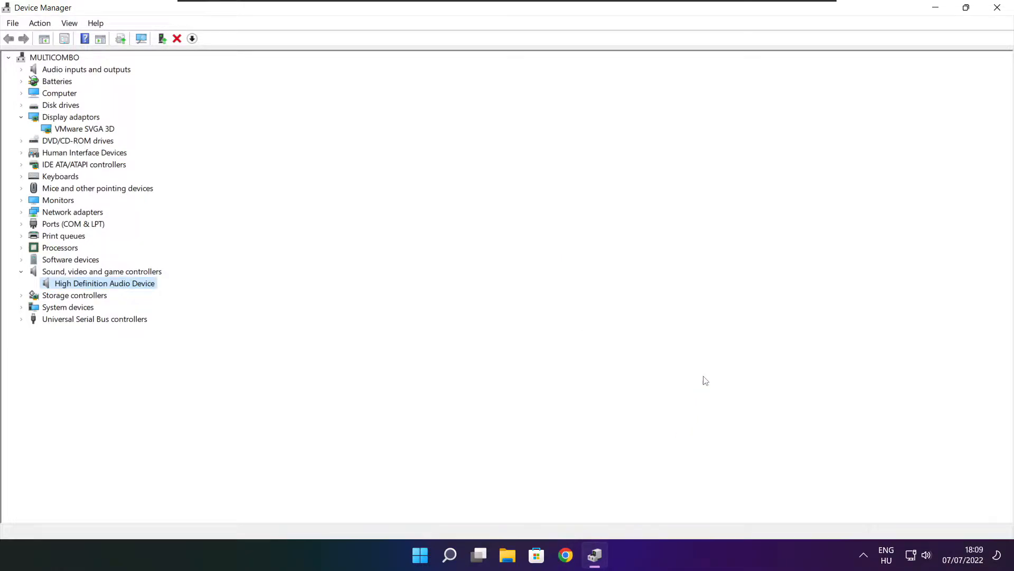
mouse_move(997, 8)
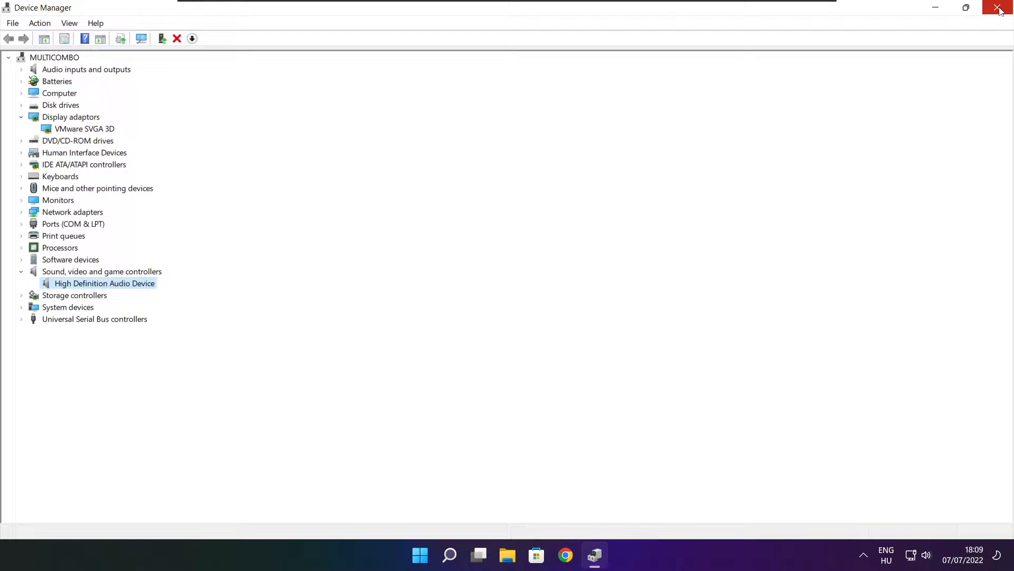
- Close Device Manager and search Windows for 'edit power plan'
left_click(1000, 8)
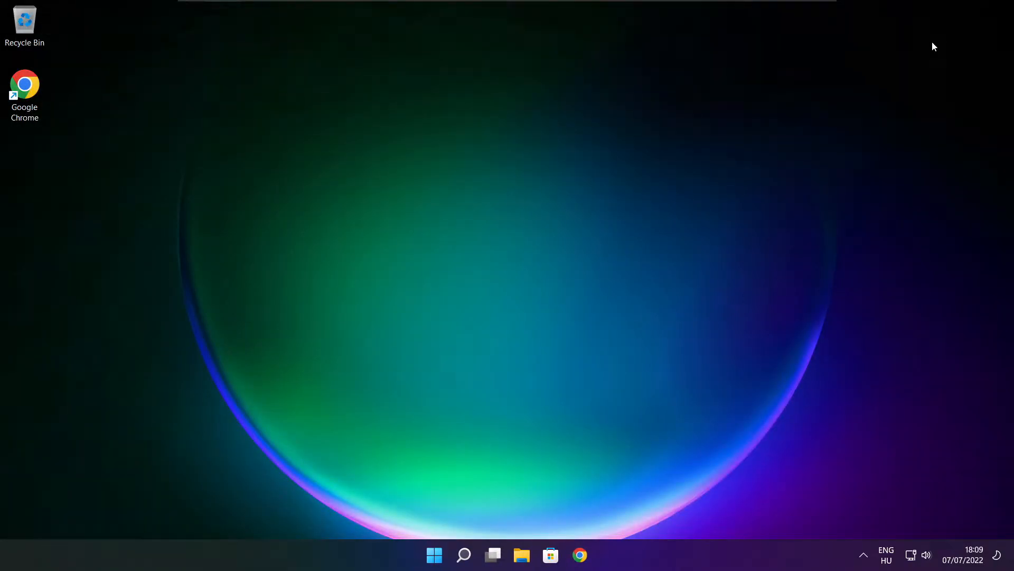
left_click(465, 553)
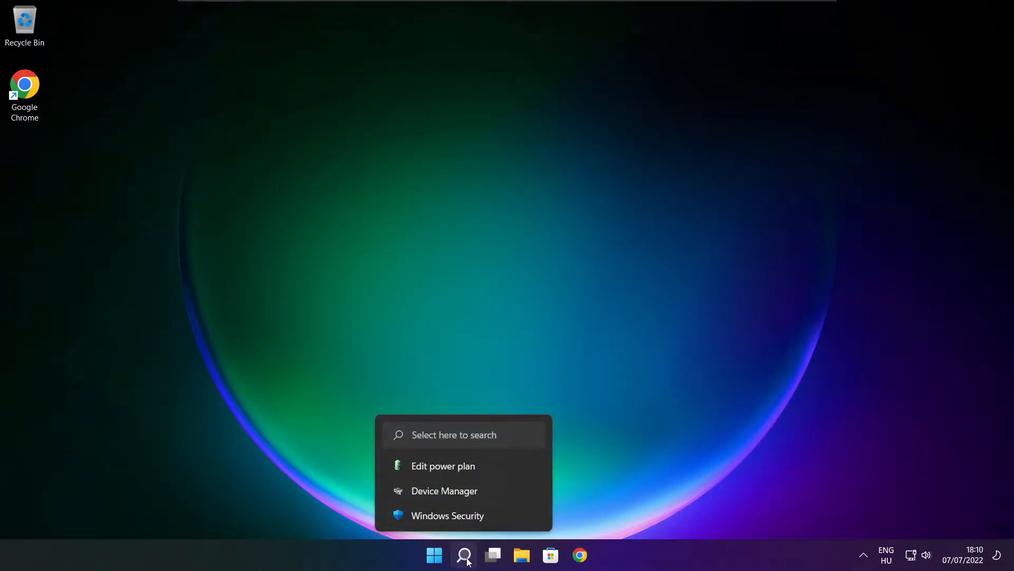
left_click(465, 555)
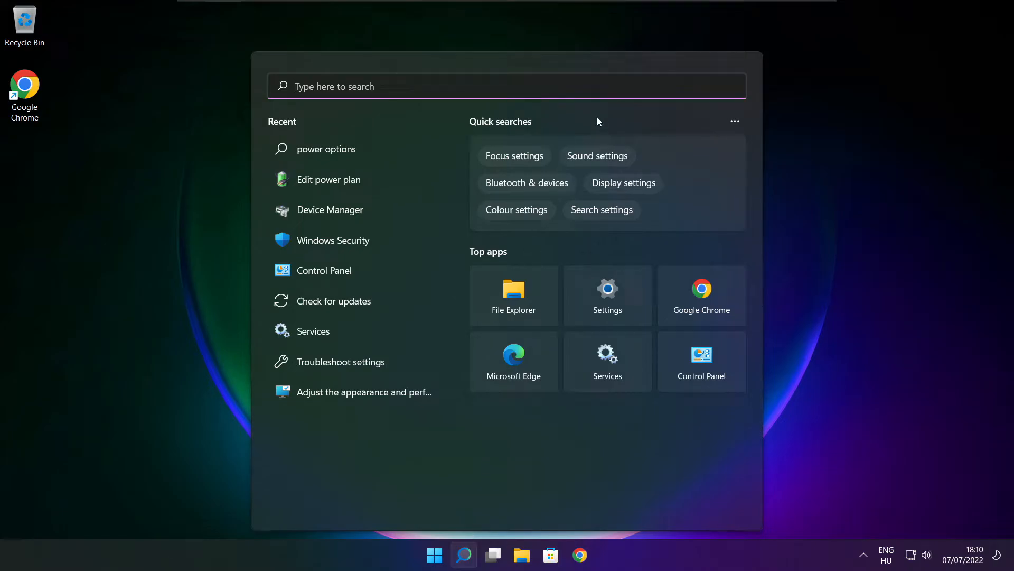
type("edit power plan")
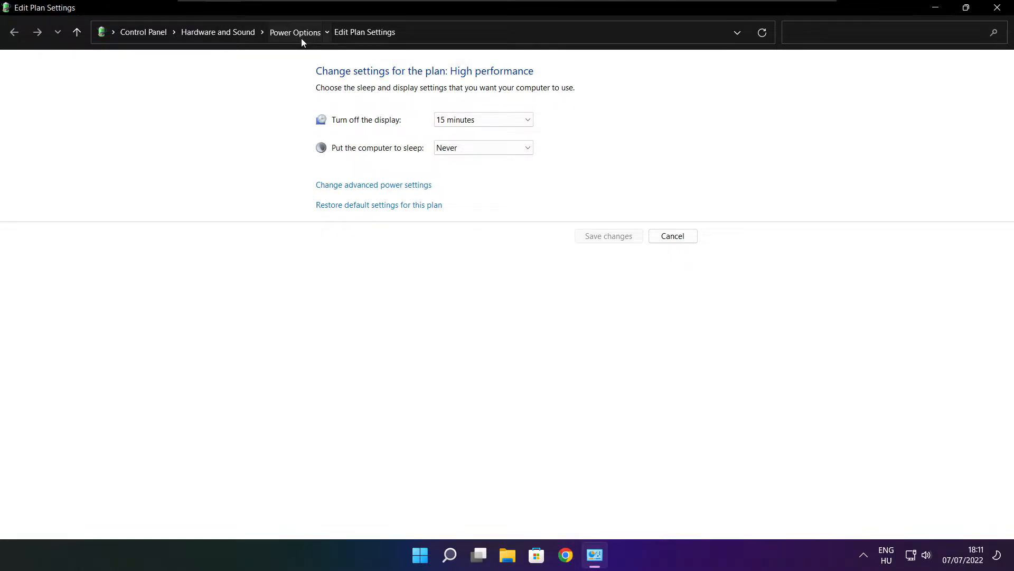
- In Power Options, make High performance the active plan and close the window
left_click(295, 32)
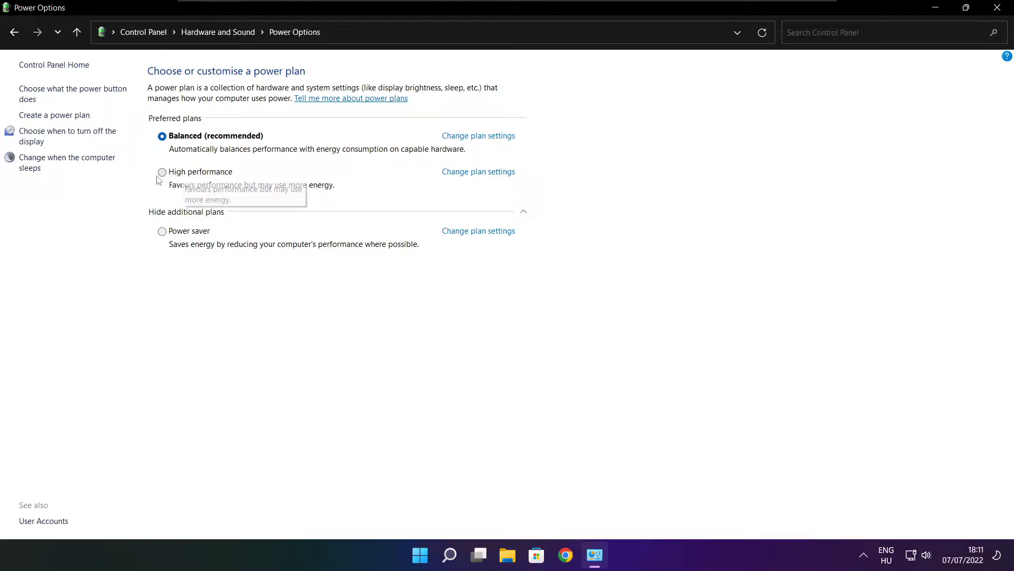
left_click(161, 171)
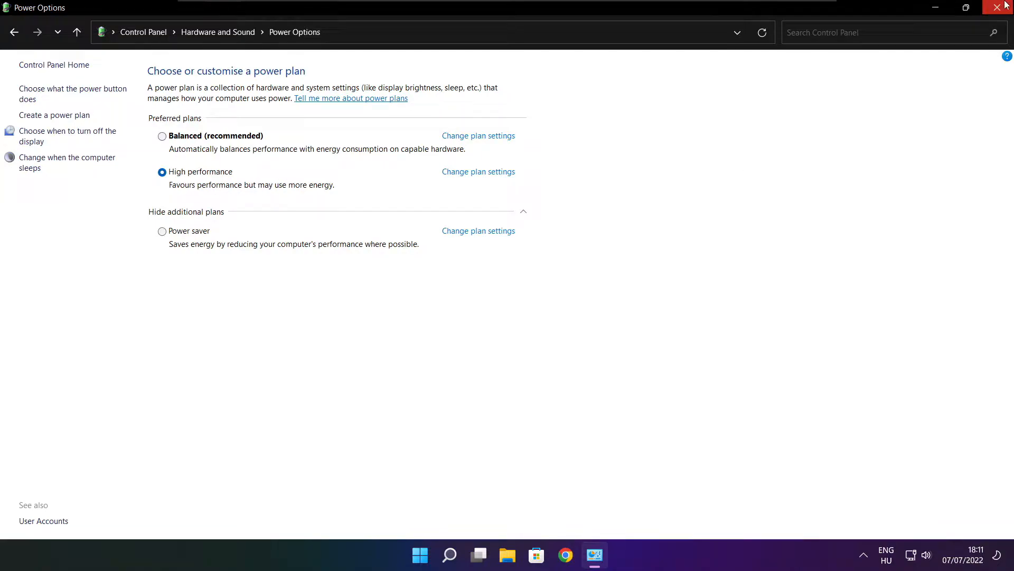
left_click(998, 7)
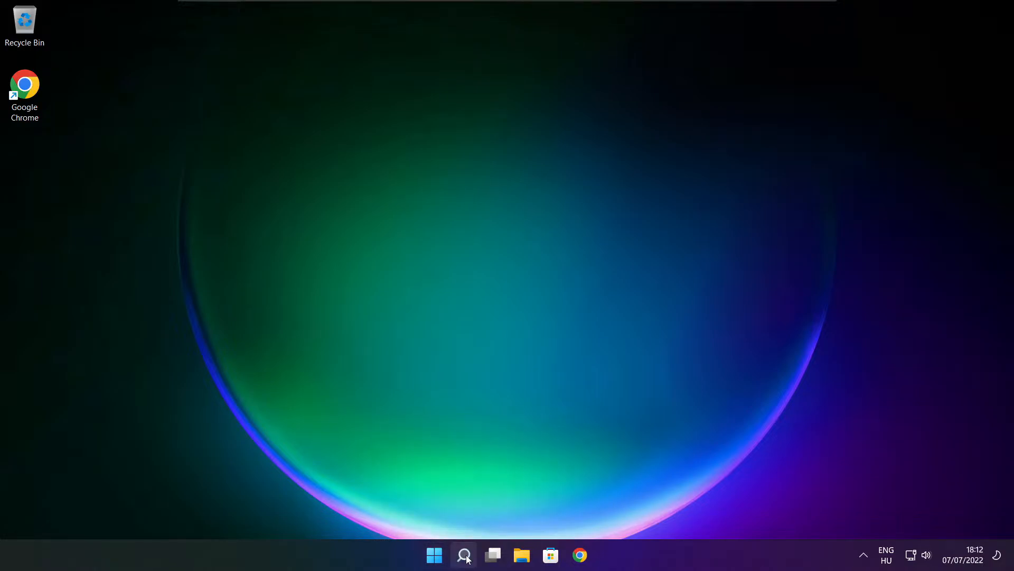
- Search Windows for 'game bar controller settings'
left_click(464, 554)
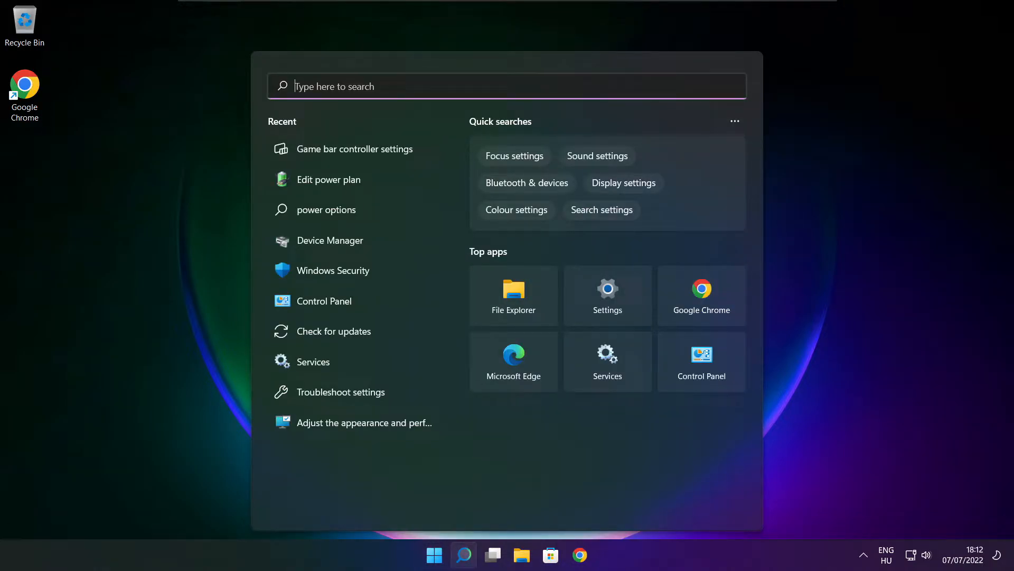
type("game bar controller settings")
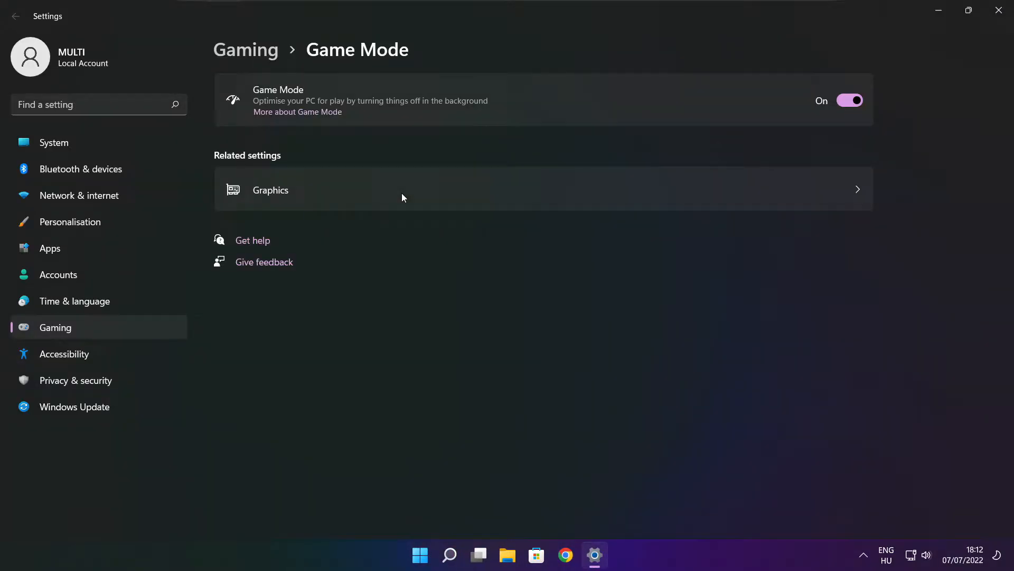
mouse_move(374, 194)
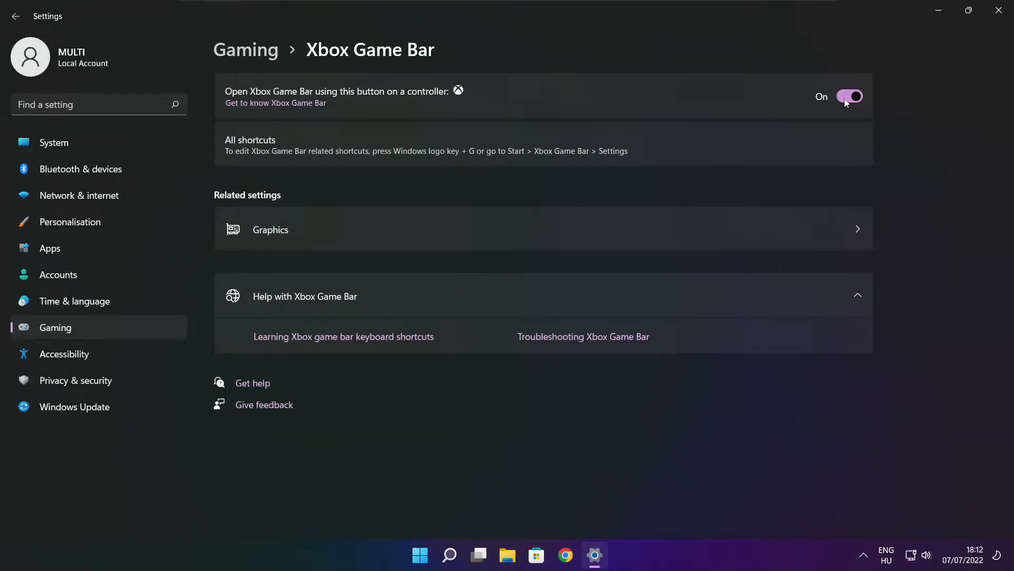
- Switch off the controller button opening Xbox Game Bar and close Settings
left_click(849, 96)
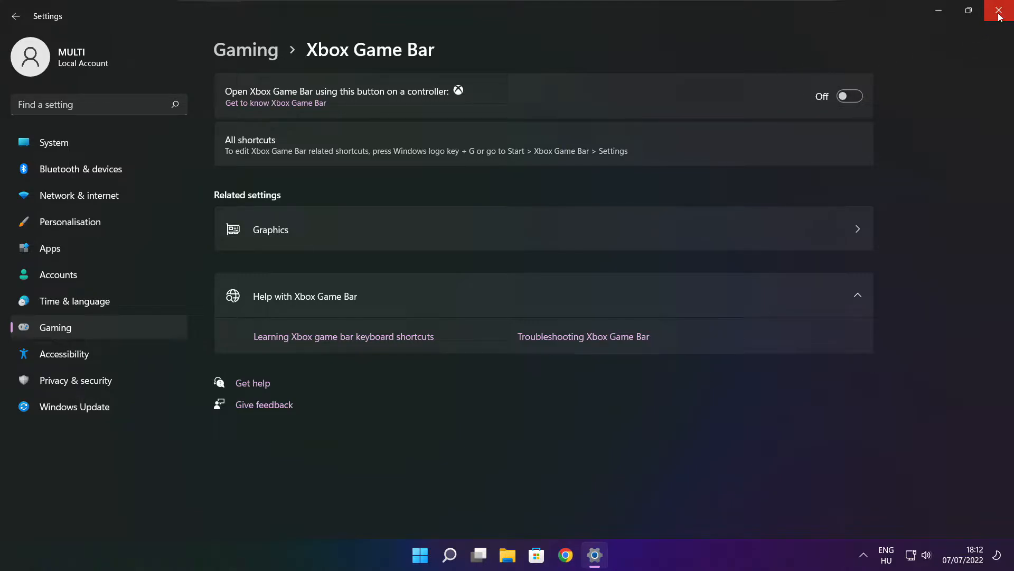
left_click(997, 10)
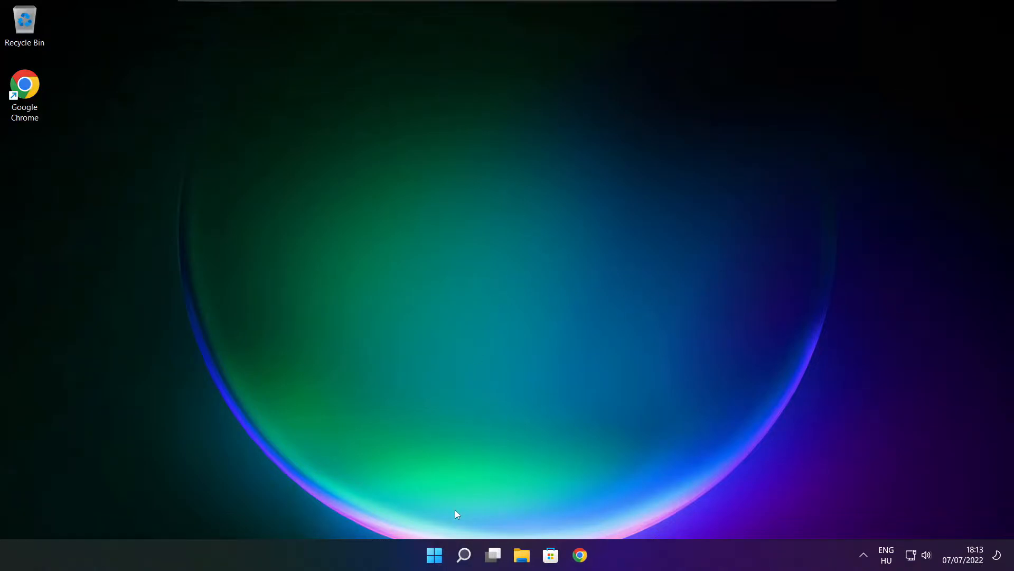
mouse_move(431, 554)
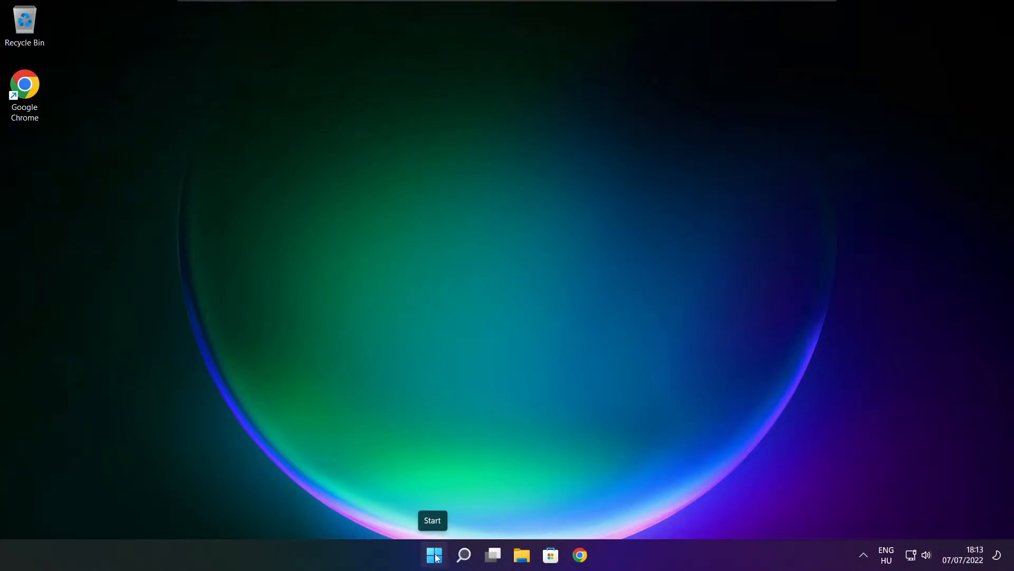
- Launch Task Manager from the Start right-click menu and show the Startup apps list
right_click(432, 554)
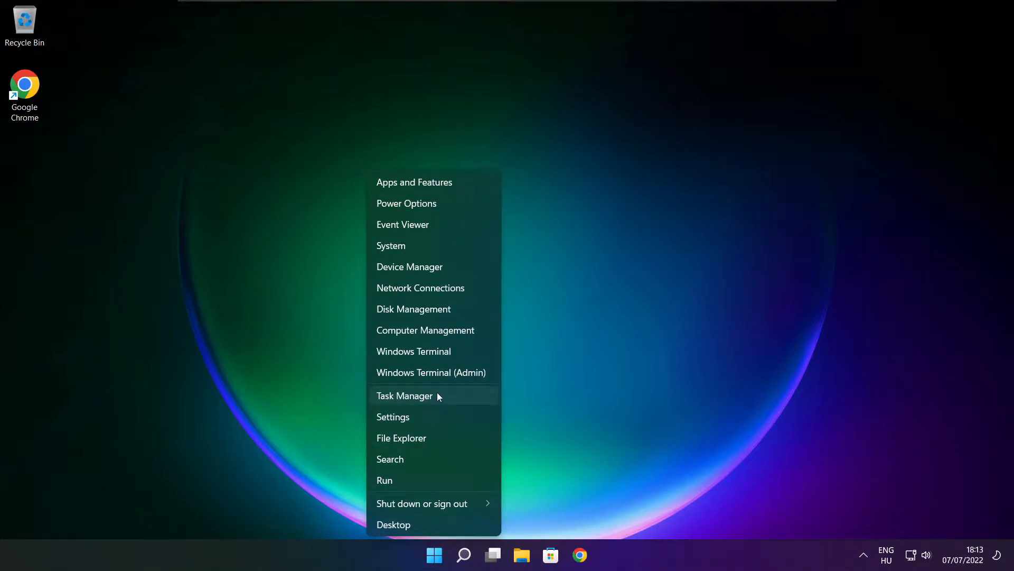
left_click(405, 395)
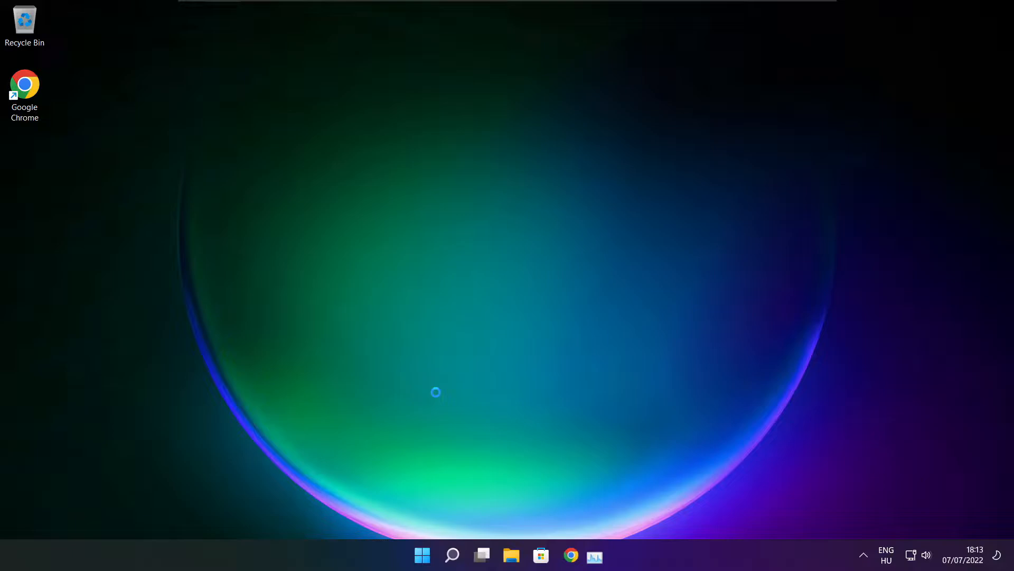
left_click(594, 555)
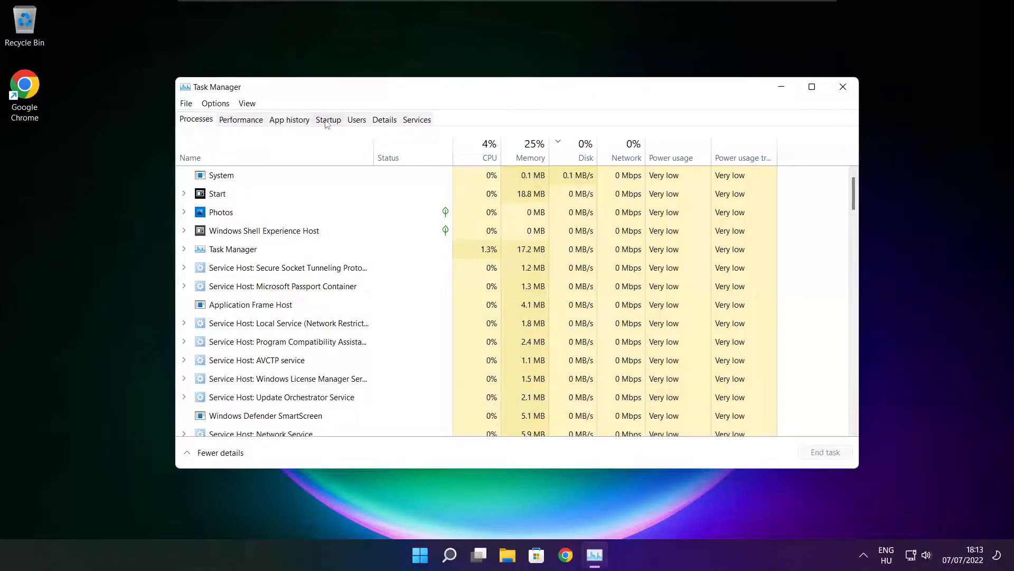
left_click(328, 119)
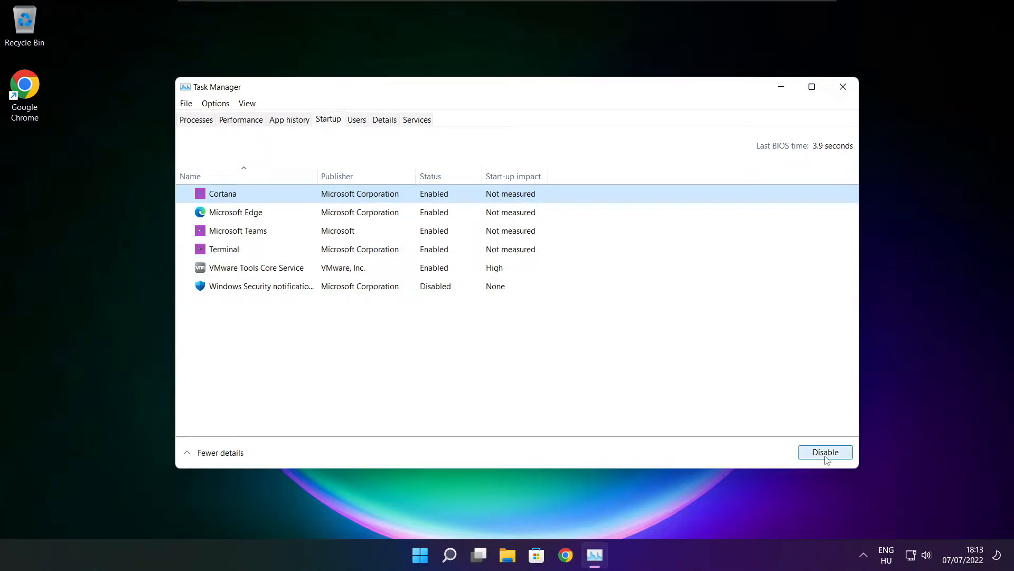
- Disable Cortana, Microsoft Edge, Teams and Terminal at startup, then close Task Manager
left_click(826, 452)
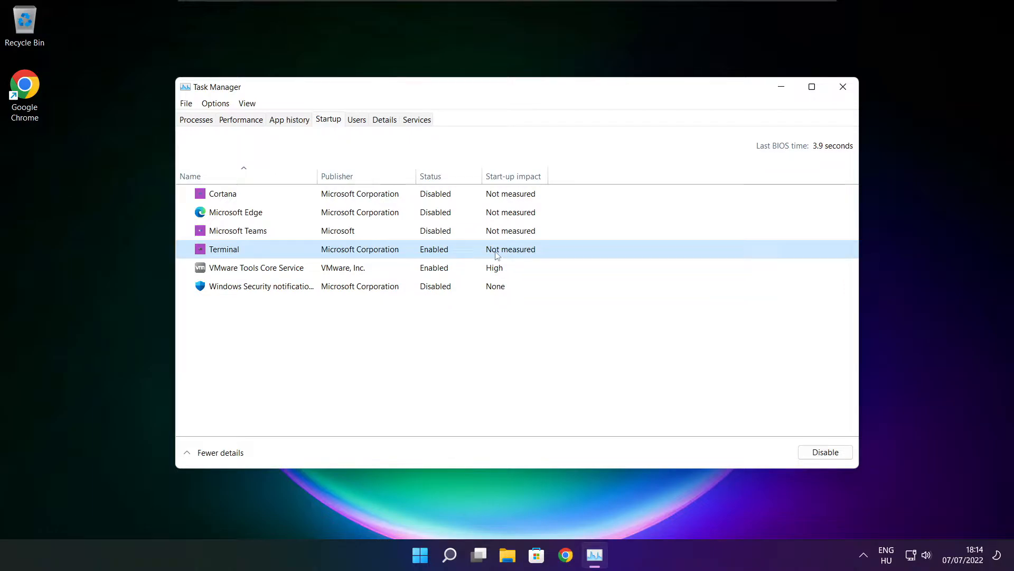
left_click(826, 452)
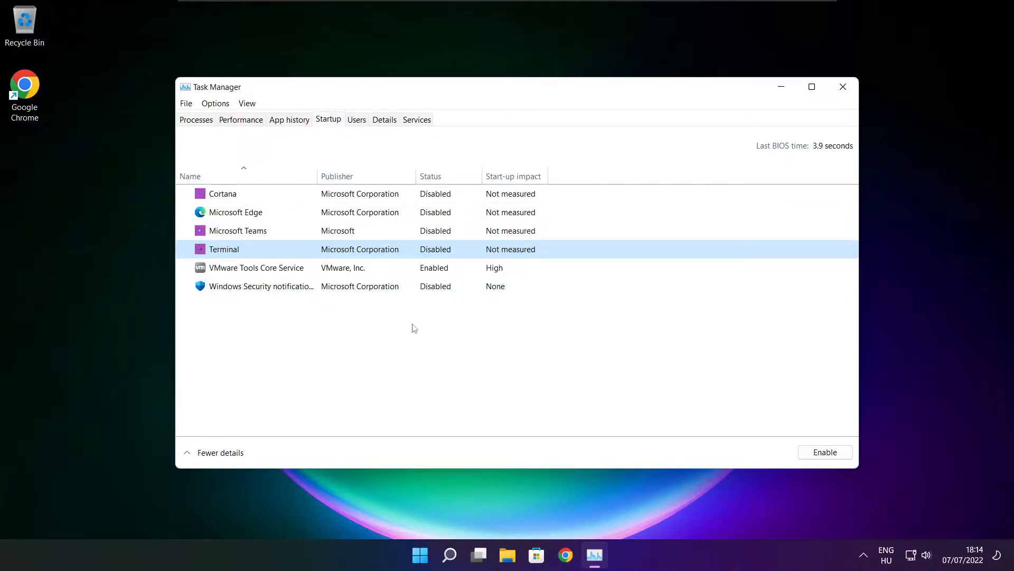
left_click(843, 87)
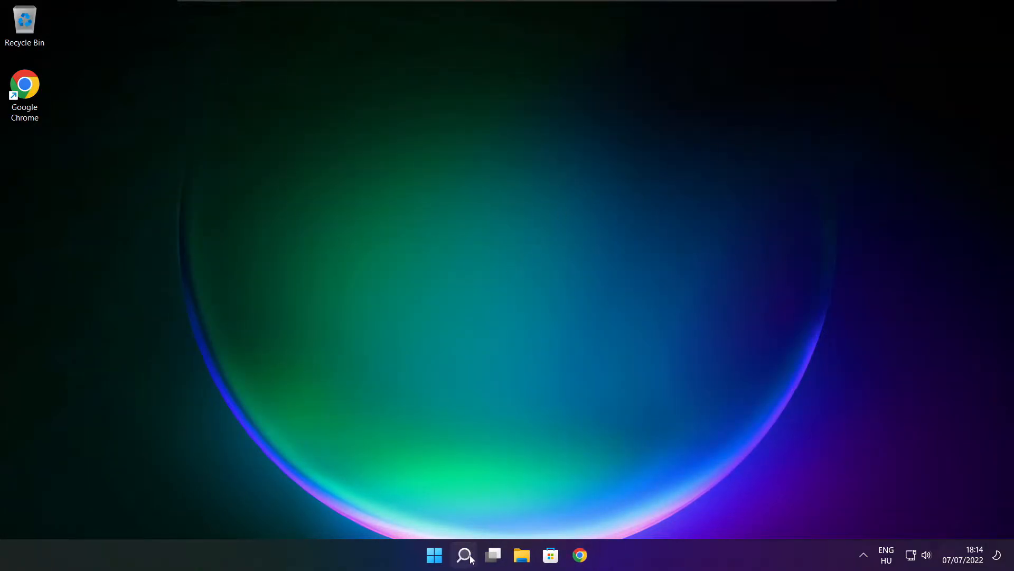
- Launch Optimise Drives from search, start optimising drive C:, and close the optimiser
left_click(464, 555)
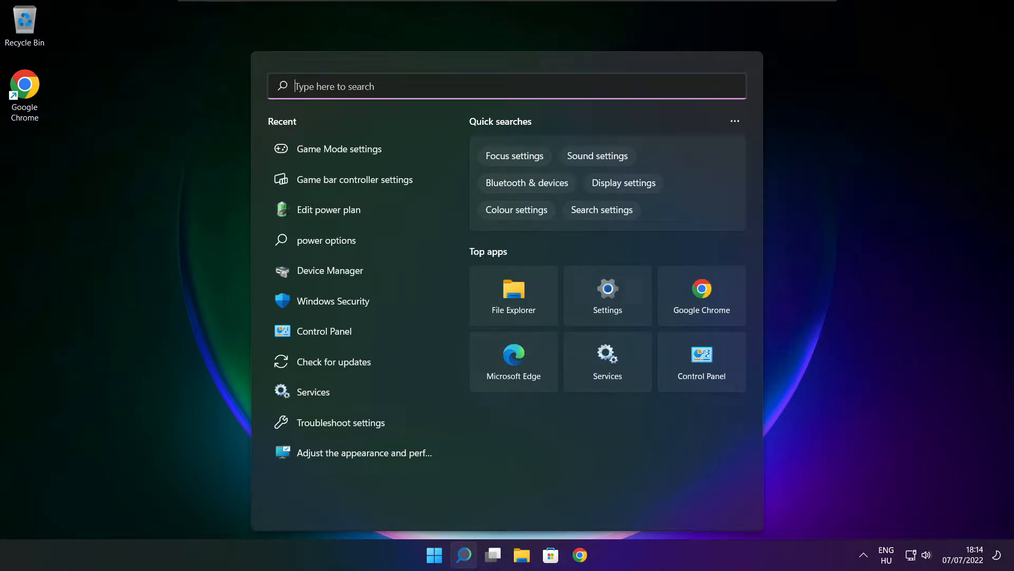
type("optimise")
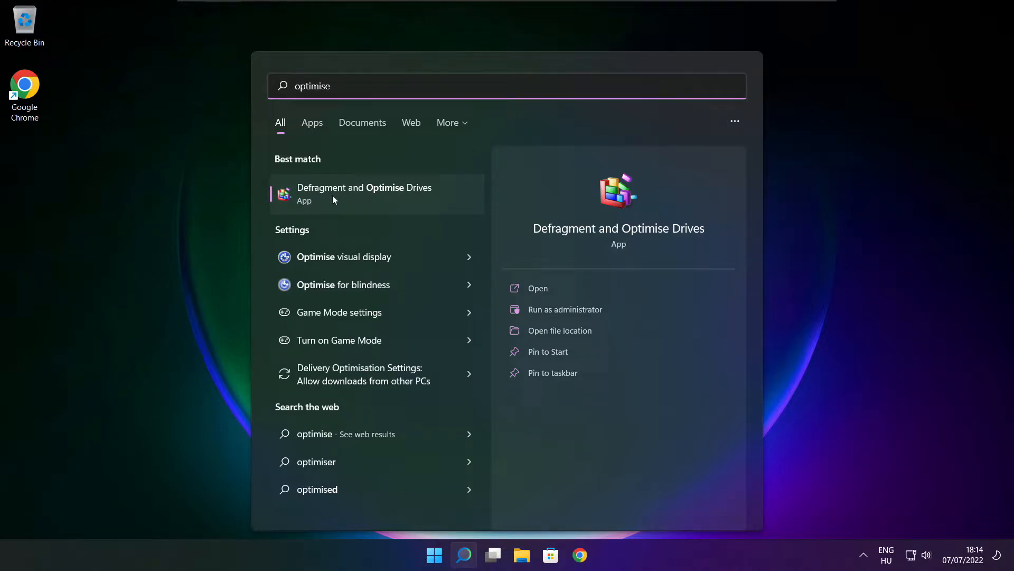
mouse_move(323, 201)
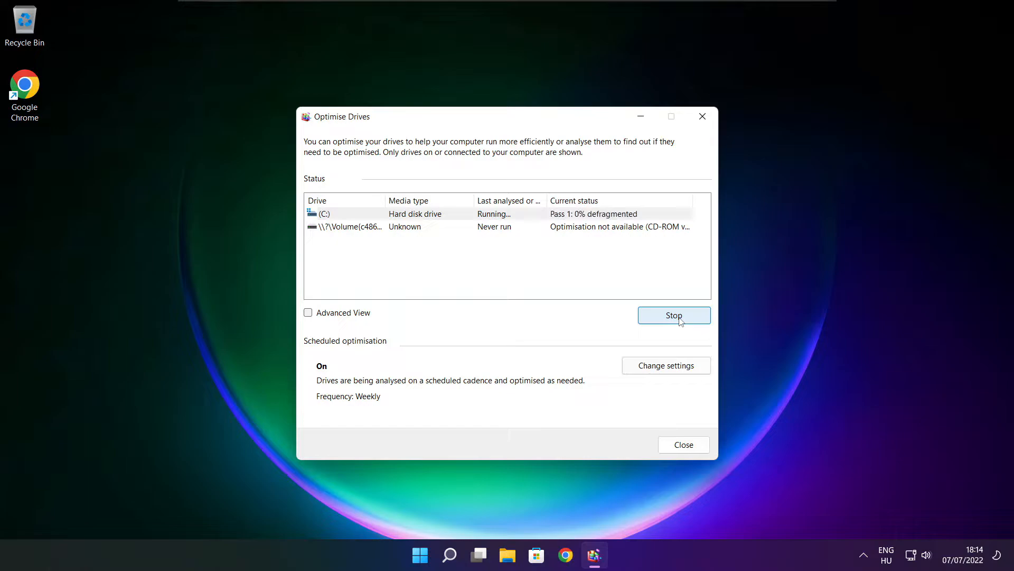
mouse_move(558, 312)
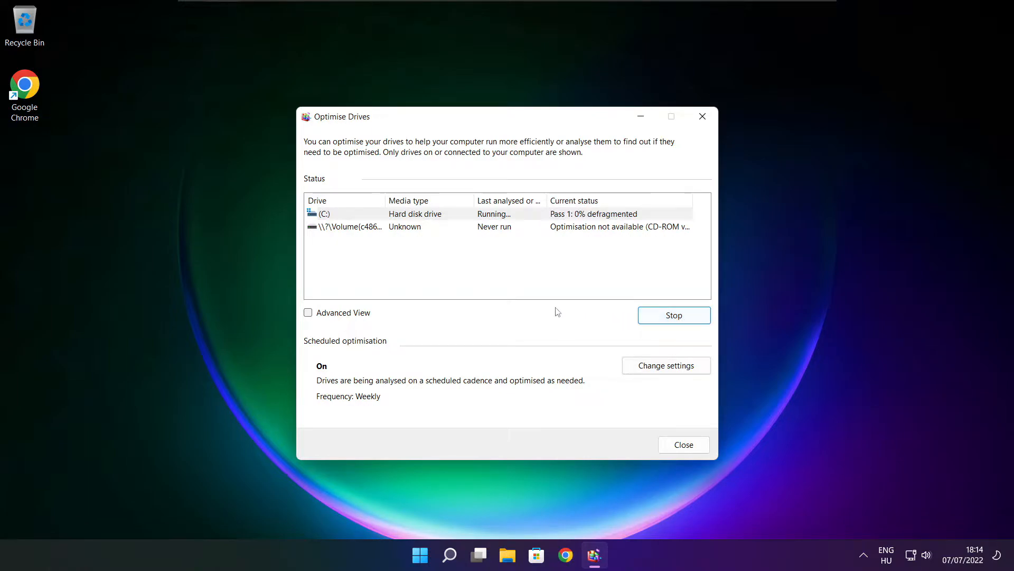
left_click(684, 444)
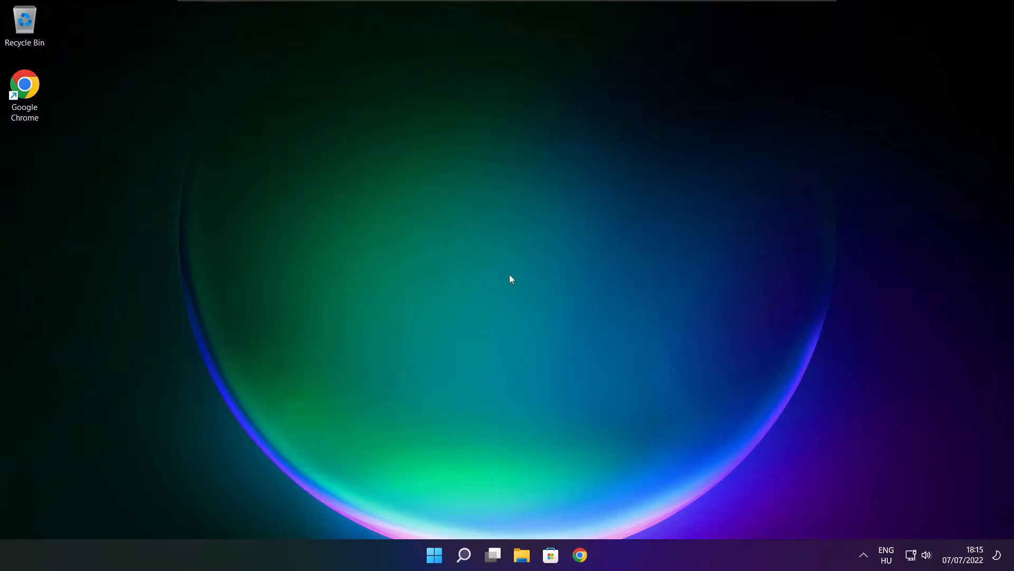
- Run a Windows Update check confirming the PC is up to date, then close Settings
left_click(464, 553)
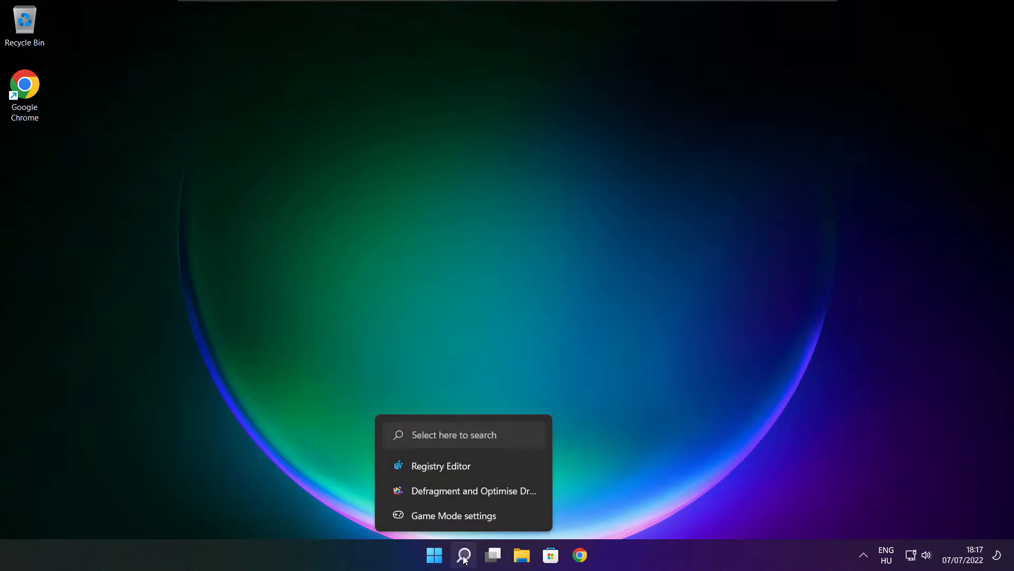
left_click(464, 555)
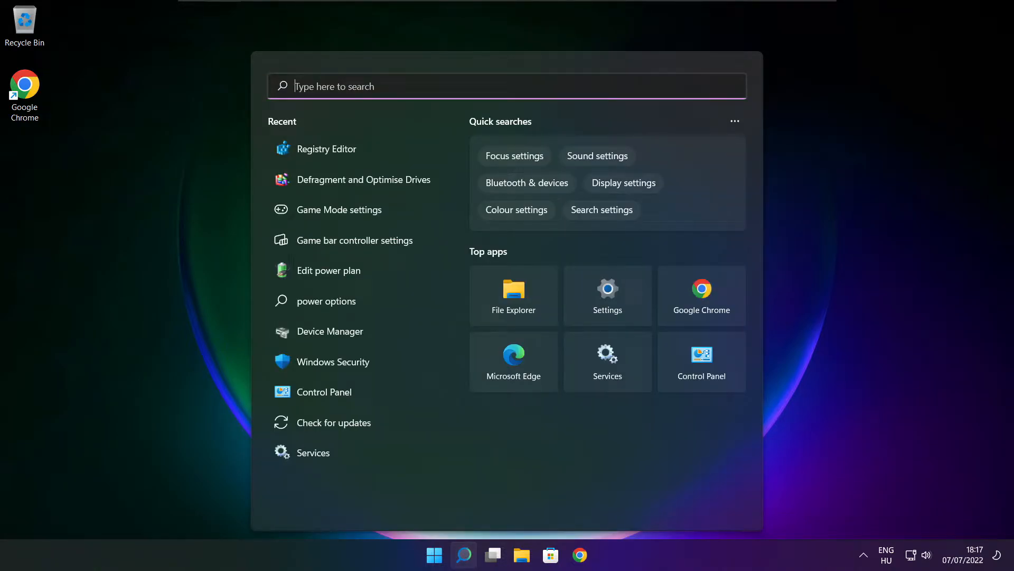
type("updates")
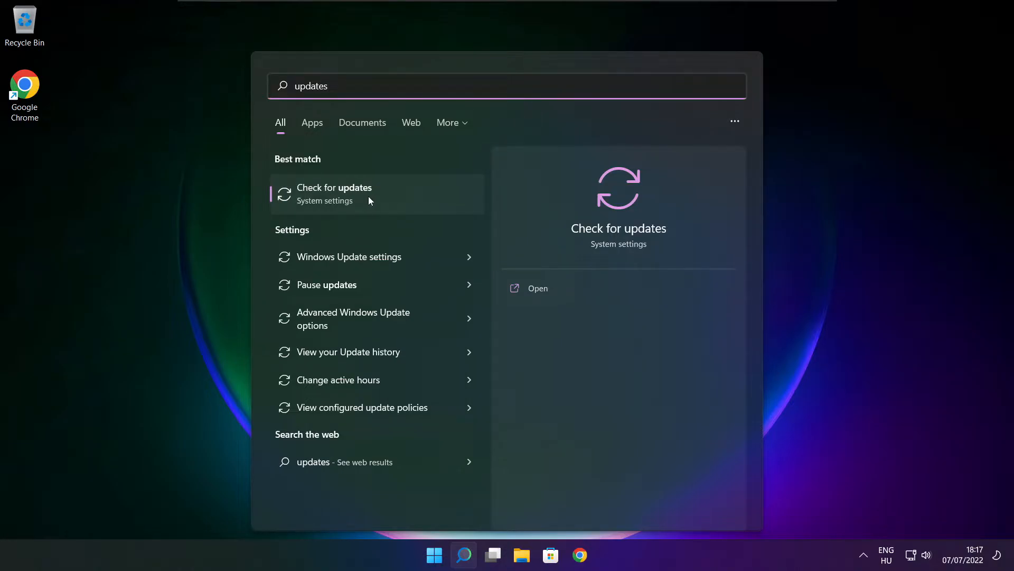
left_click(334, 194)
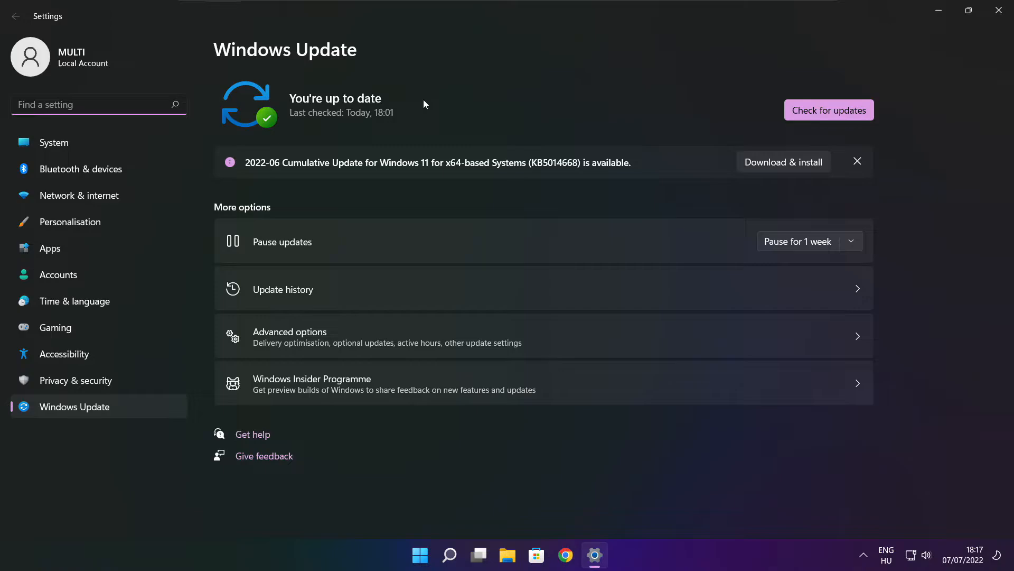
left_click(829, 110)
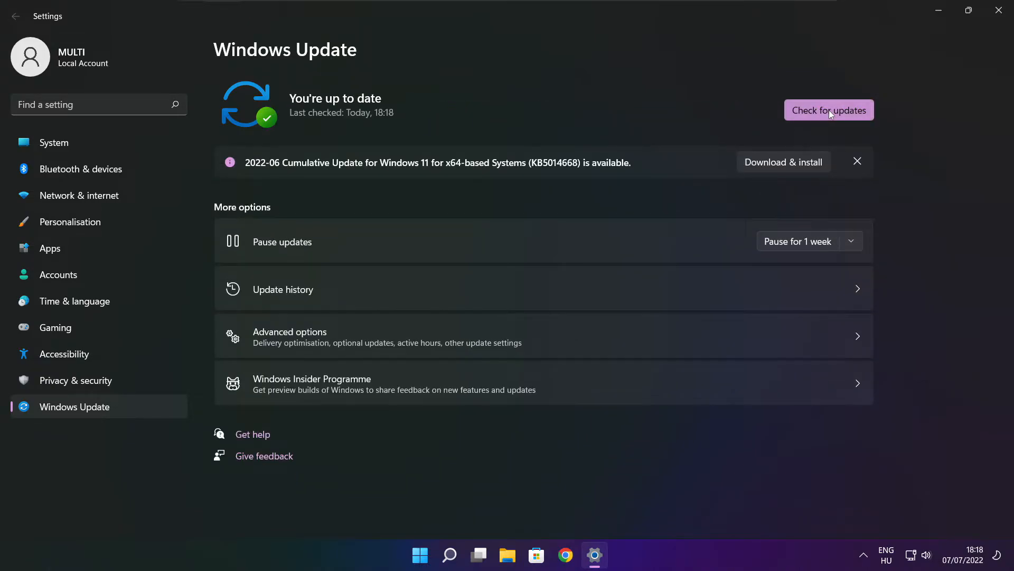
mouse_move(997, 11)
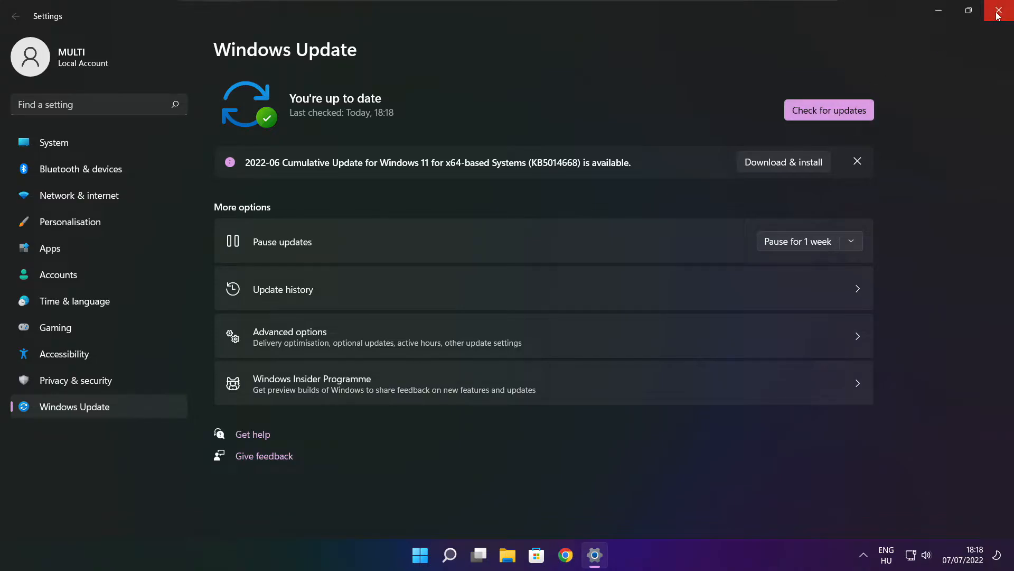
left_click(997, 10)
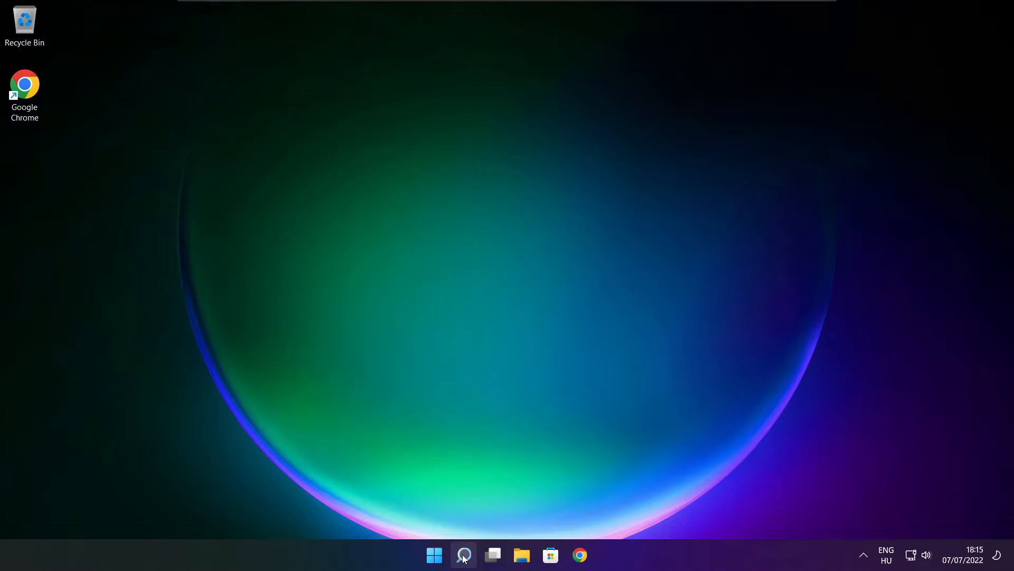
- Launch regedit and browse to HKEY_CURRENT_USER\System\GameConfigStore
left_click(463, 554)
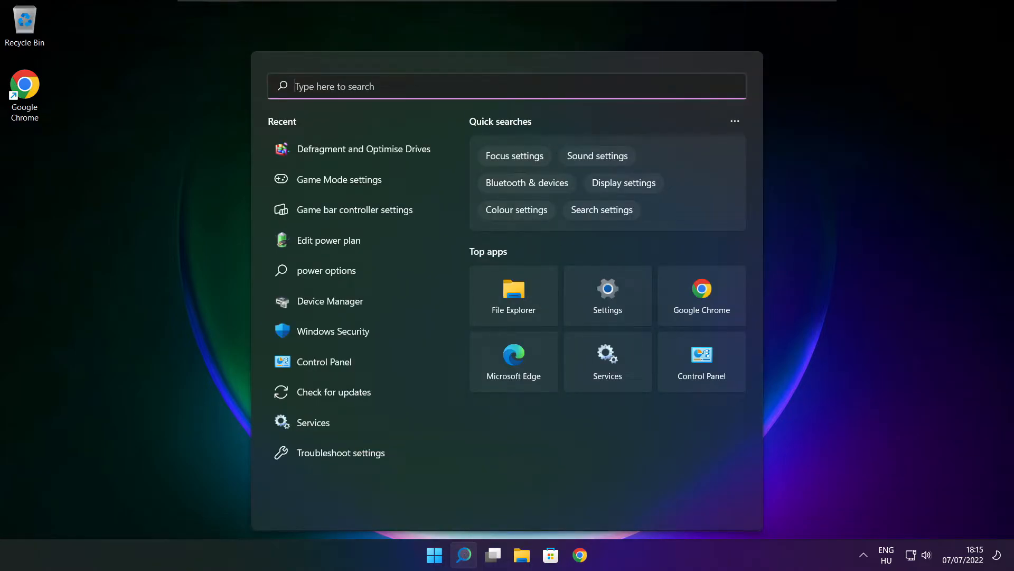
type("regedit")
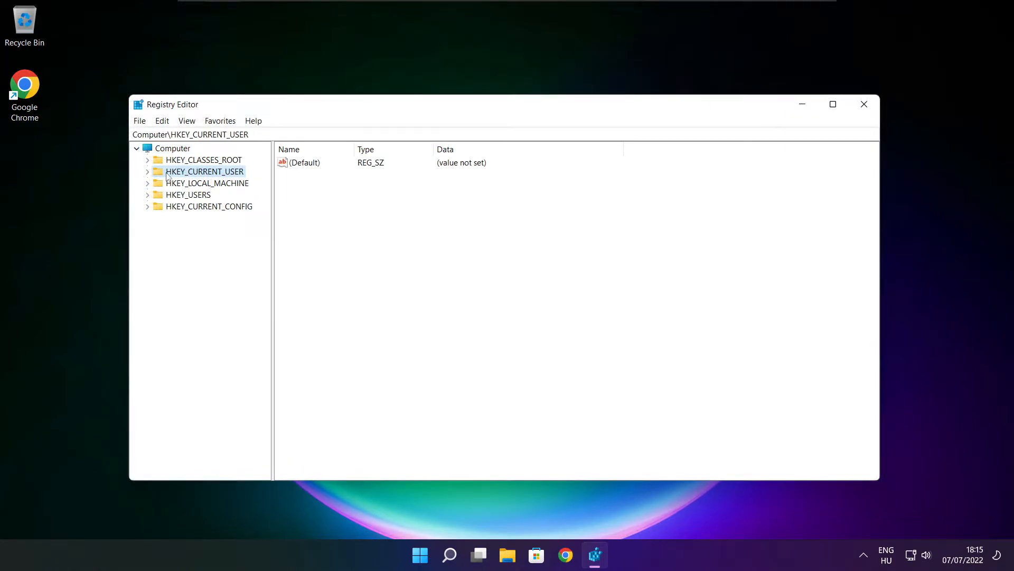
left_click(148, 171)
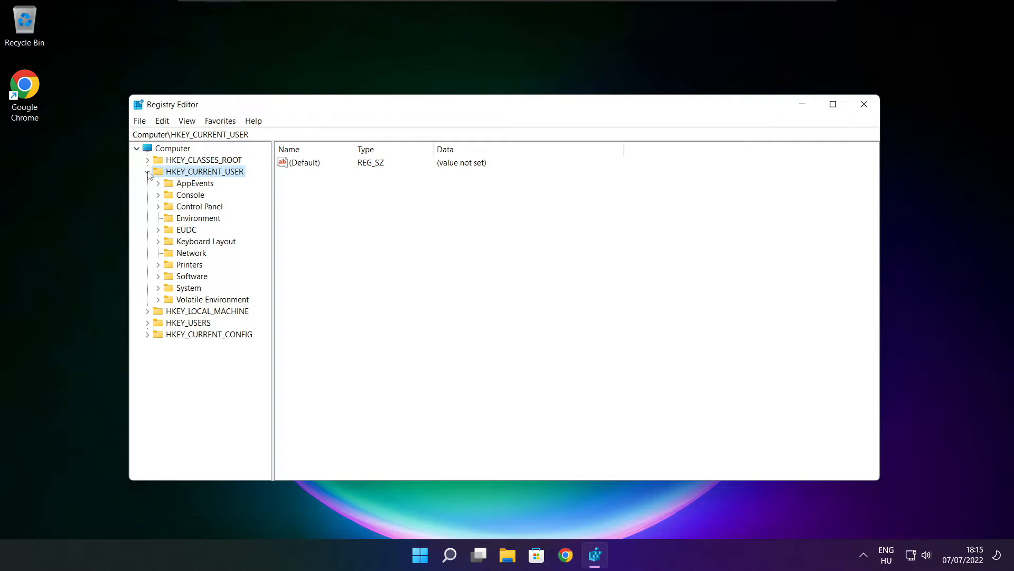
left_click(188, 288)
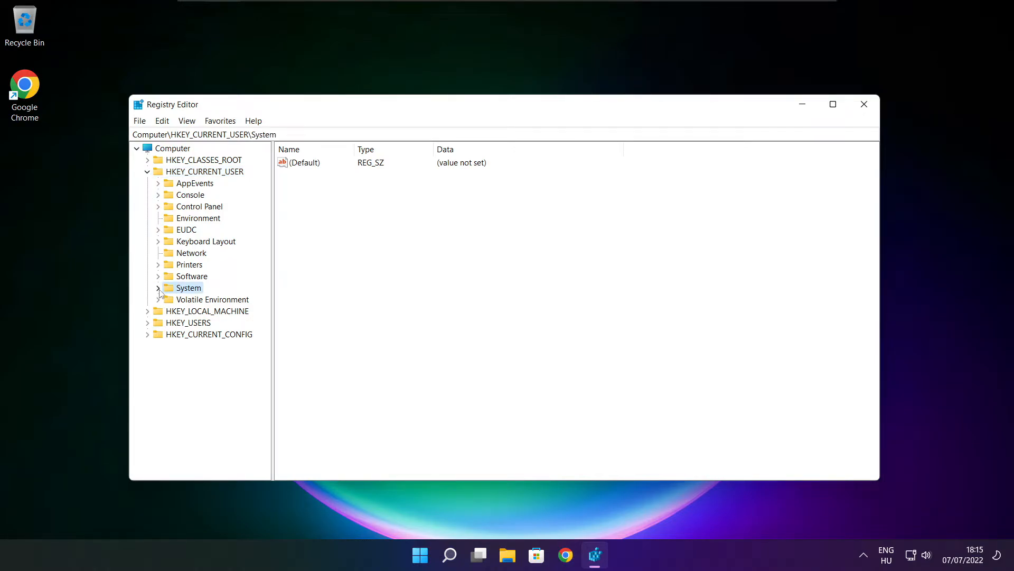
left_click(159, 287)
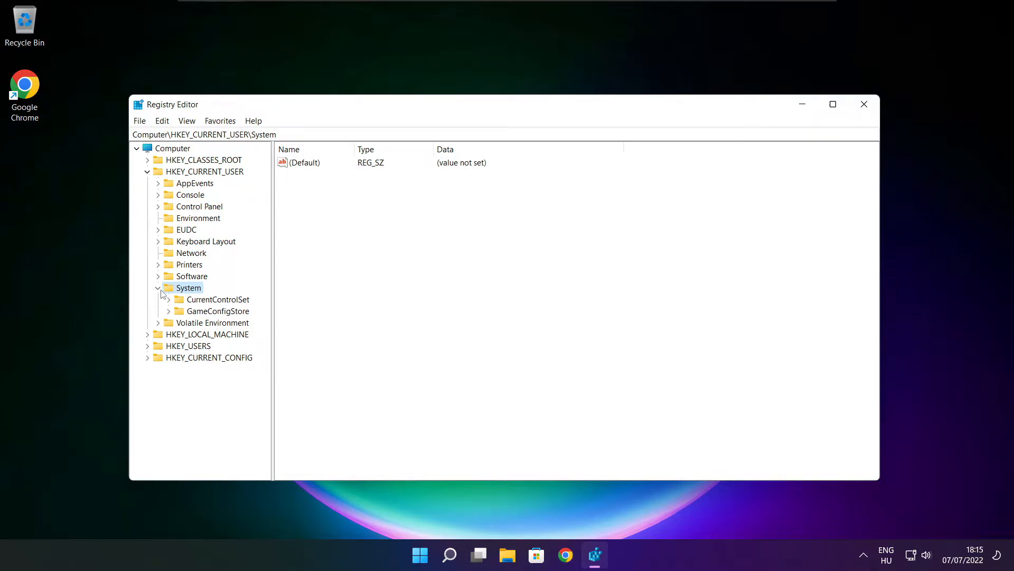
left_click(217, 311)
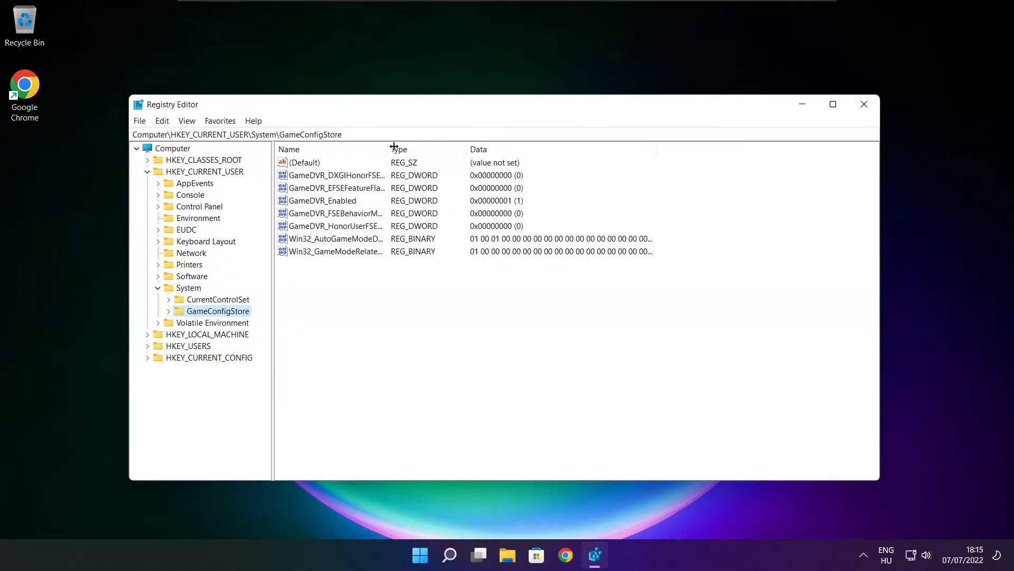
- Set the GameDVR_Enabled value to 0 and collapse HKEY_CURRENT_USER again
left_click(321, 200)
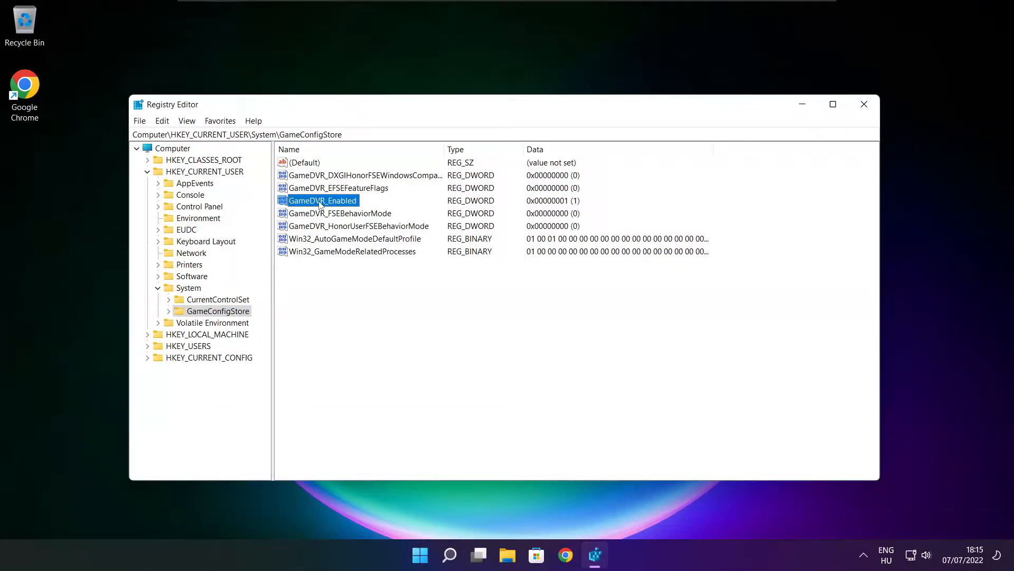
double_click(323, 200)
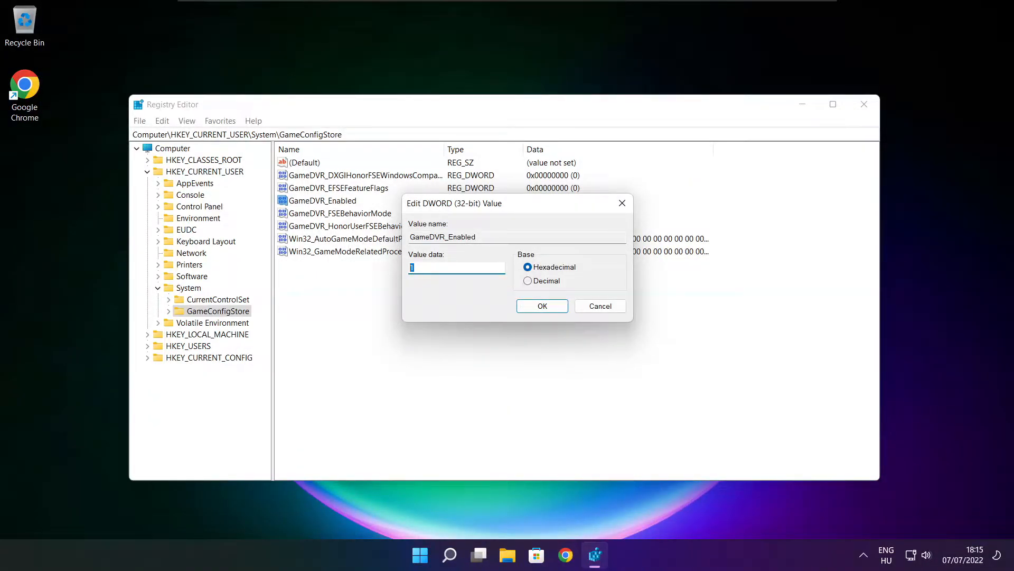
type("0")
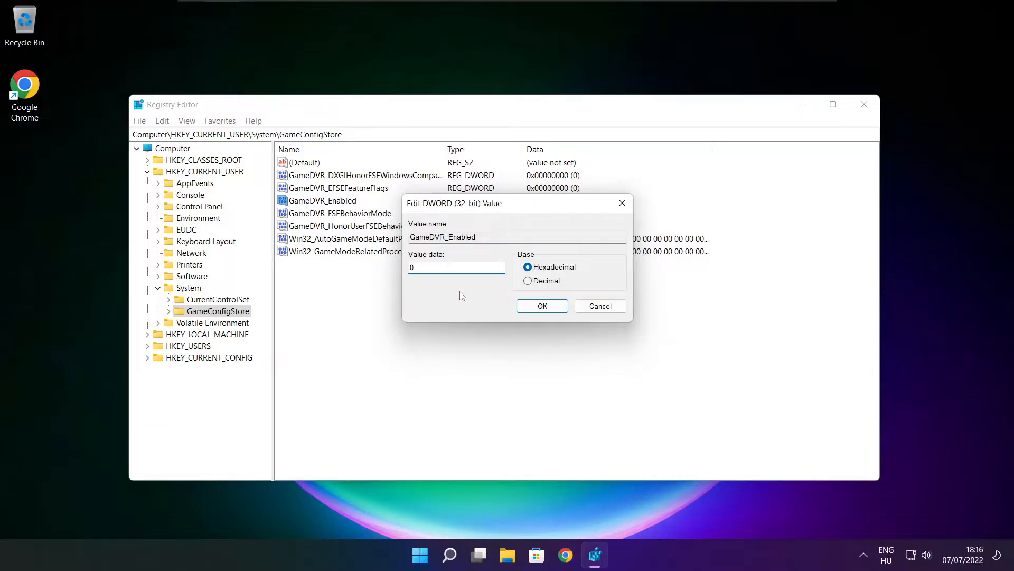
left_click(542, 307)
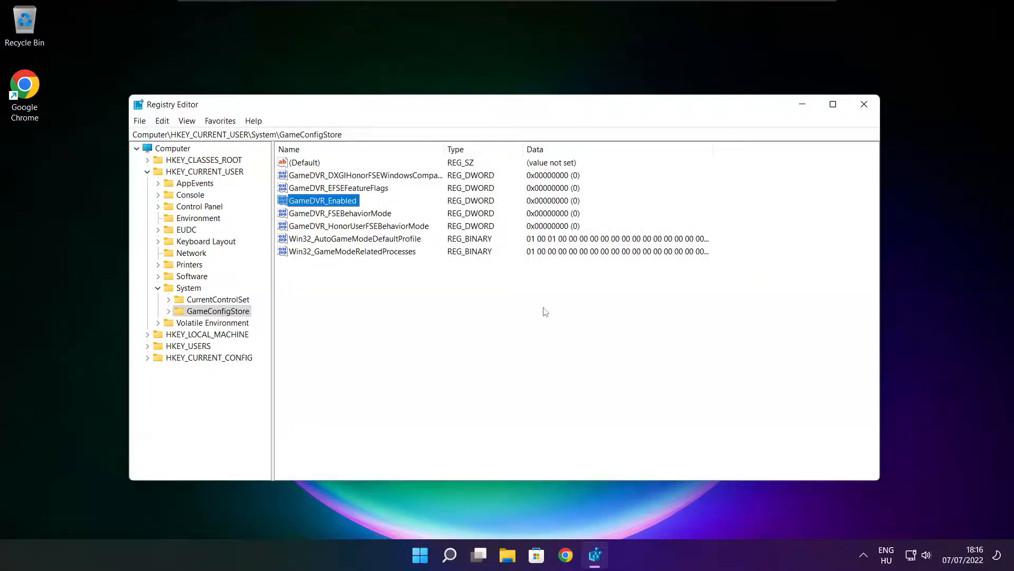
left_click(147, 171)
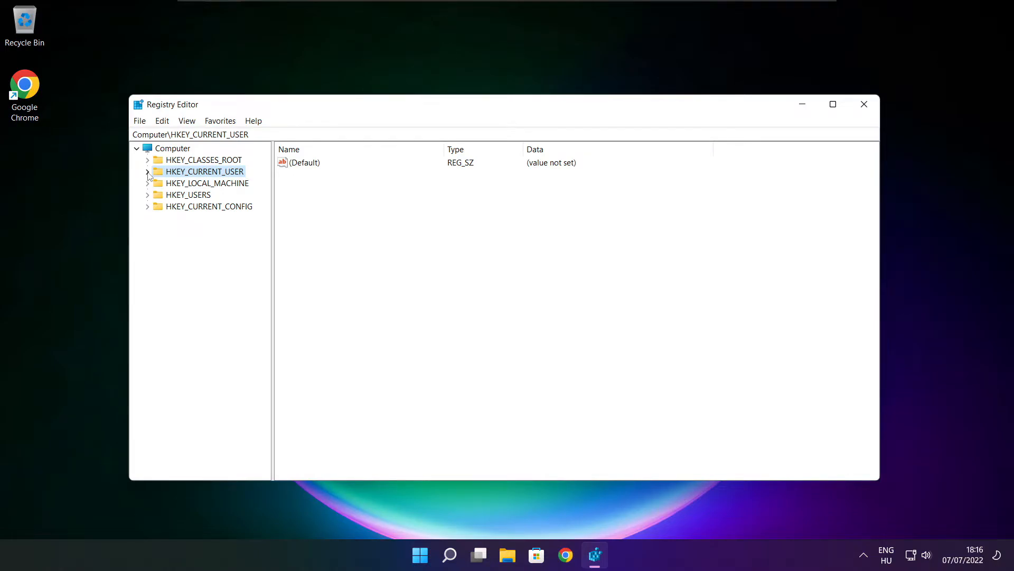
- Expand HKEY_LOCAL_MACHINE\SOFTWARE and reach the Microsoft key
left_click(205, 183)
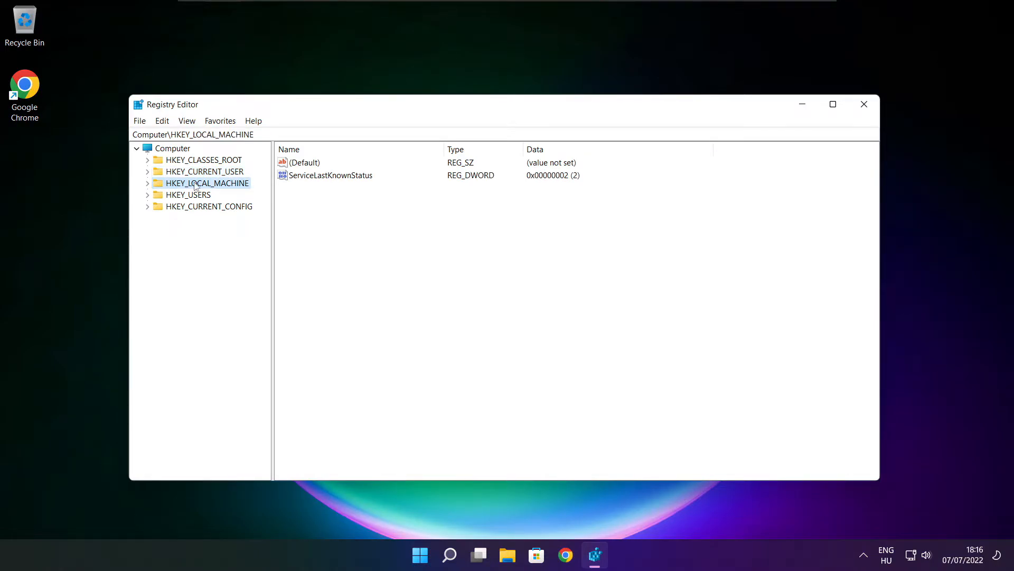
left_click(148, 182)
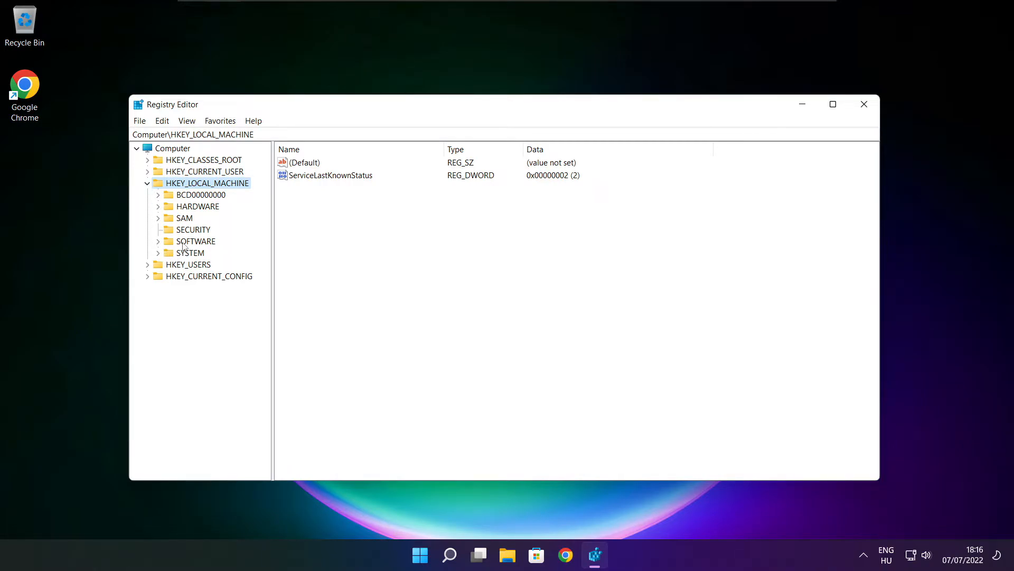
left_click(197, 241)
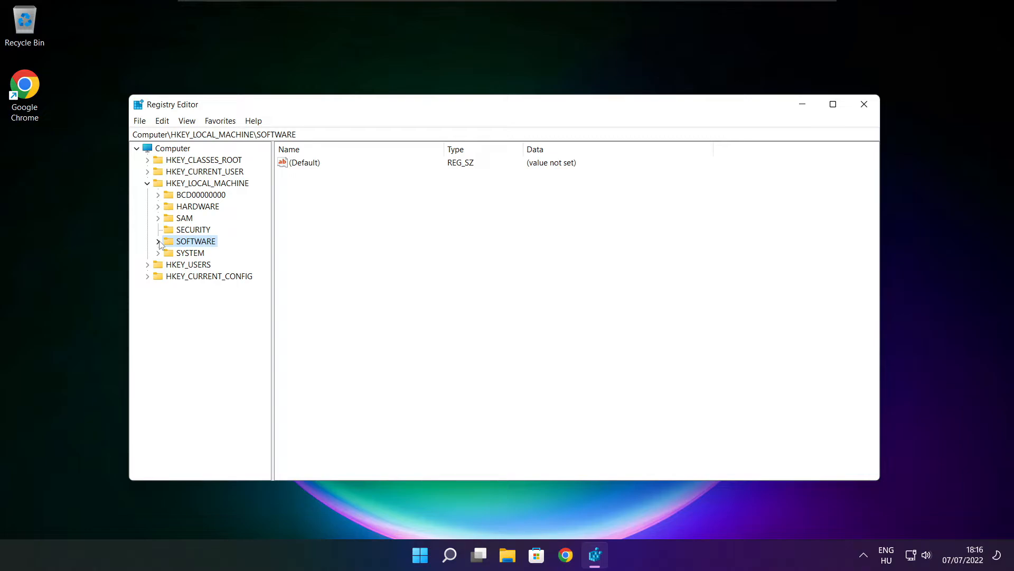
left_click(159, 240)
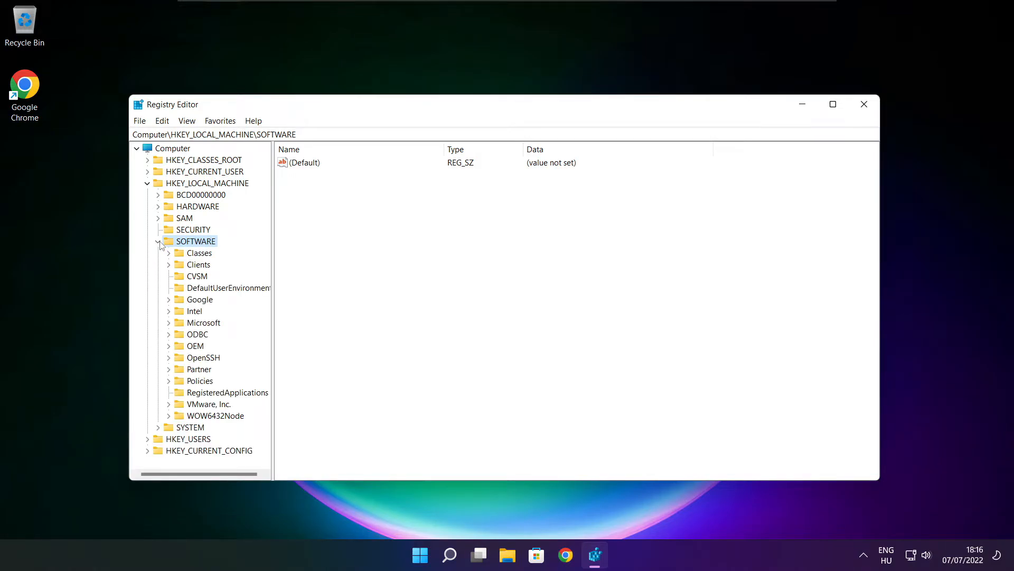
left_click(203, 322)
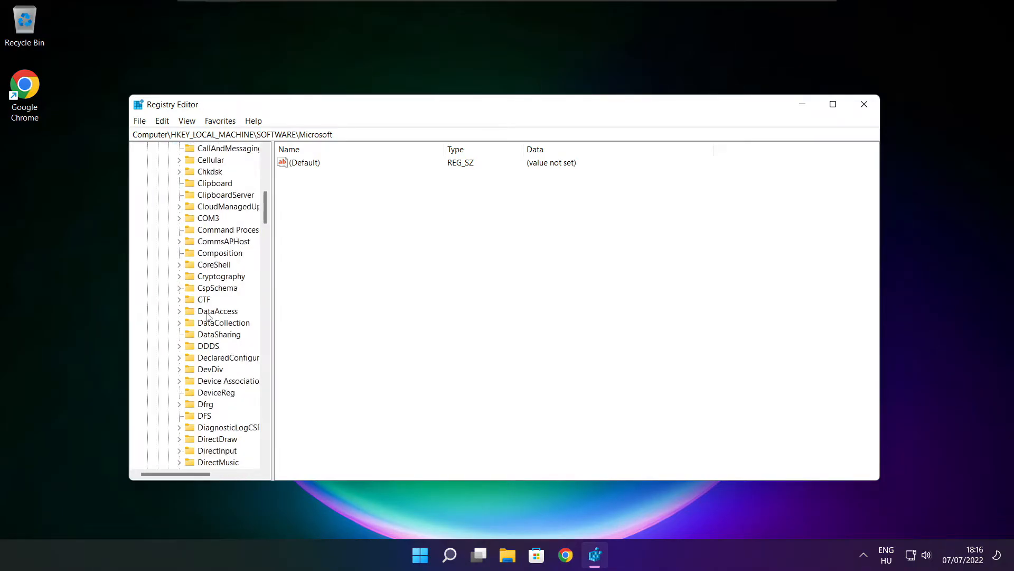
scroll("down", 3)
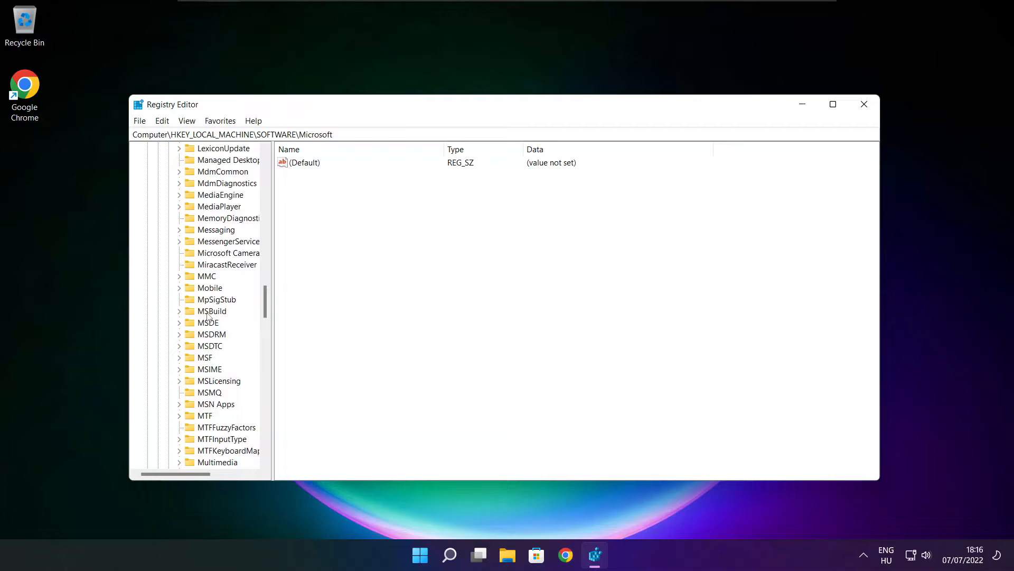
scroll("down", 3)
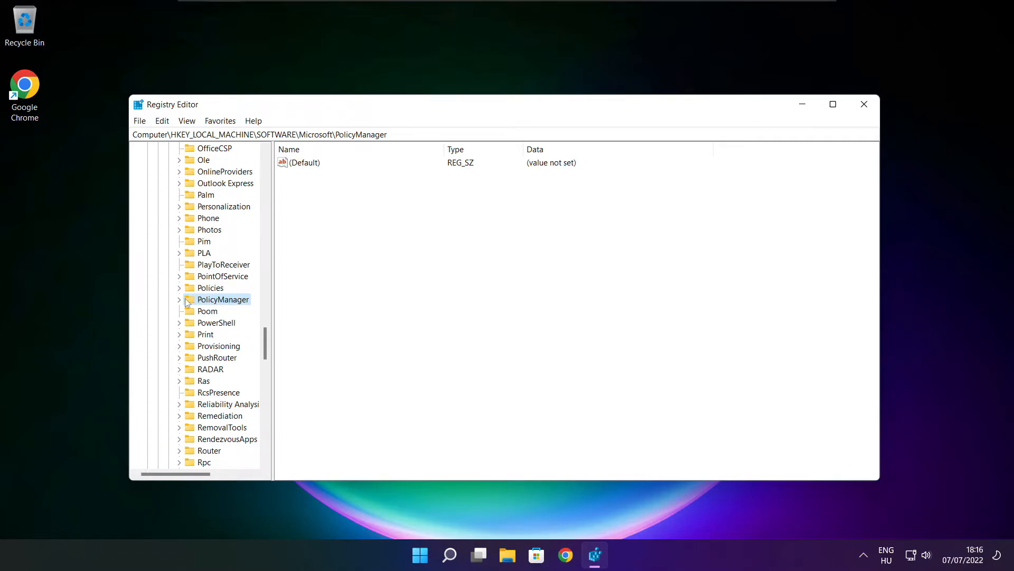
- Expand PolicyManager\default and the ApplicationManagement key to reveal AllowGameDVR
left_click(179, 299)
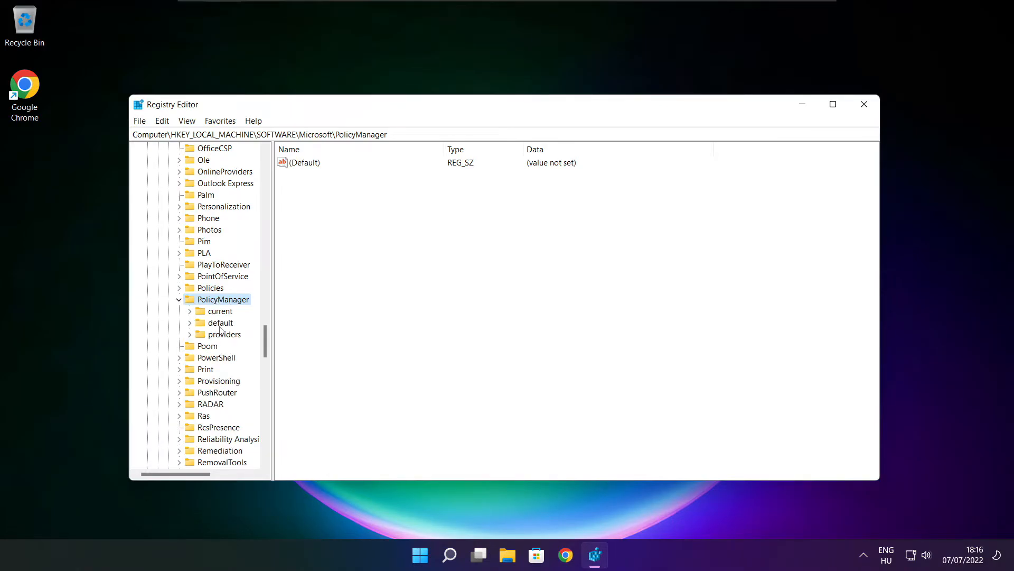
left_click(218, 322)
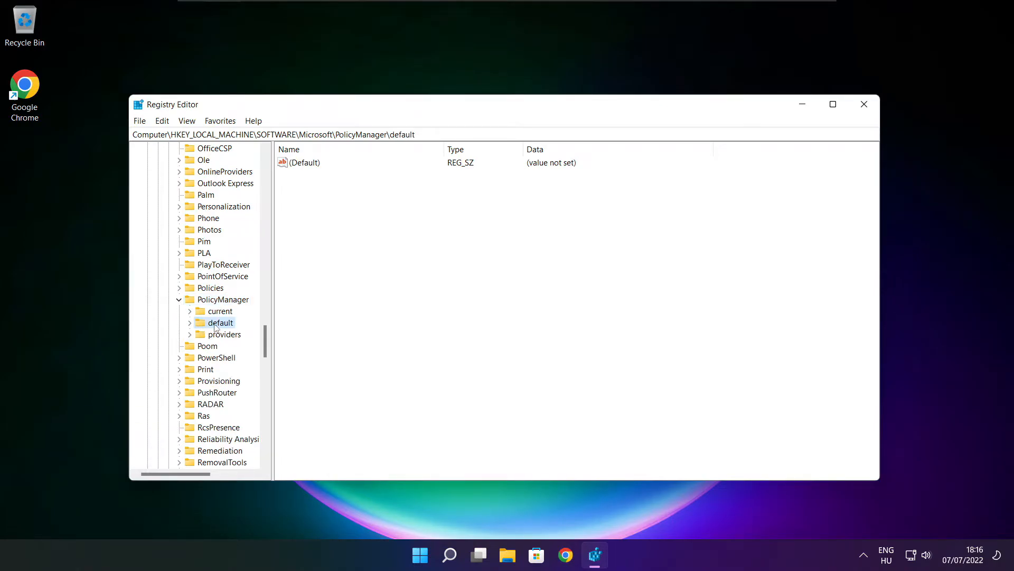
left_click(188, 322)
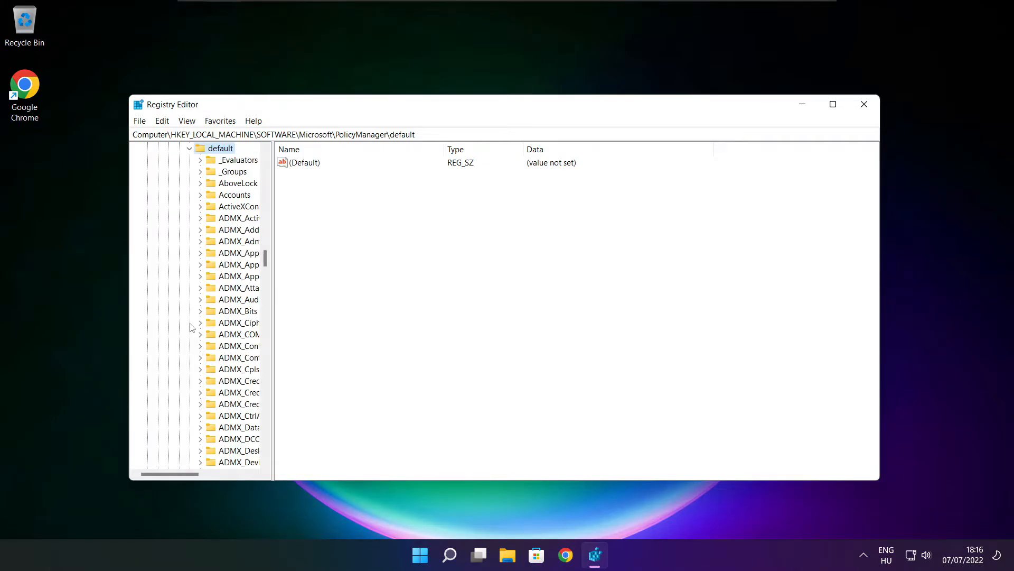
scroll("down", 3)
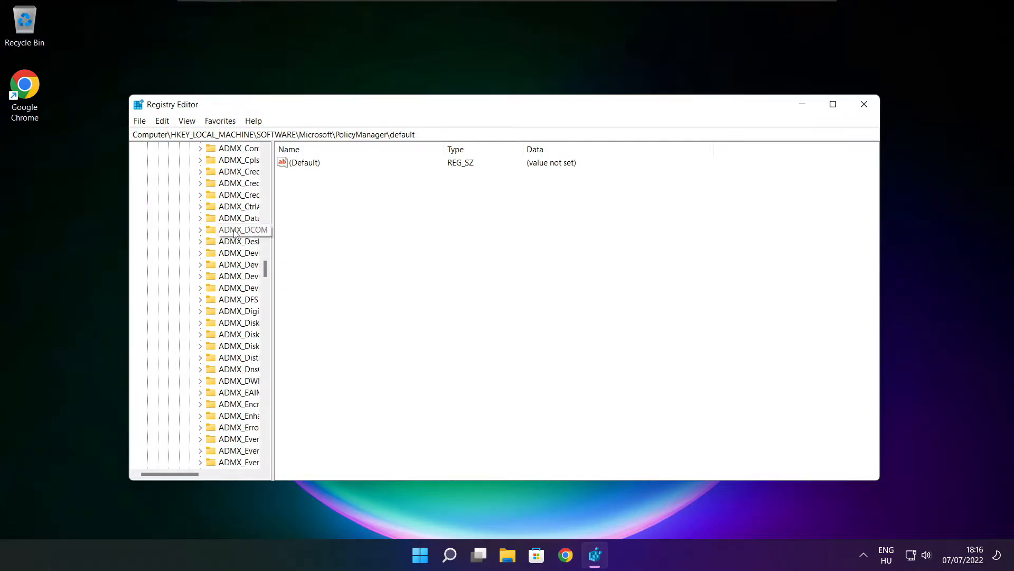
scroll("down", 3)
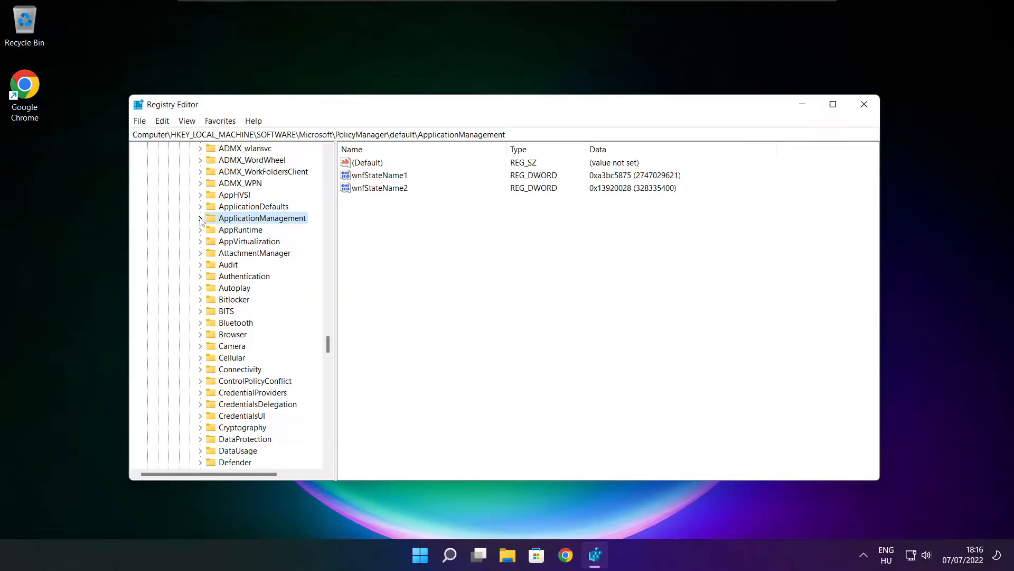
left_click(201, 218)
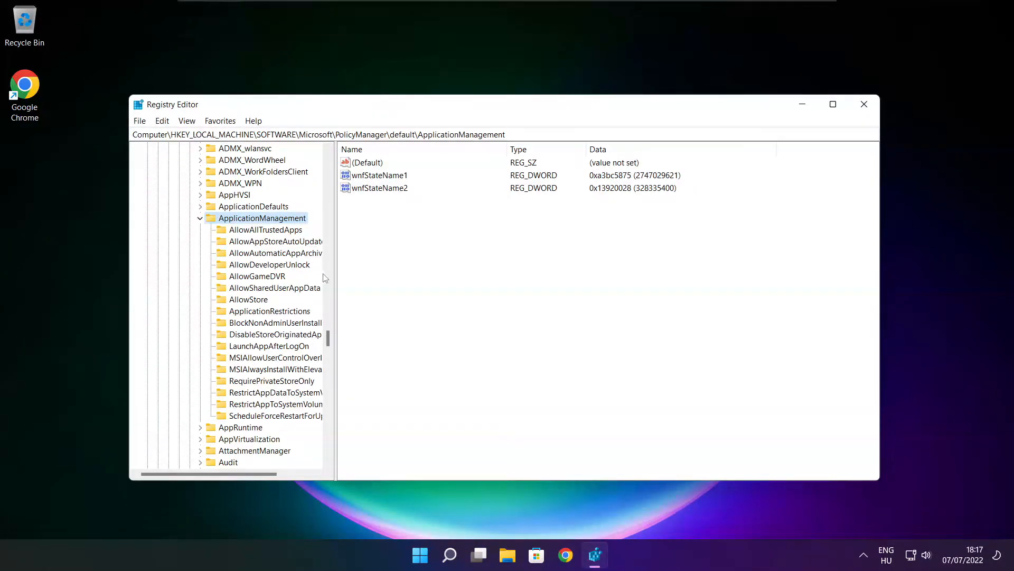
- Change the AllowGameDVR policy's 'value' entry from 1 to 0
left_click(257, 275)
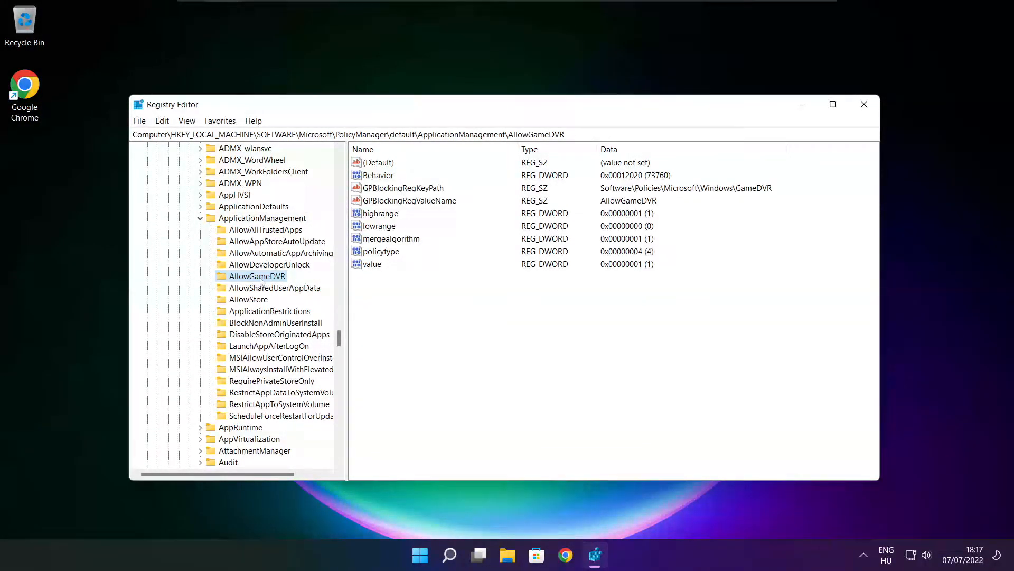
left_click(372, 265)
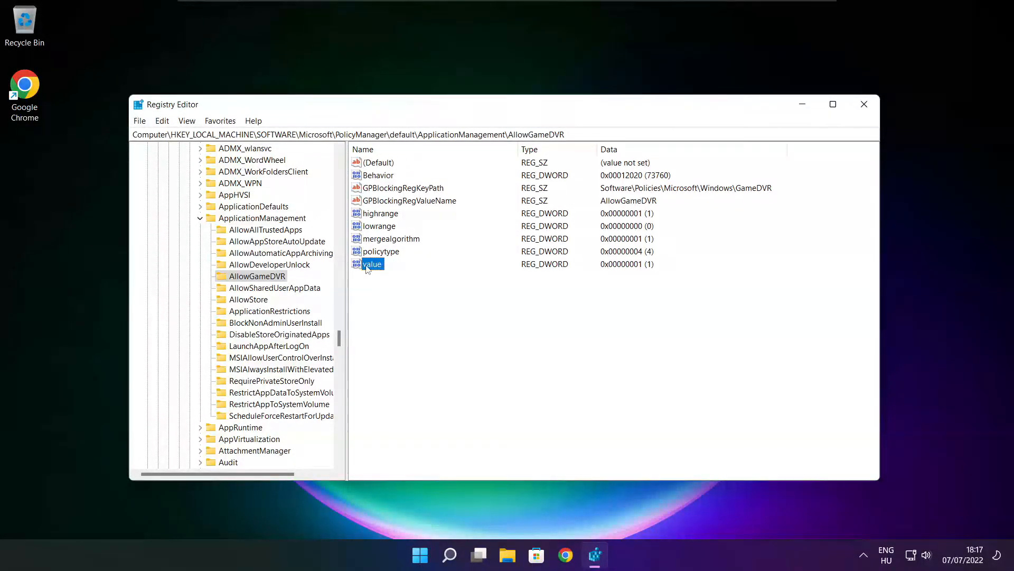
double_click(373, 264)
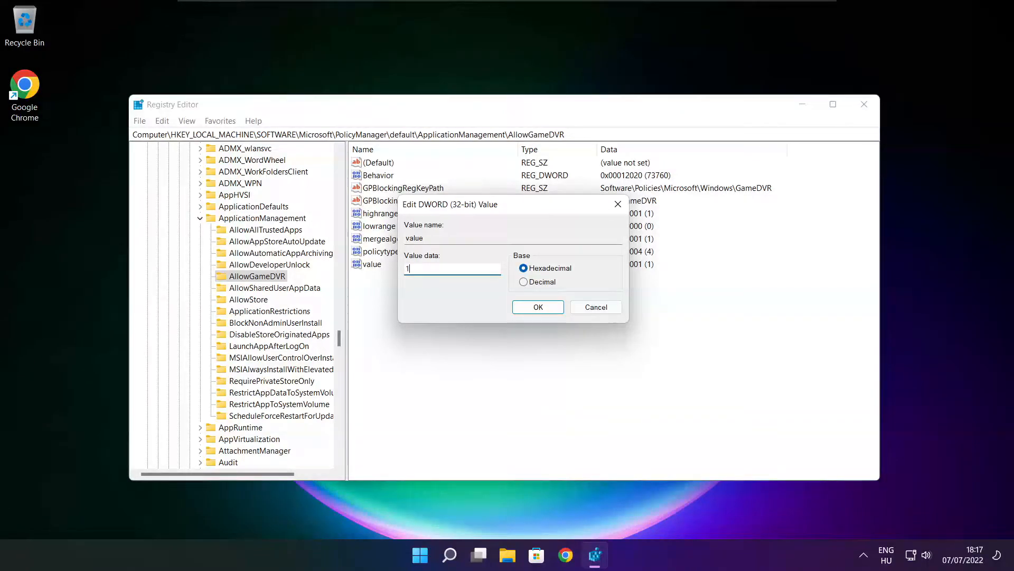
type("0")
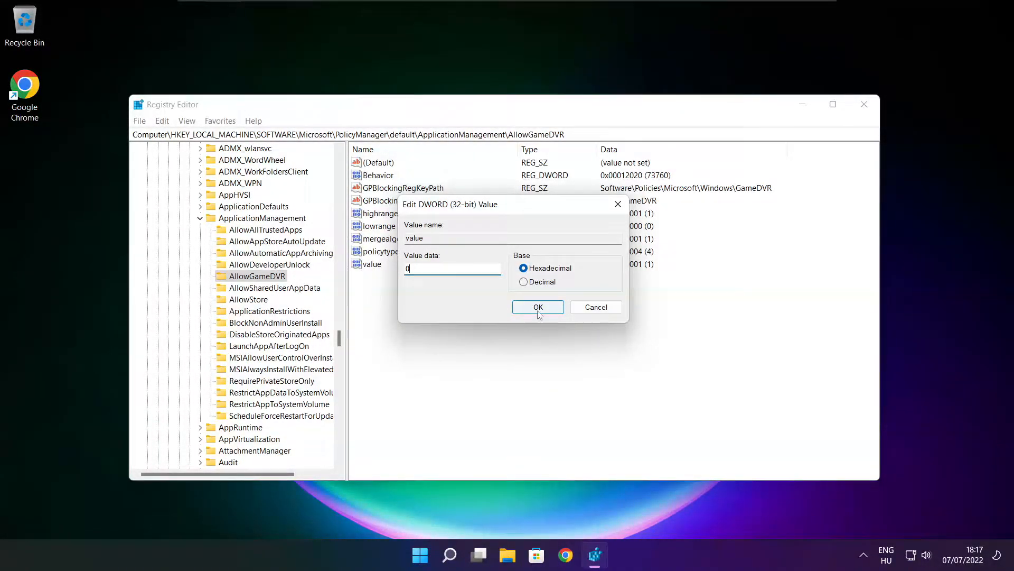
left_click(538, 306)
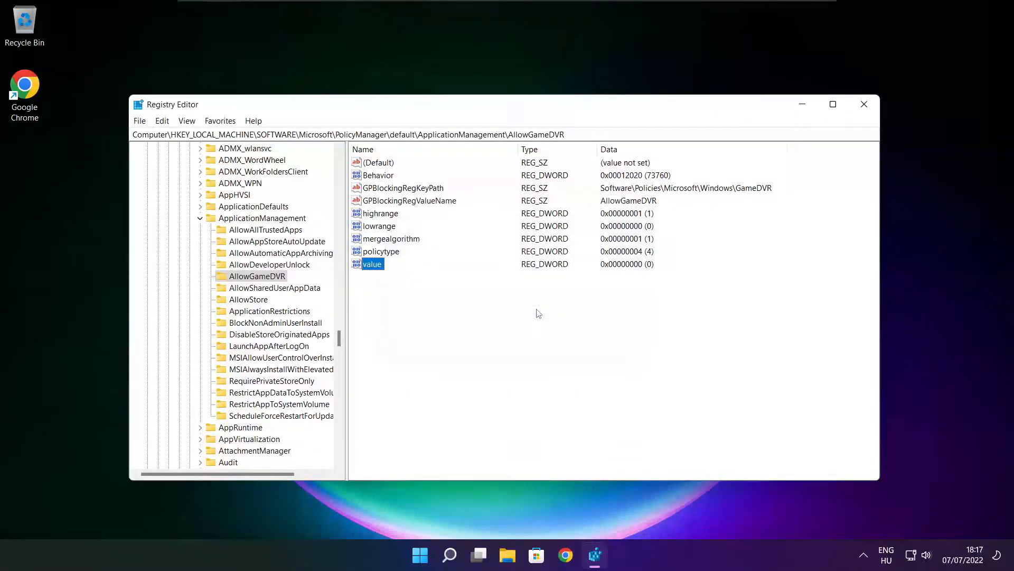
mouse_move(625, 282)
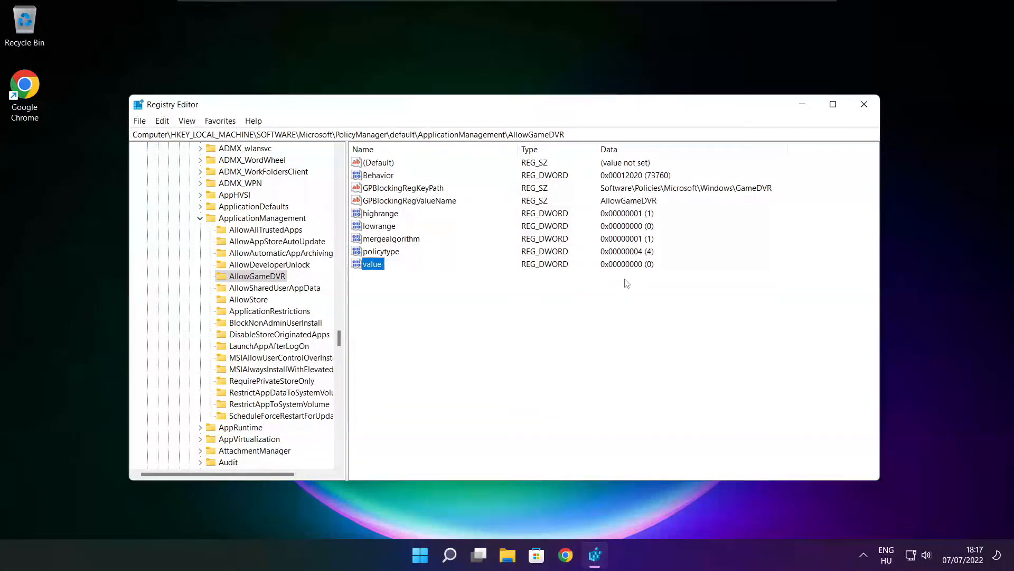
mouse_move(865, 104)
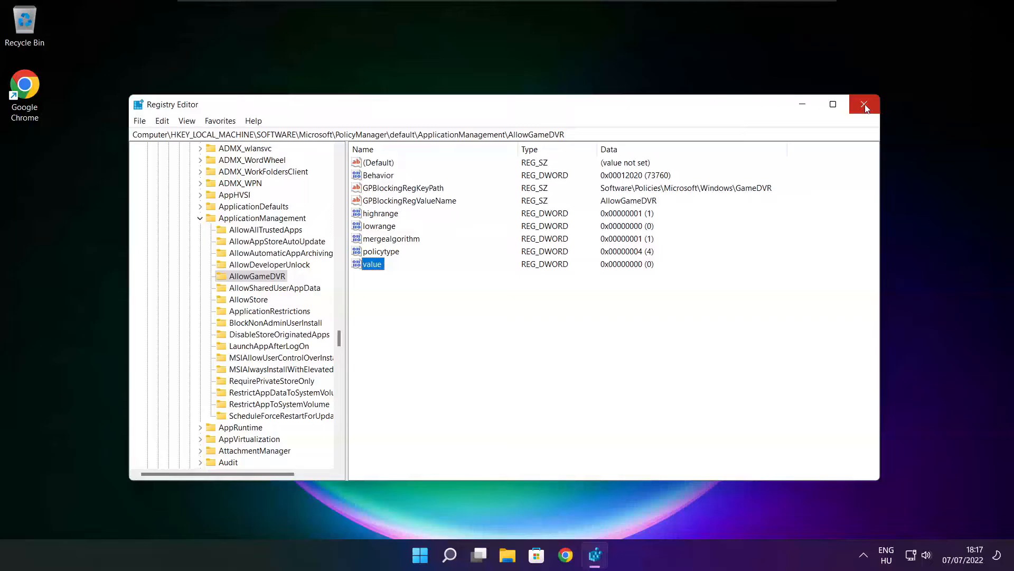
- Close Registry Editor and start the dxwebsetup.exe download from Microsoft's DirectX page in Chrome
left_click(865, 104)
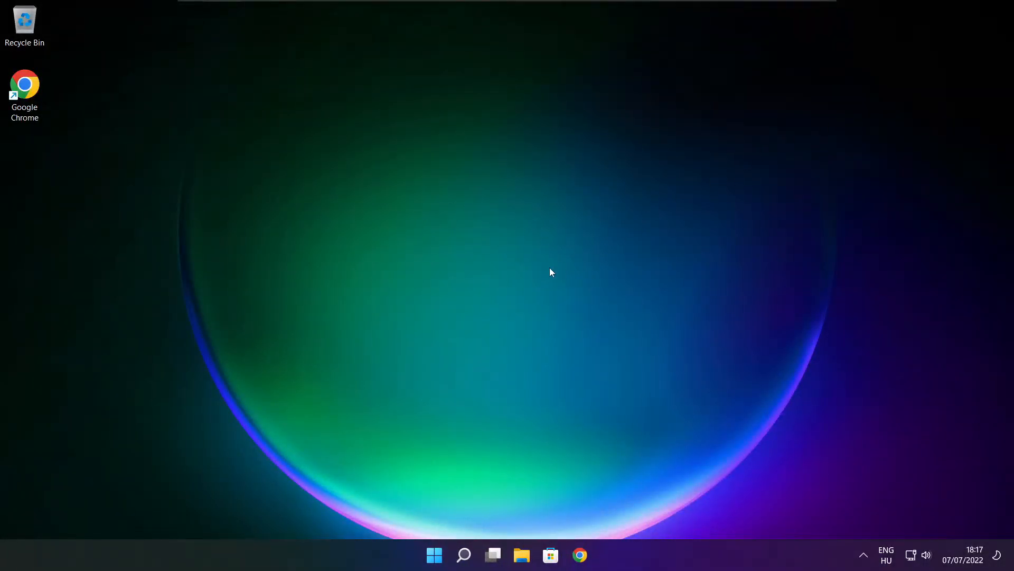
mouse_move(579, 554)
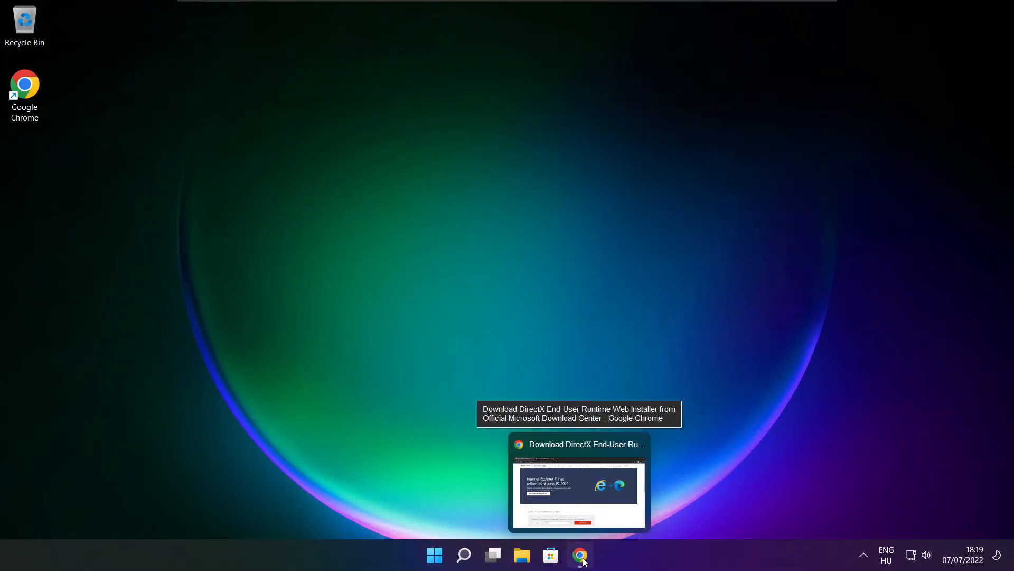
left_click(579, 553)
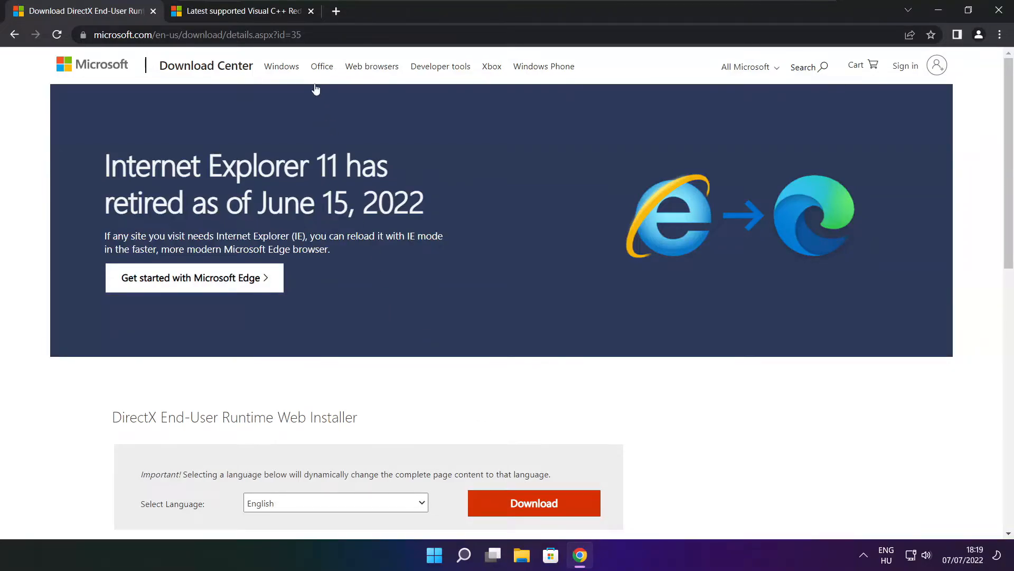
left_click(197, 34)
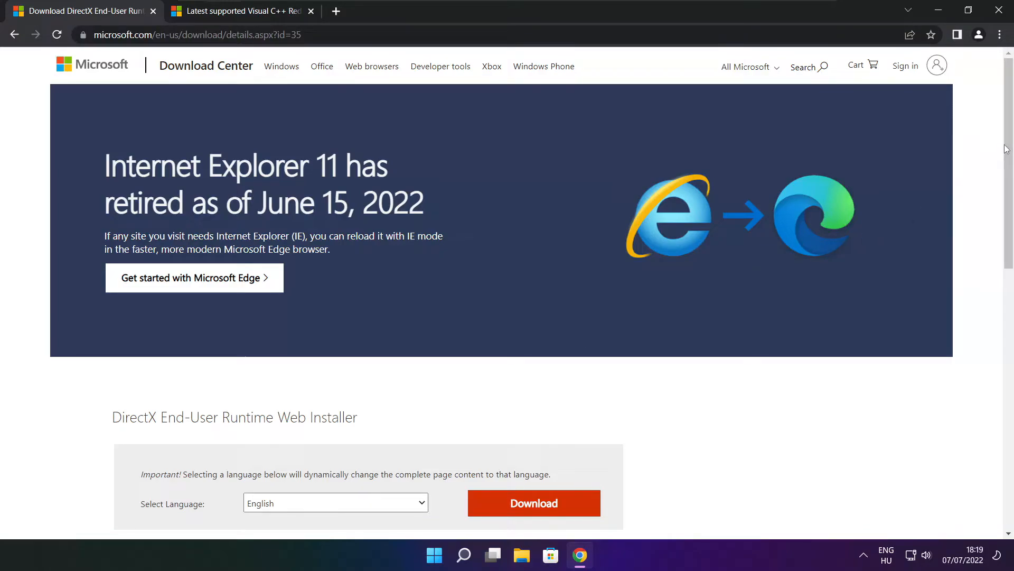
scroll("down", 3)
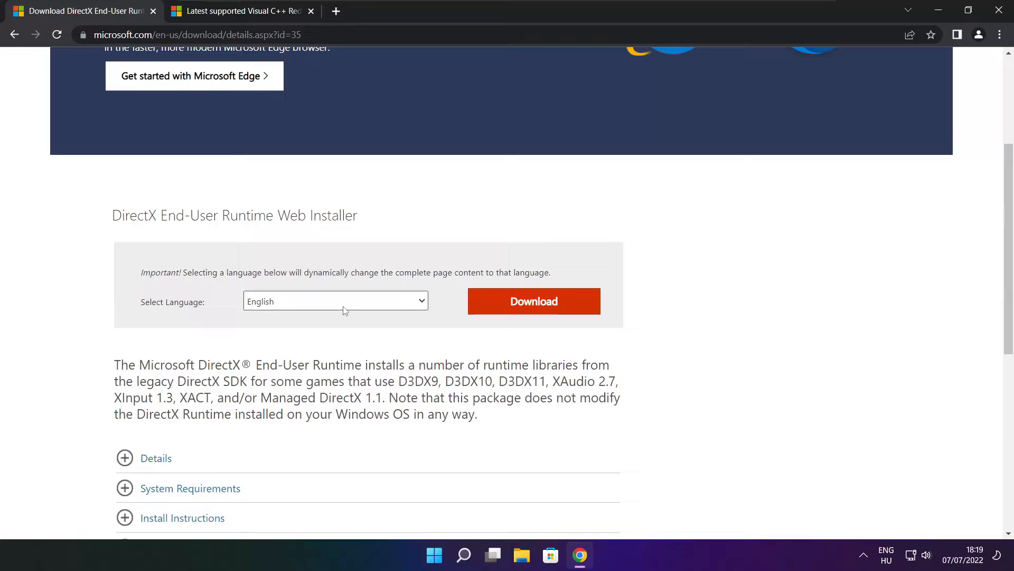
left_click(534, 301)
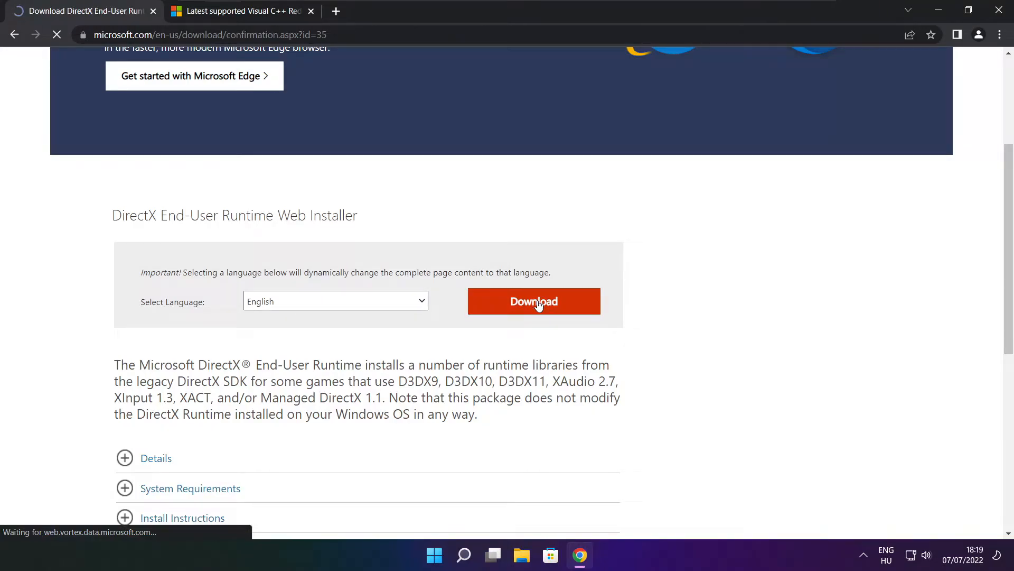
left_click(533, 301)
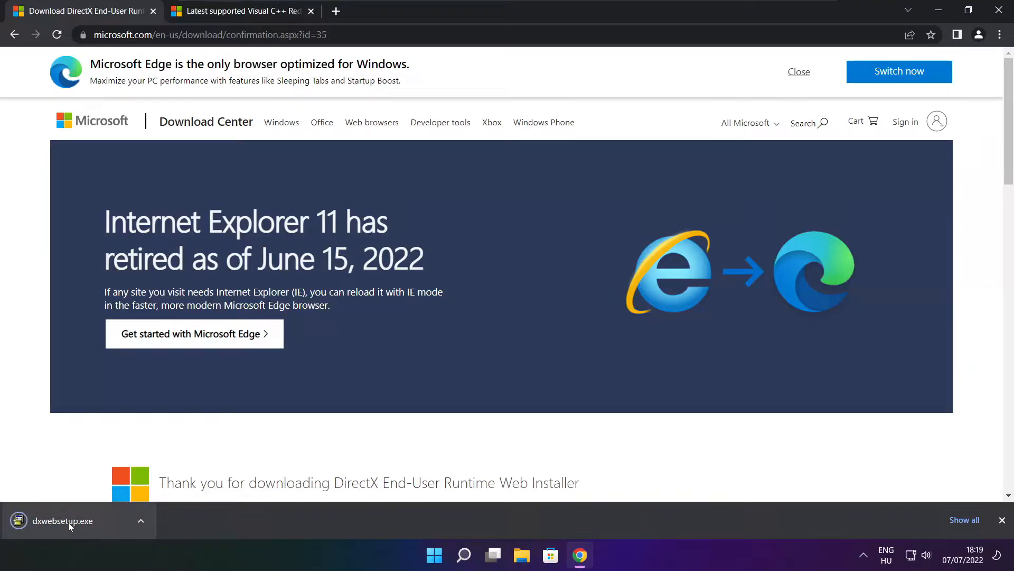
- Run the DirectX web installer and accept its license agreement
left_click(62, 520)
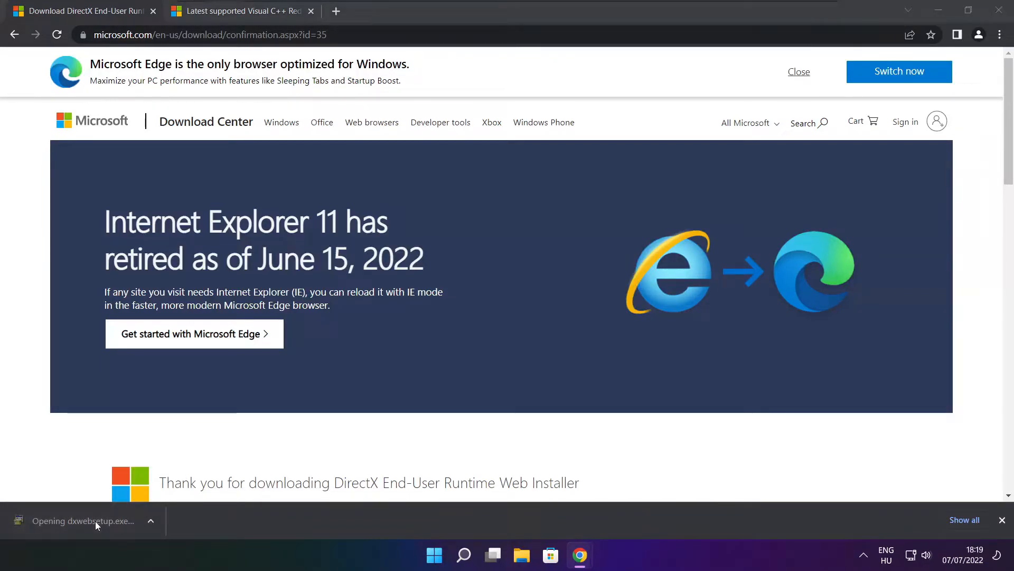
left_click(82, 519)
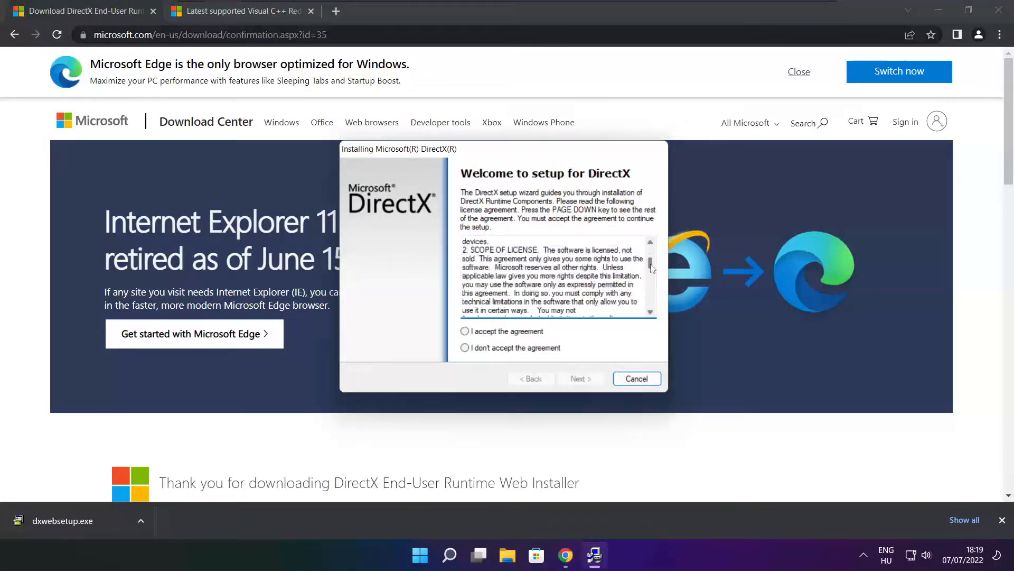
scroll("down", 3)
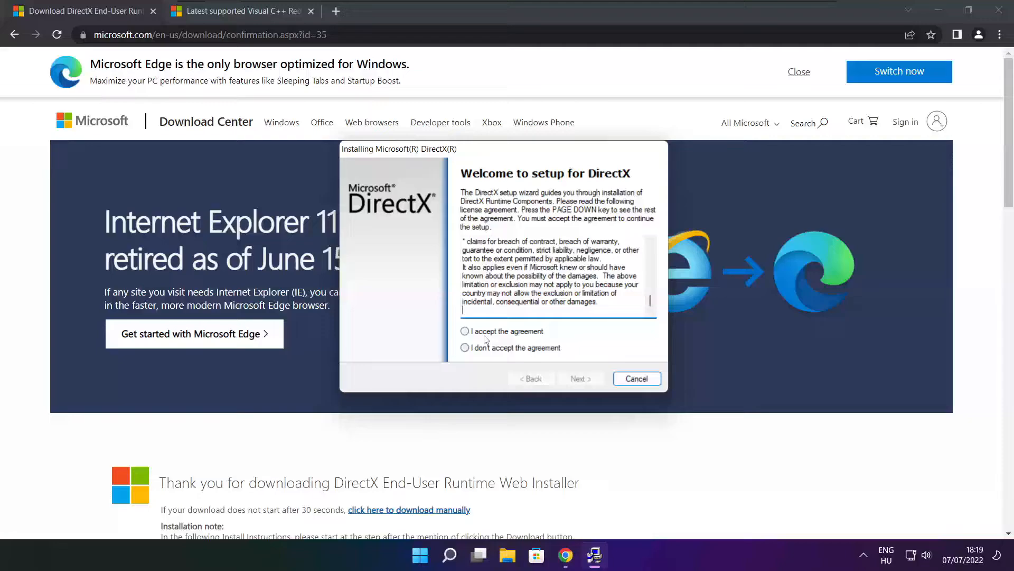
left_click(465, 330)
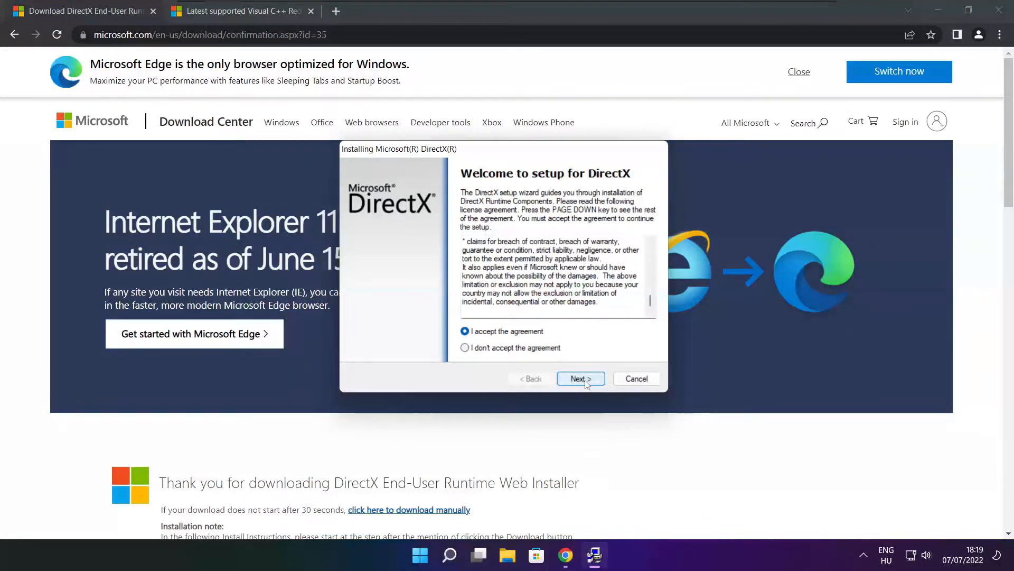
left_click(581, 378)
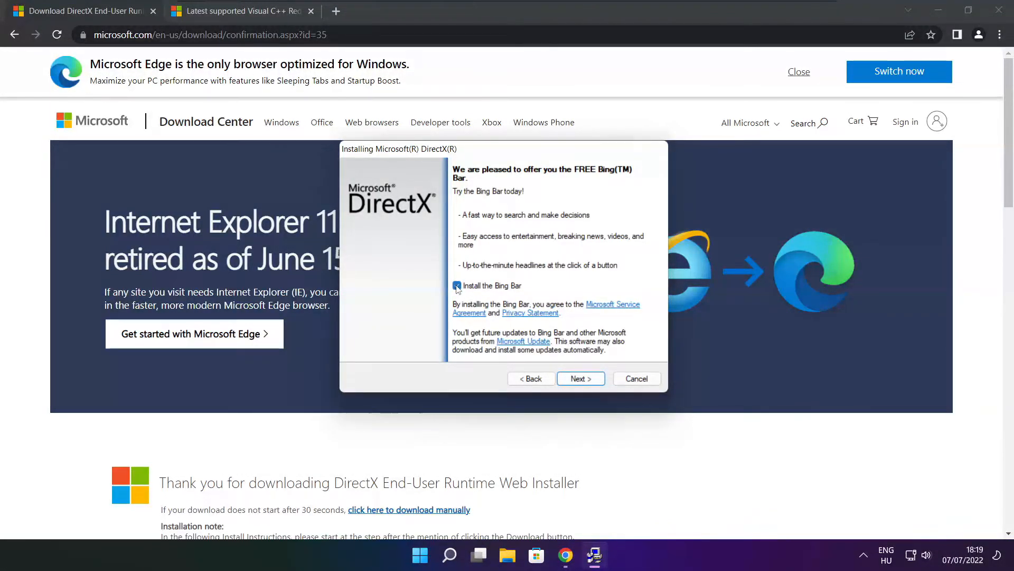
- Opt out of the Bing Bar, install the DirectX runtime components and finish setup
left_click(581, 379)
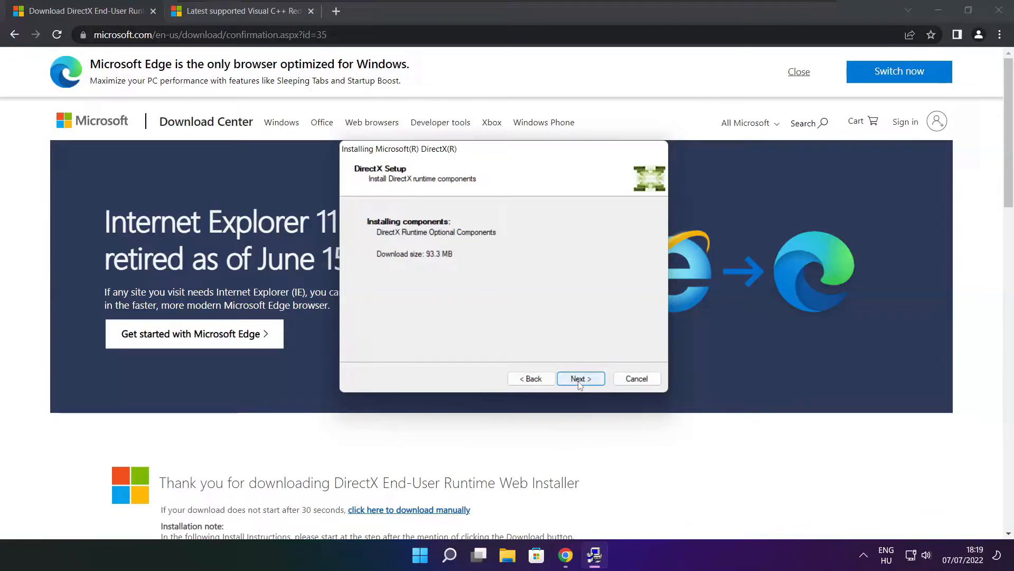
left_click(581, 378)
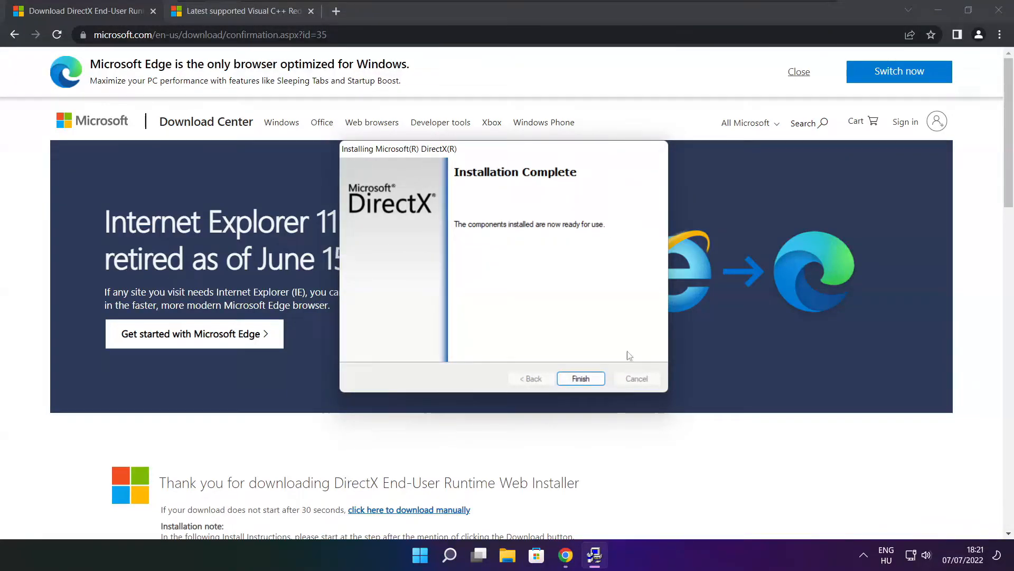
left_click(581, 378)
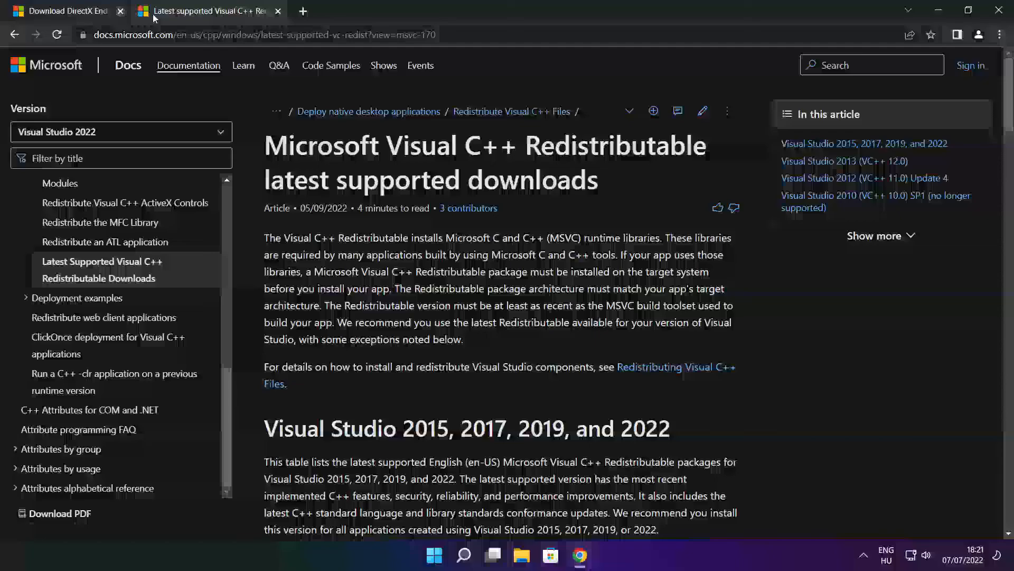
- Close the DirectX tab and download the ARM64, x86 and x64 Visual C++ redistributables
left_click(123, 11)
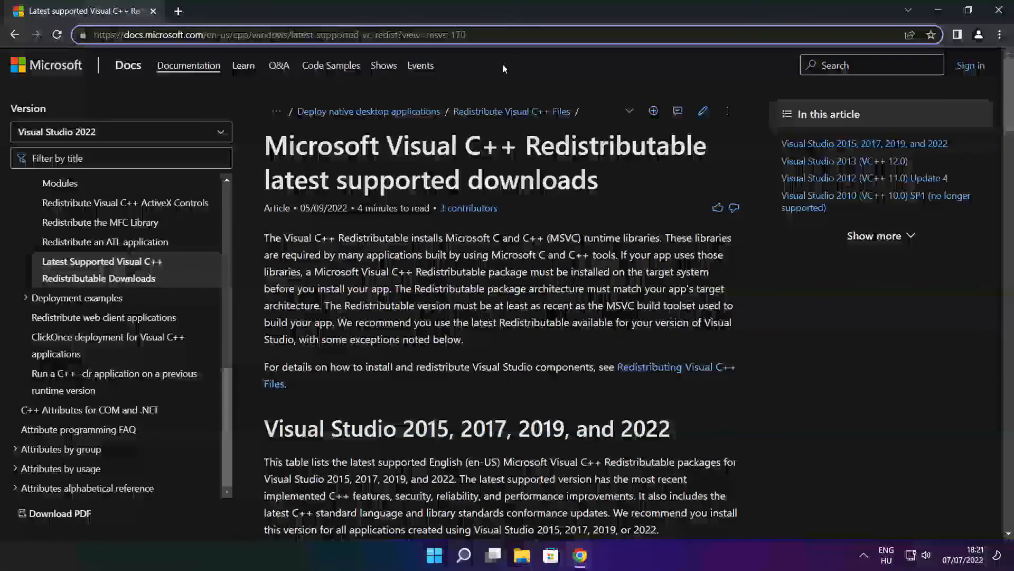
scroll("down", 3)
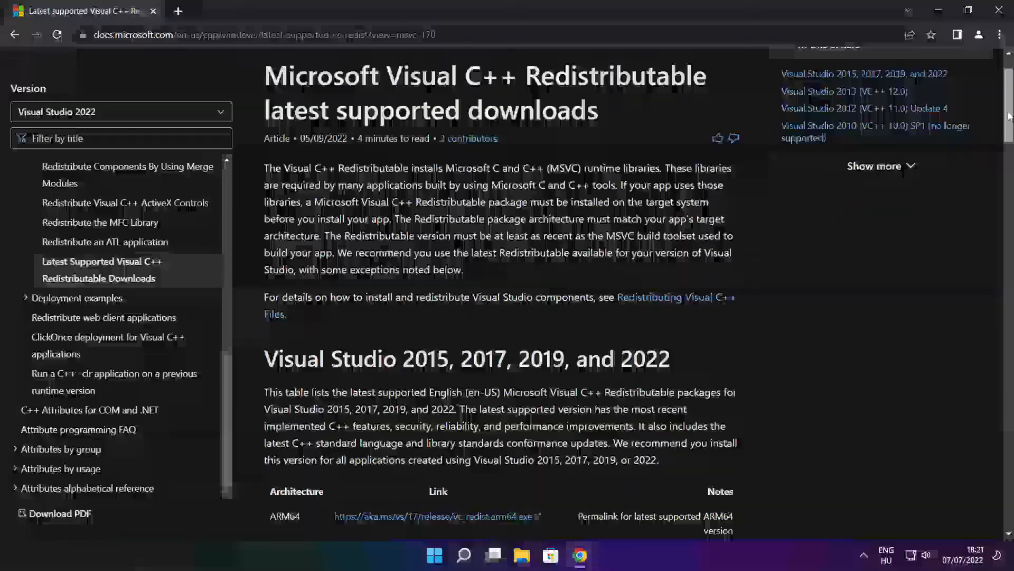
scroll("down", 3)
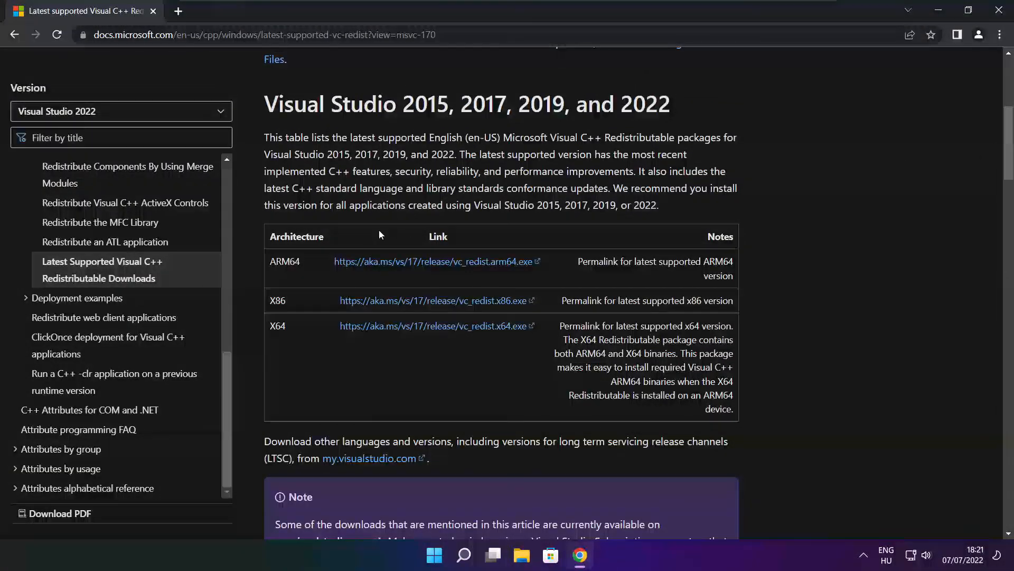
left_click_drag(270, 260, 571, 339)
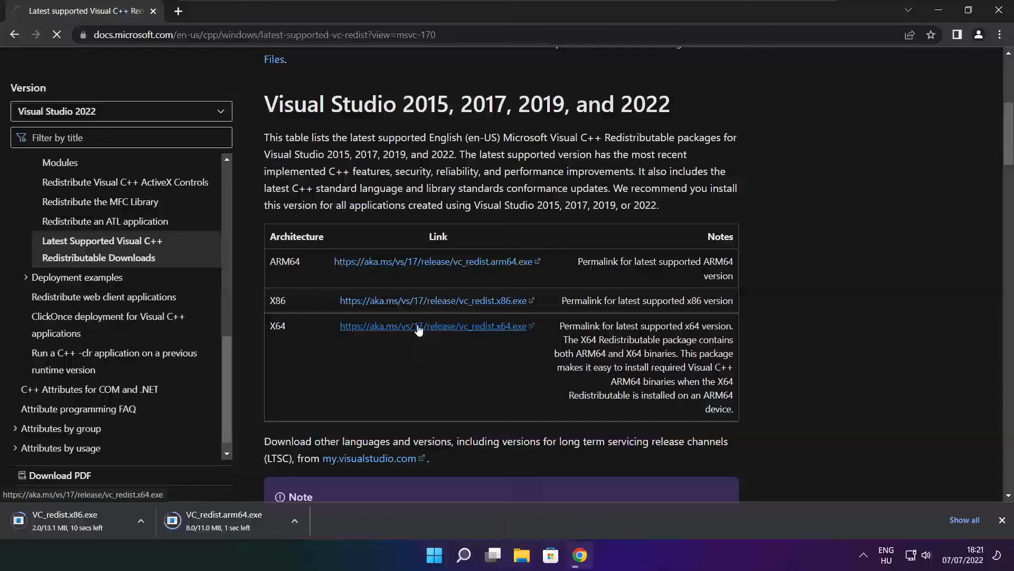
left_click(420, 325)
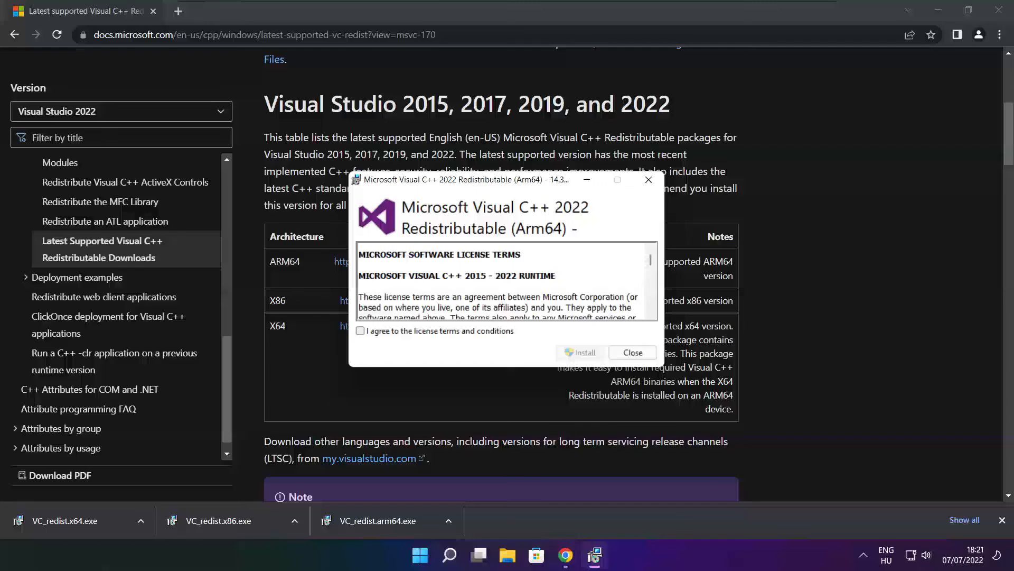
- Attempt the ARM64 redistributable install and dismiss its unsupported-processor failure
scroll("down", 3)
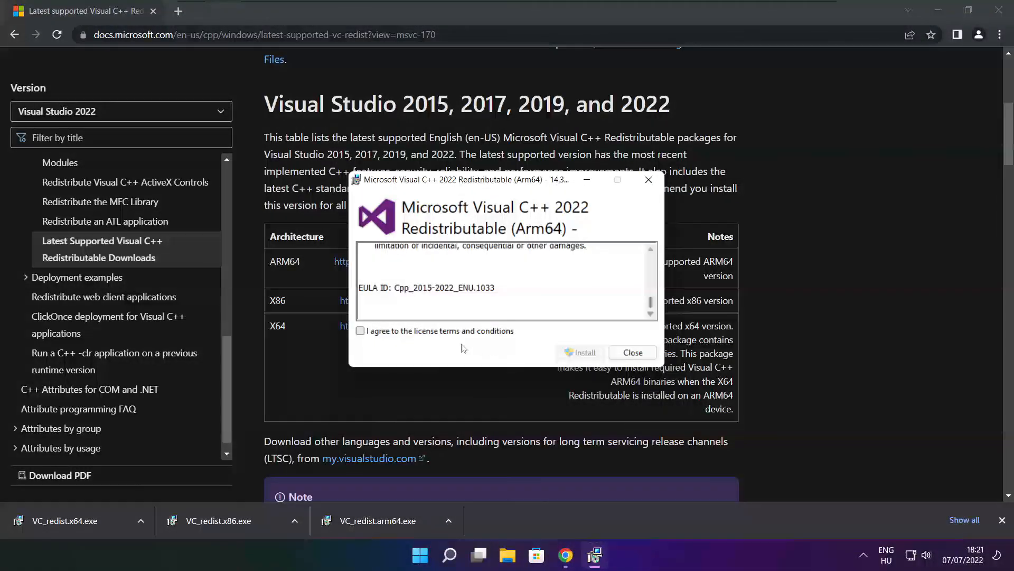
left_click(360, 331)
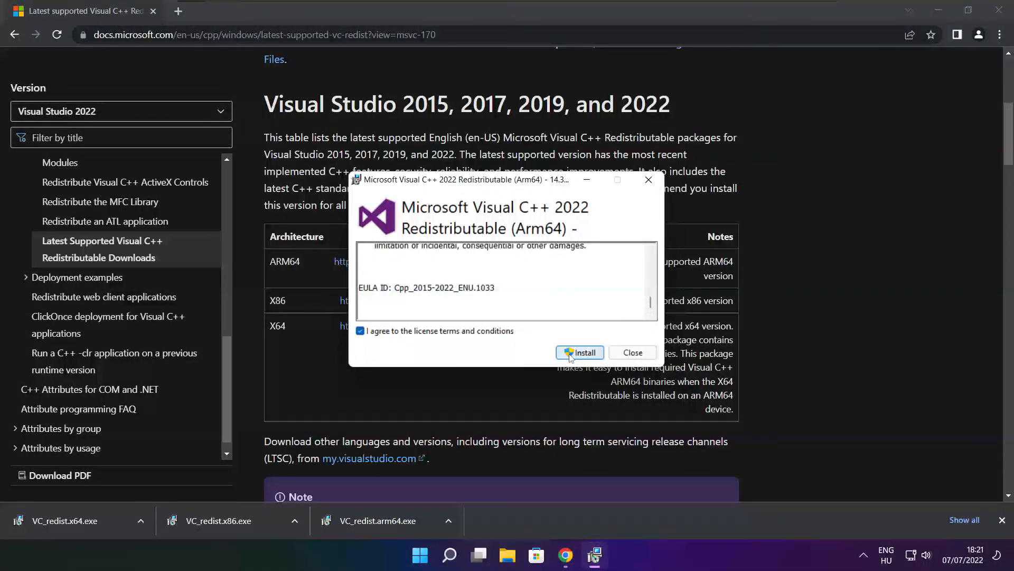
left_click(580, 353)
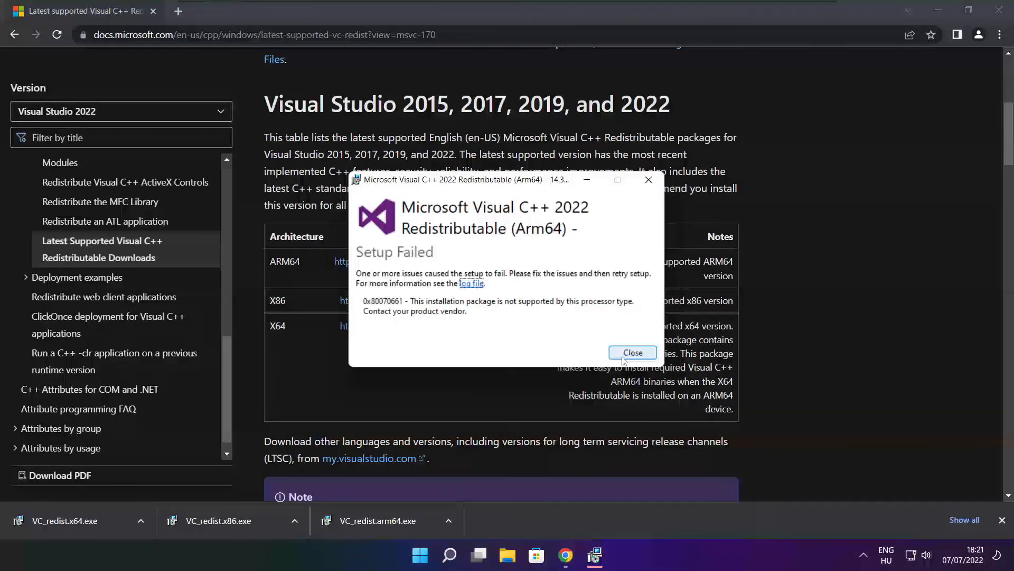
left_click(633, 353)
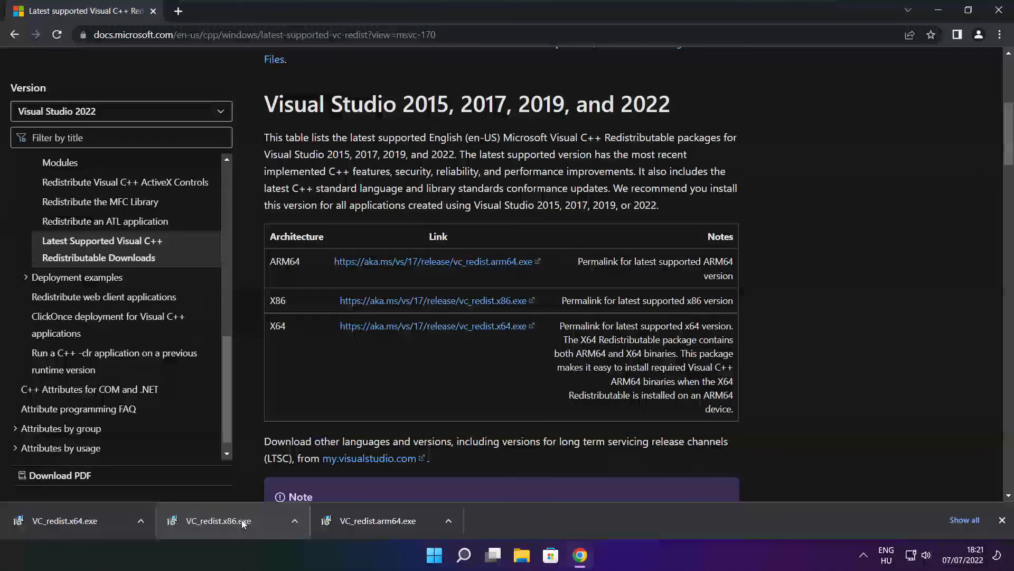
- Install the x86 and x64 Visual C++ 2015-2022 runtimes and close the successful setup
left_click(240, 521)
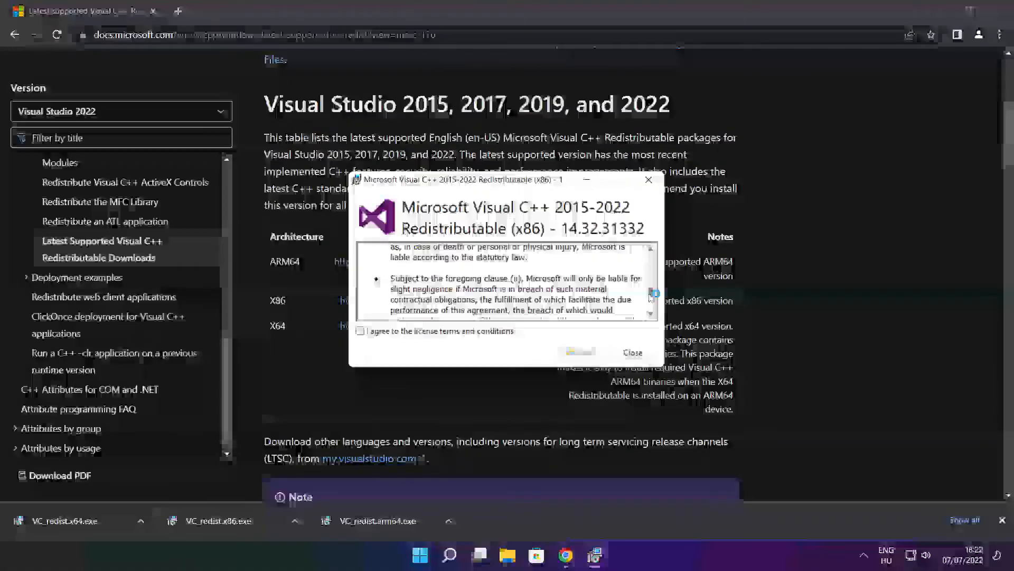
left_click(360, 331)
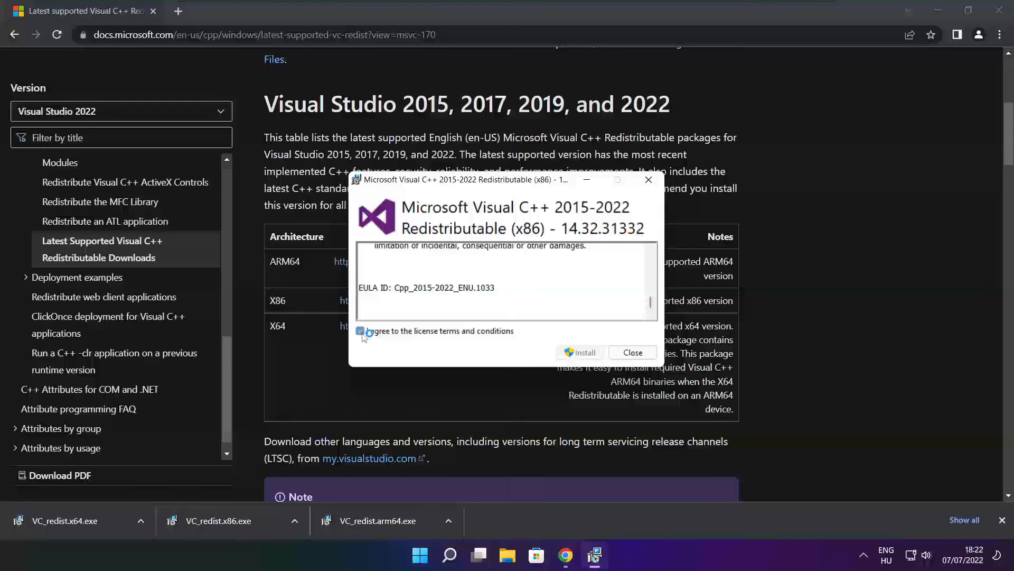
left_click(580, 351)
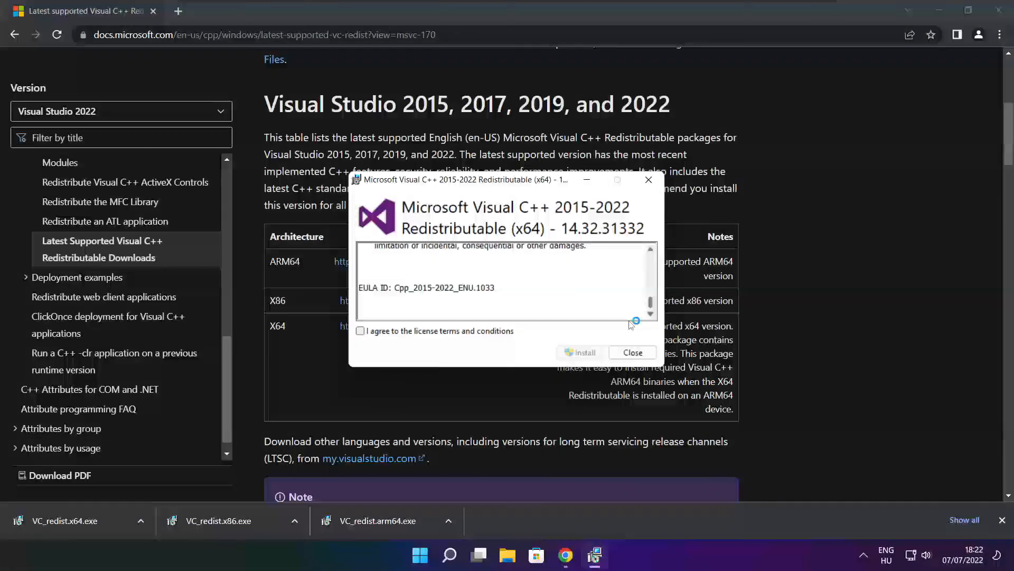
left_click(359, 330)
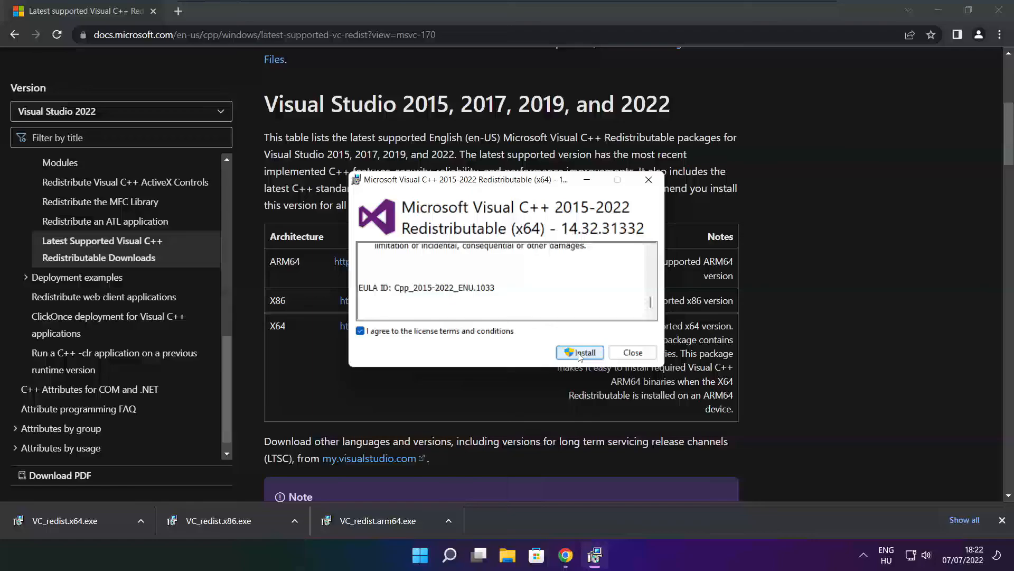
left_click(579, 352)
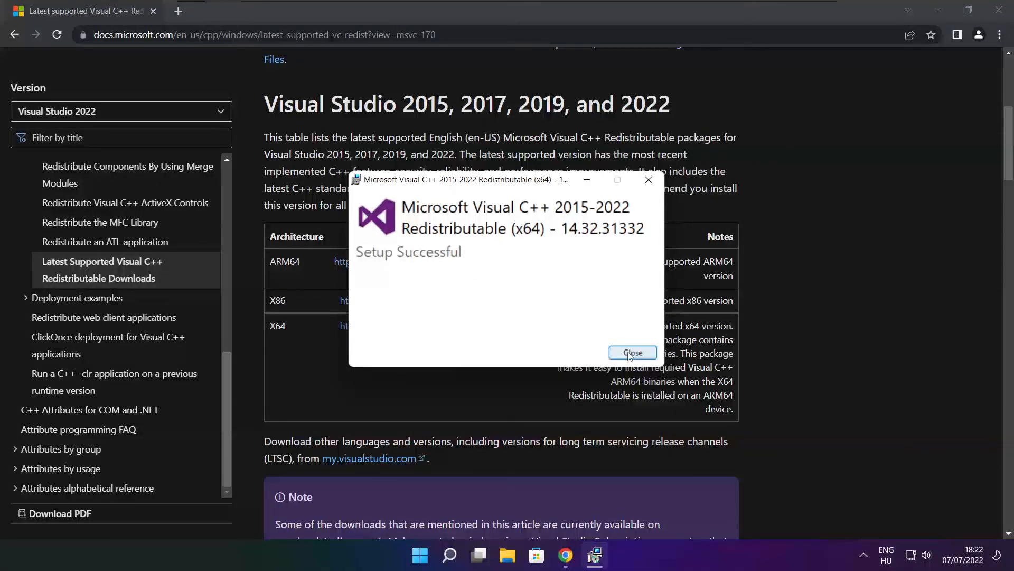
left_click(631, 353)
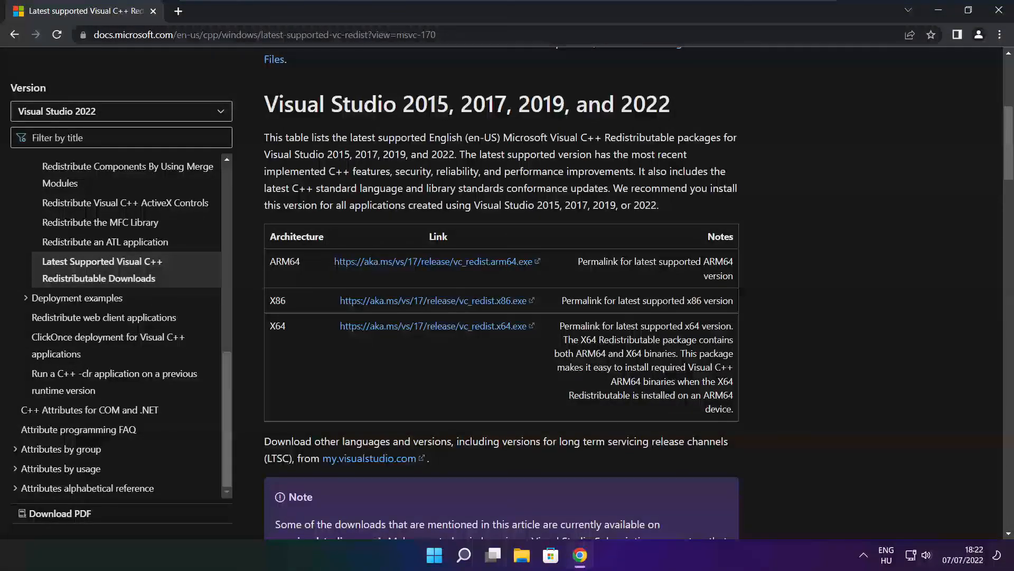
mouse_move(930, 143)
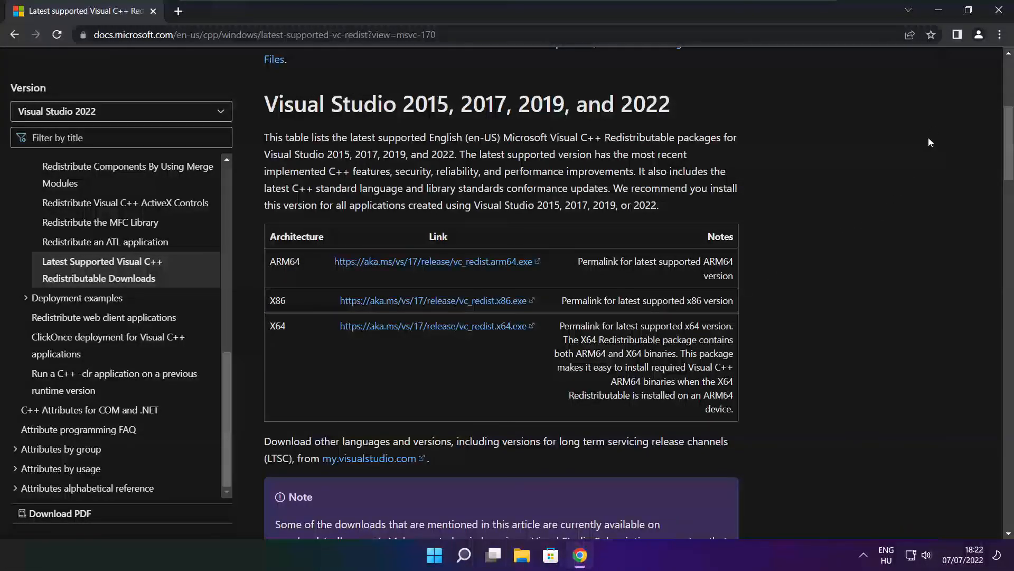
mouse_move(1000, 10)
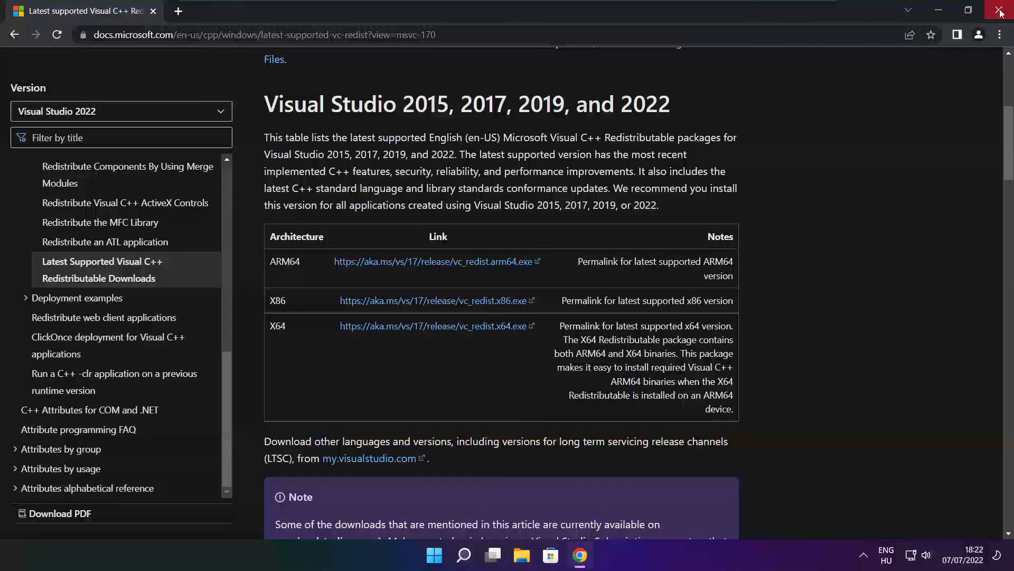
- Close Chrome and show the Start menu's Sleep, Shut down and Restart options
left_click(997, 10)
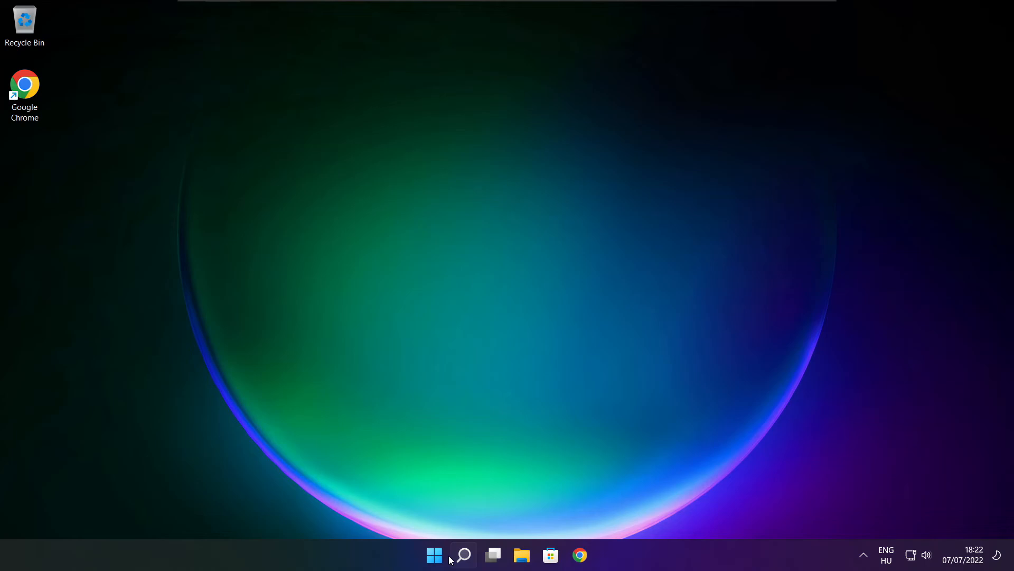
left_click(434, 553)
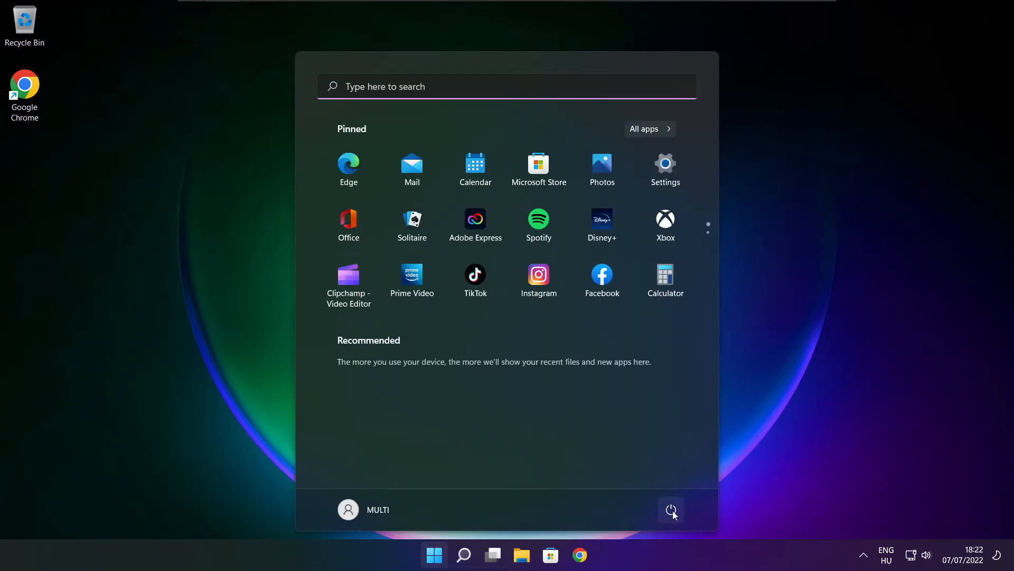
left_click(671, 508)
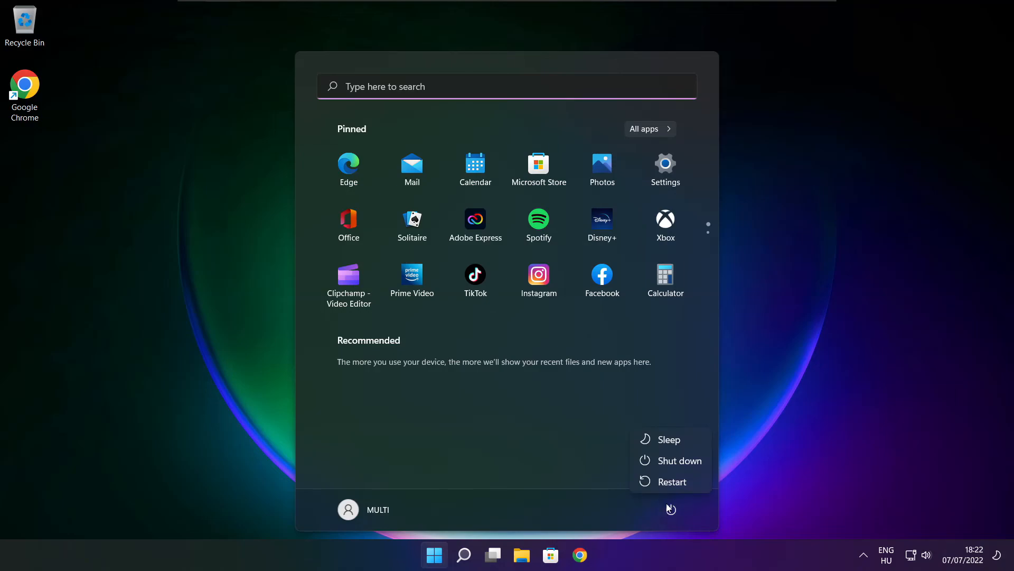